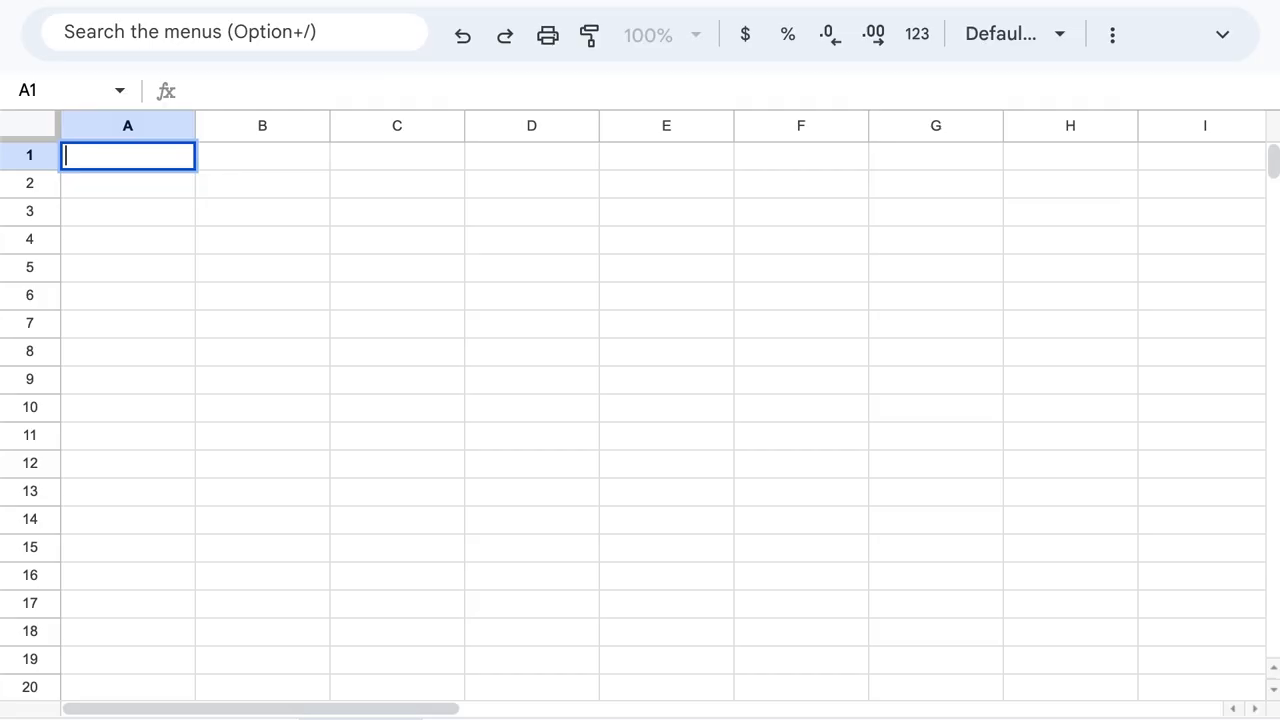
- Enter a test OPTIONDATA formula in A1 for an AAPL 3/17/2023 call contract
text(=)
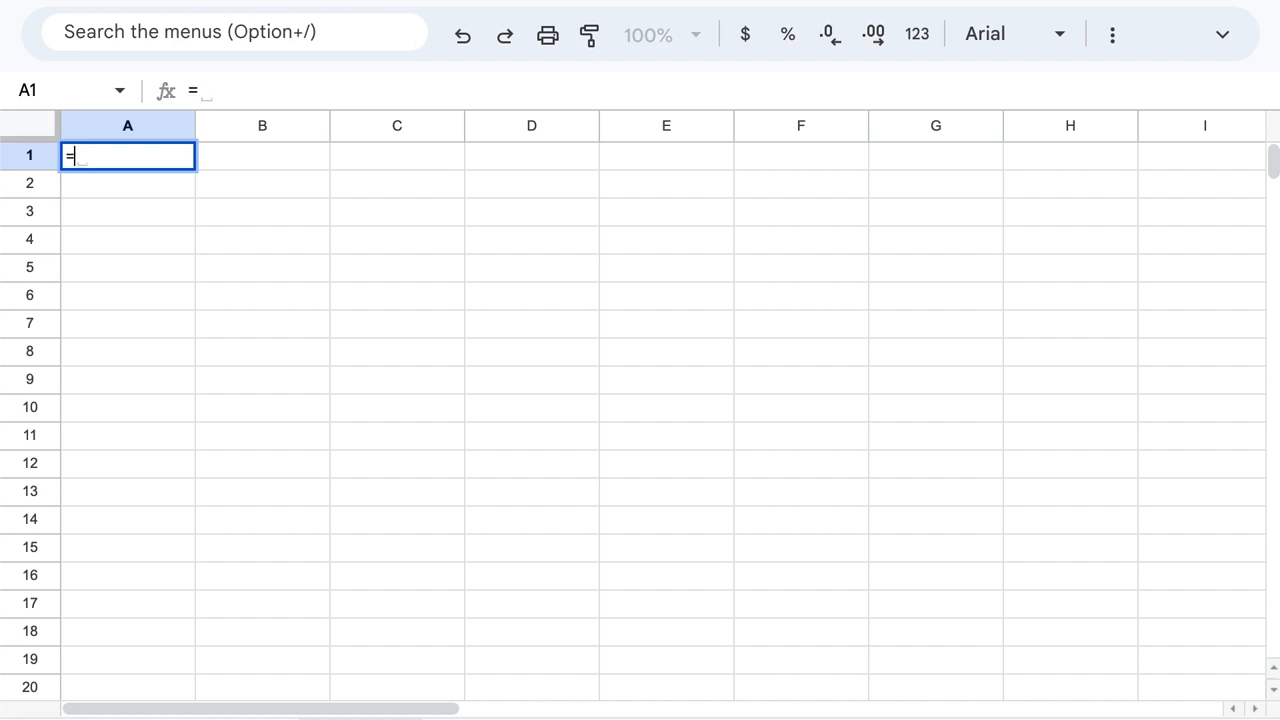
text(option)
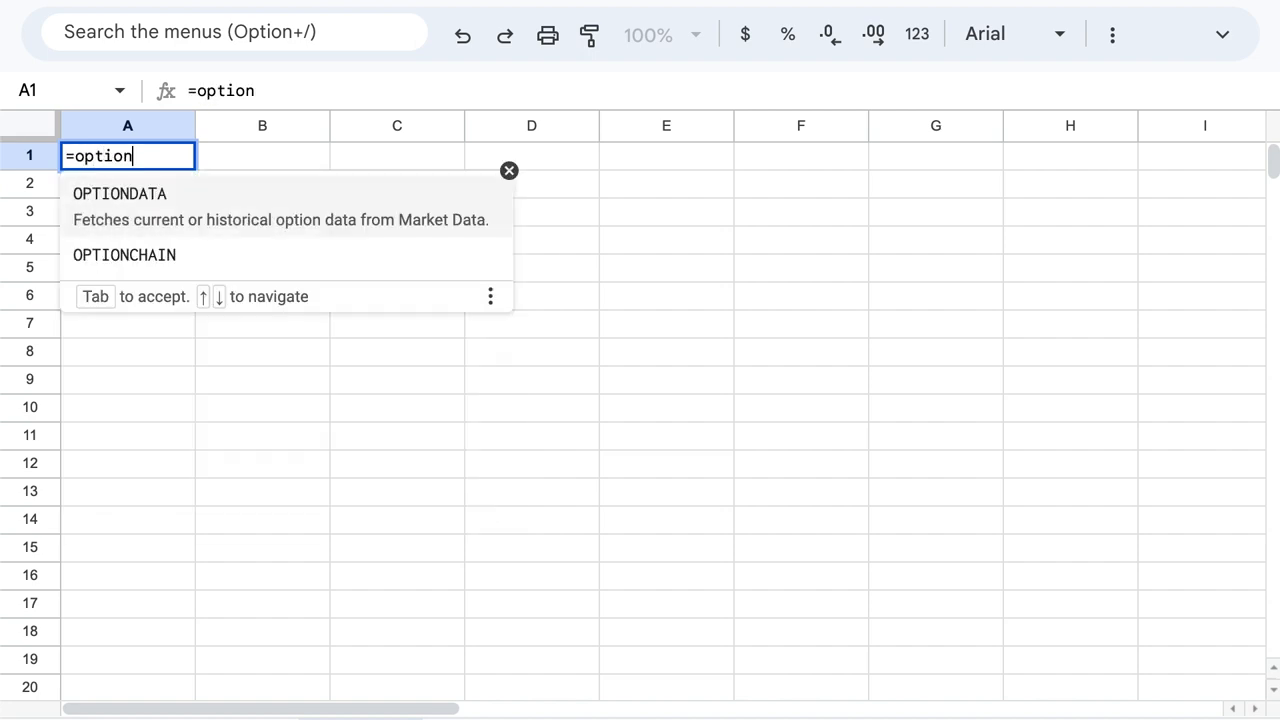
key(Tab)
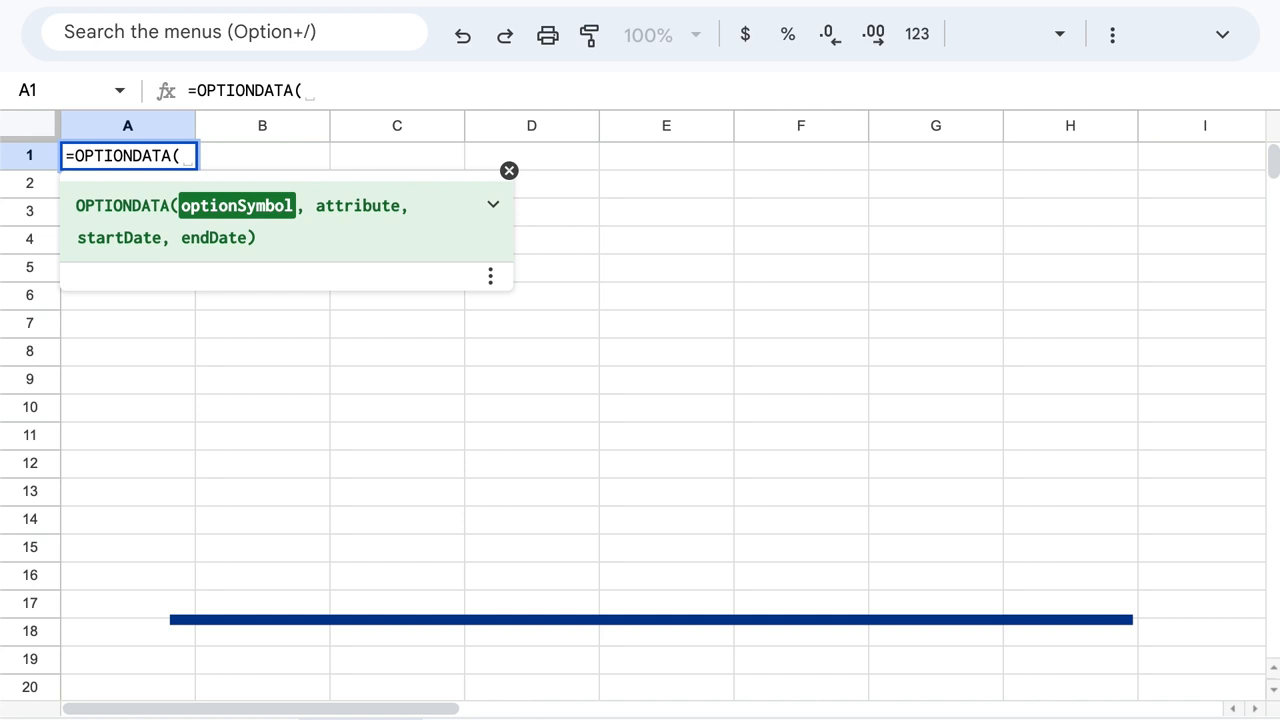
text(")
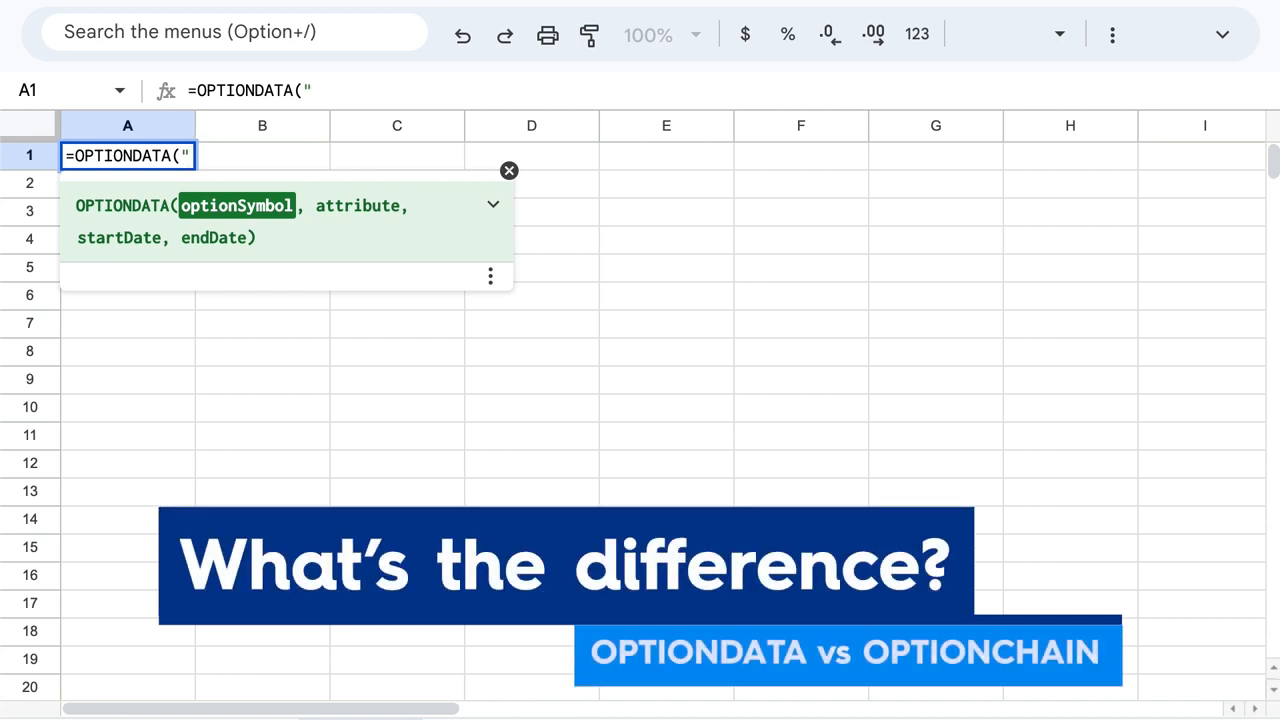
text(AAPL)
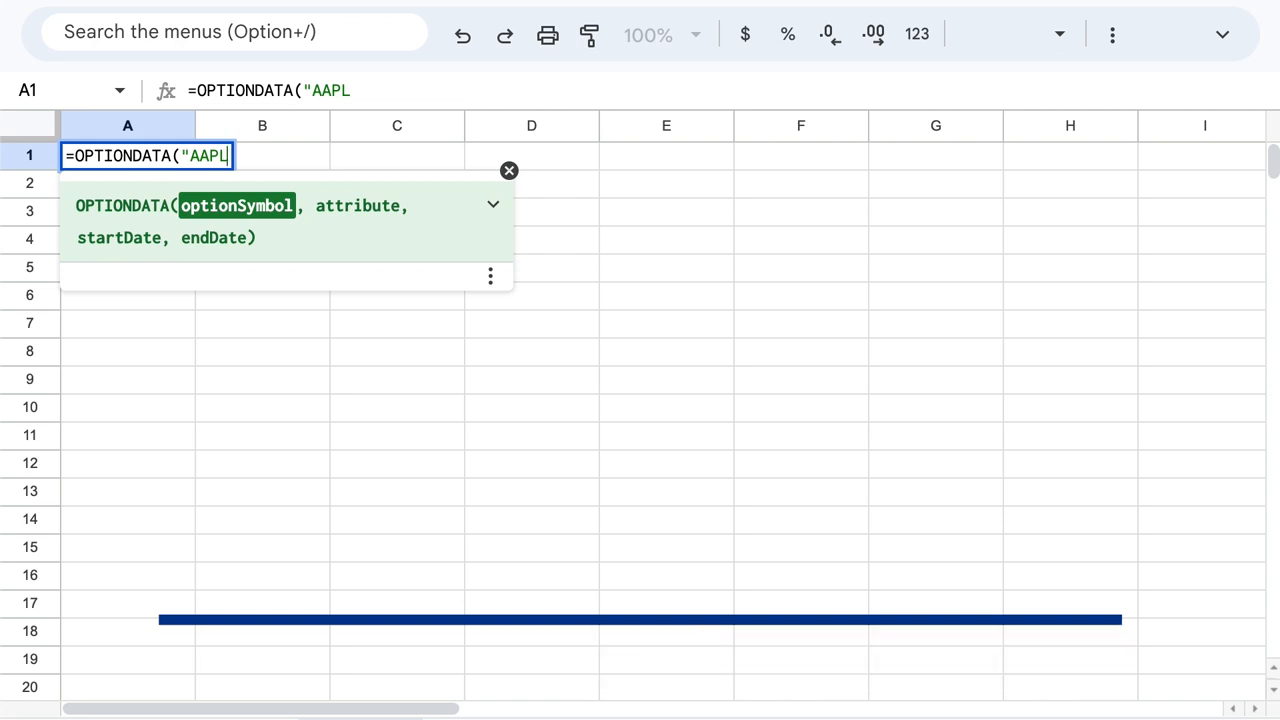
text(2303)
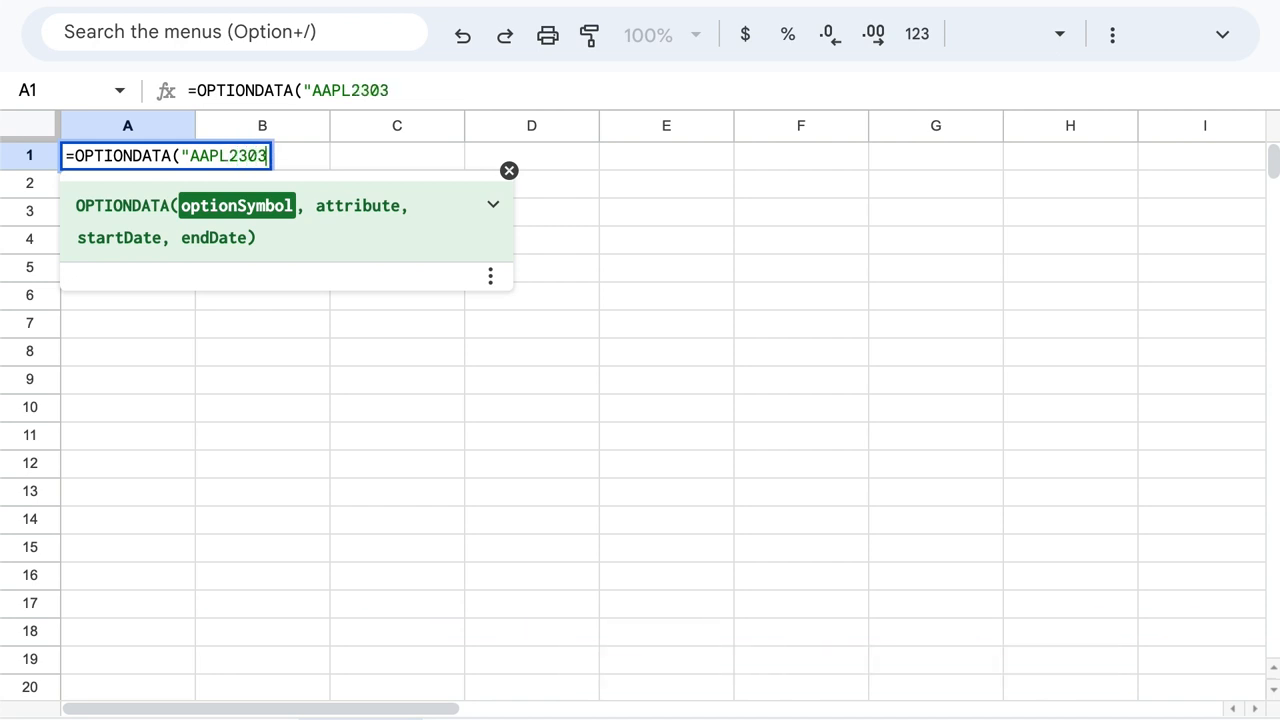
text(17)
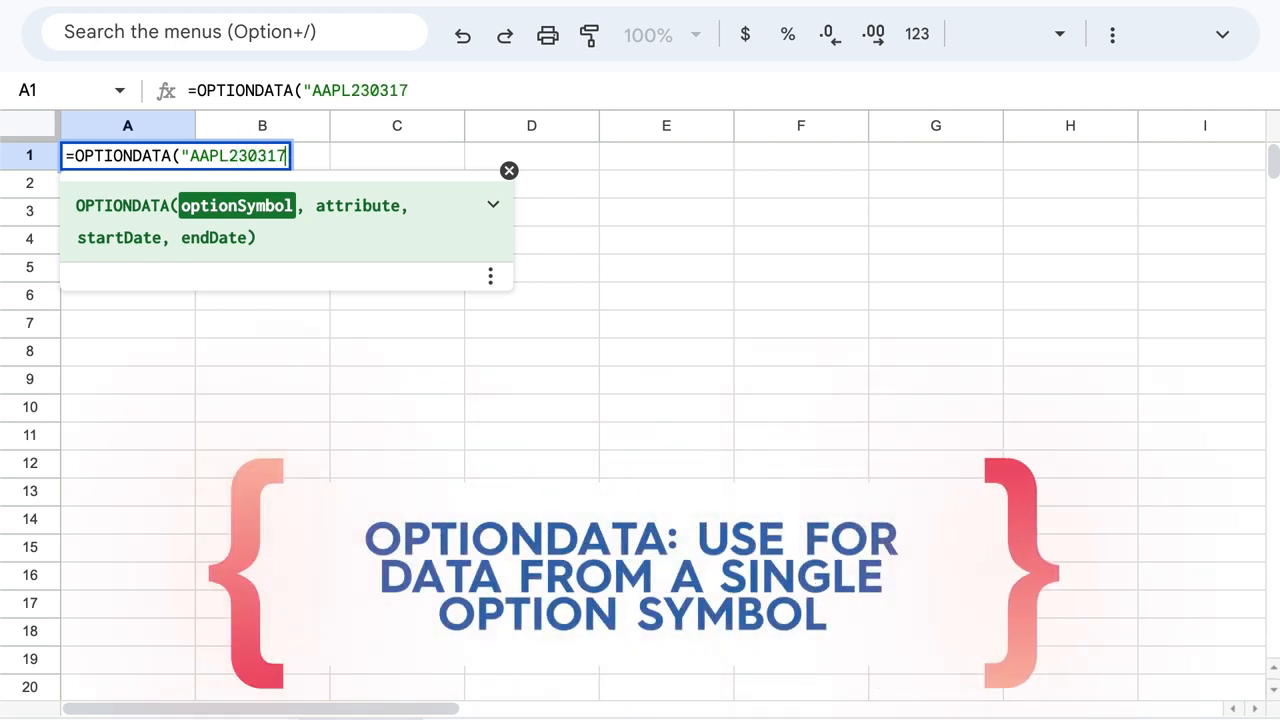
text(C00150000"))
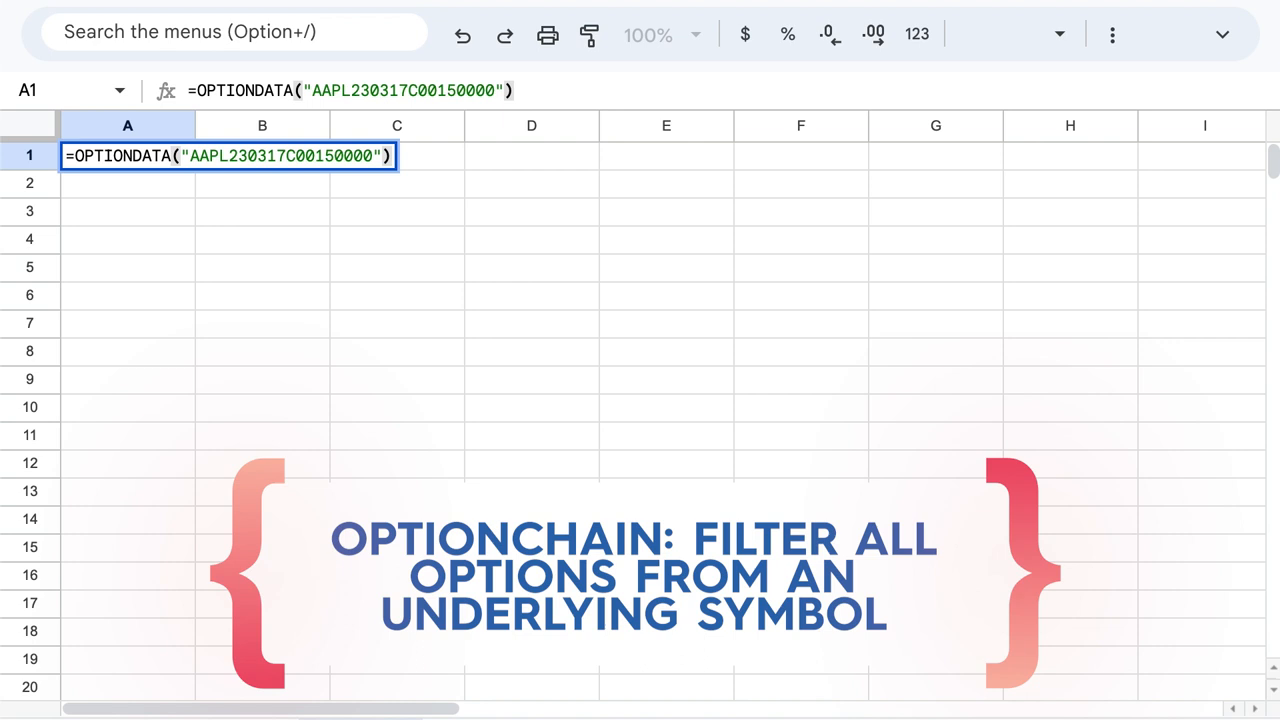
key(enter)
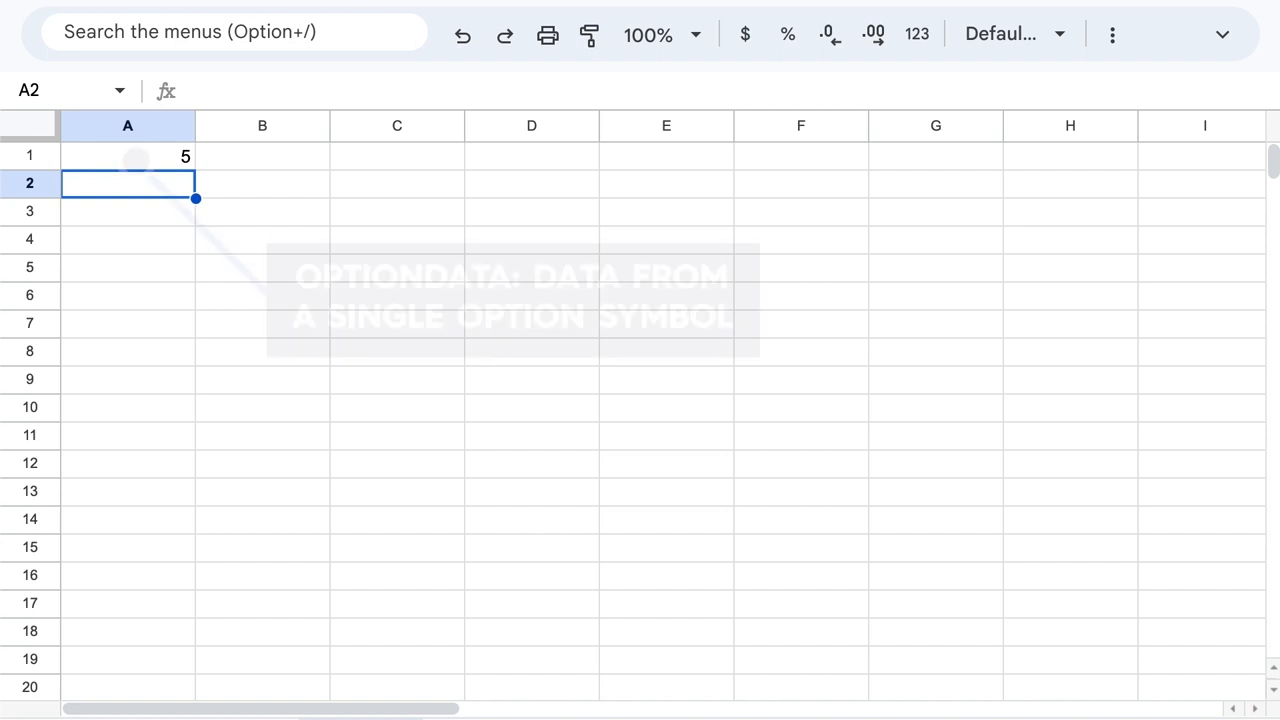
- Replace the A1 formula with =OPTIONCHAIN("AAPL")
click(127, 155)
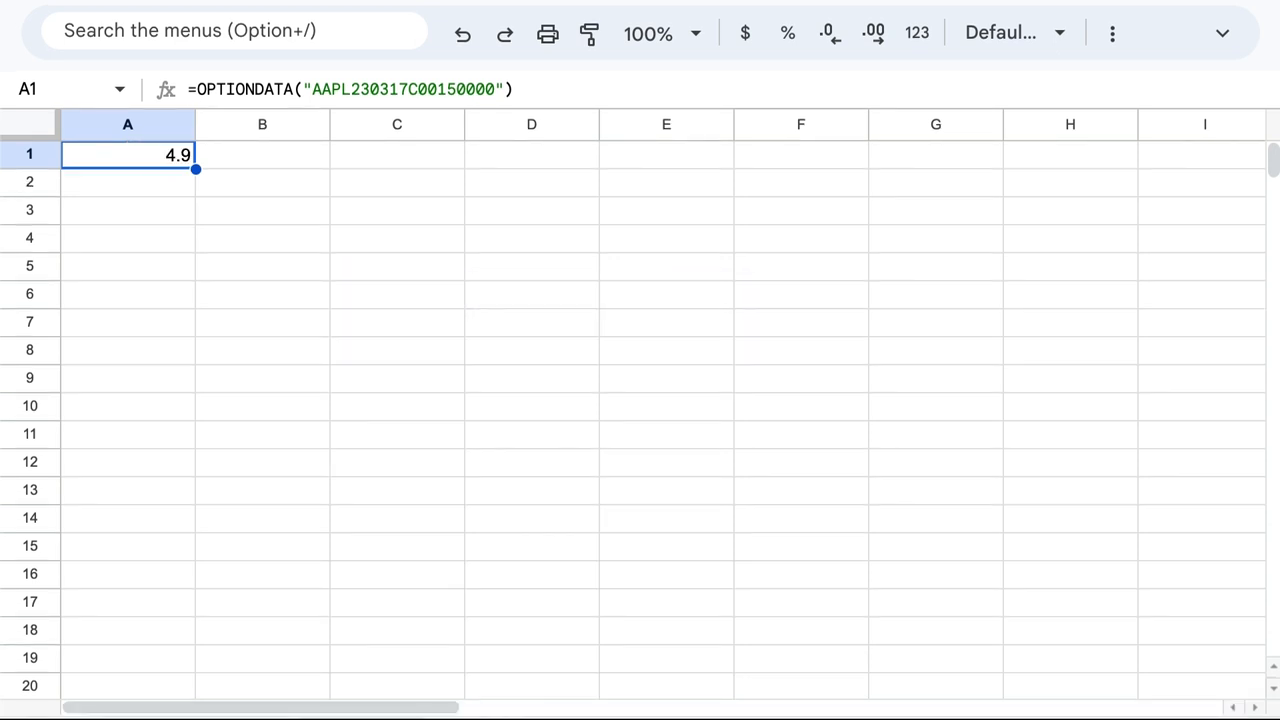
key(Delete)
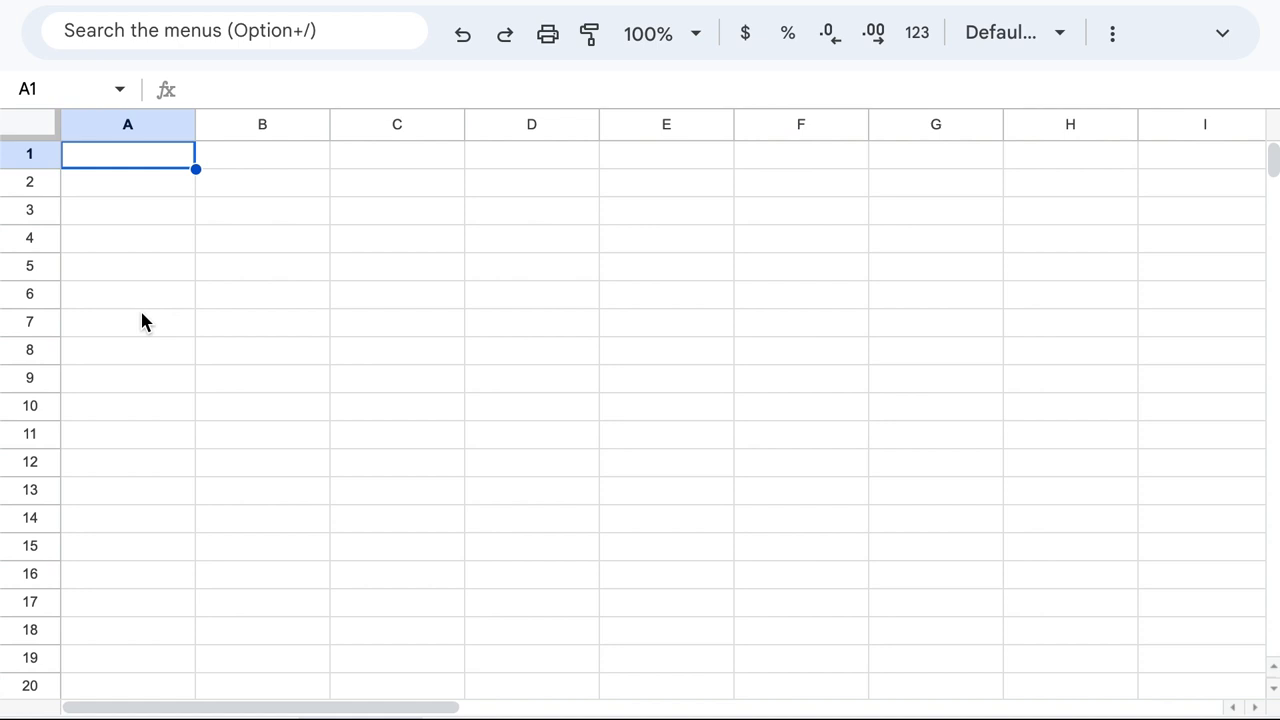
text(=op)
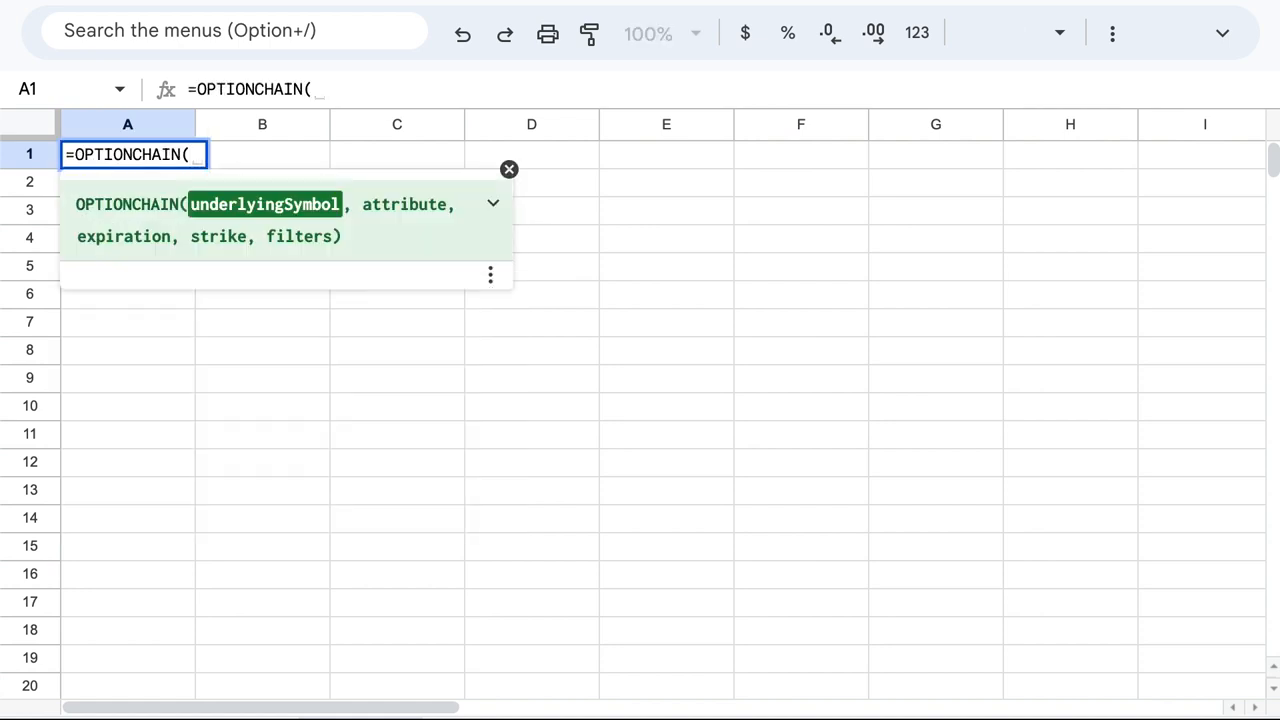
text("AAPL"))
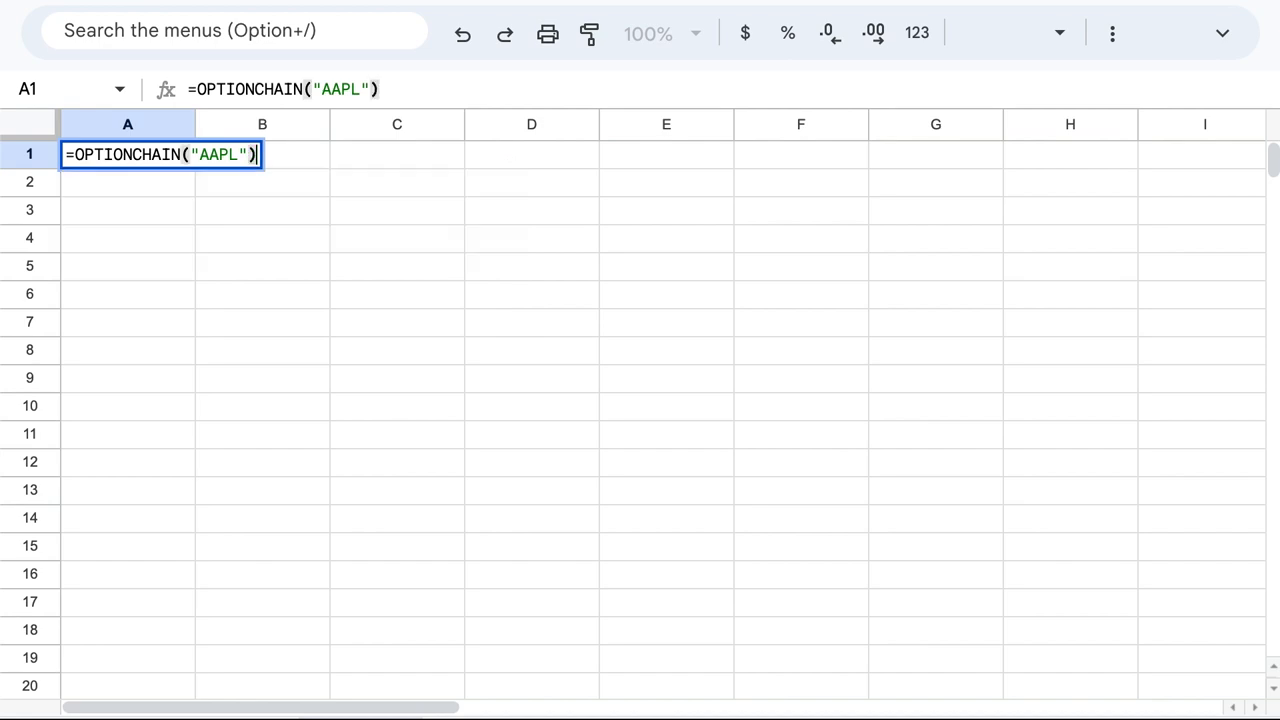
key(Enter)
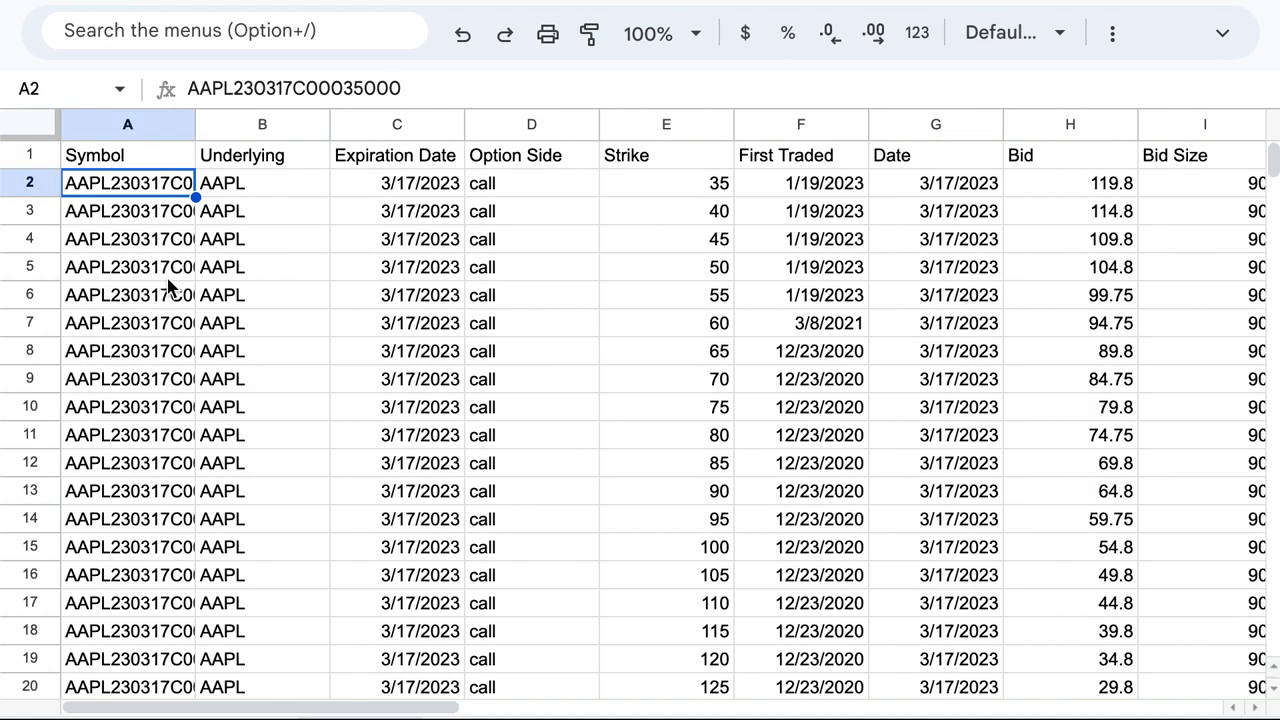
mouse_move(100, 188)
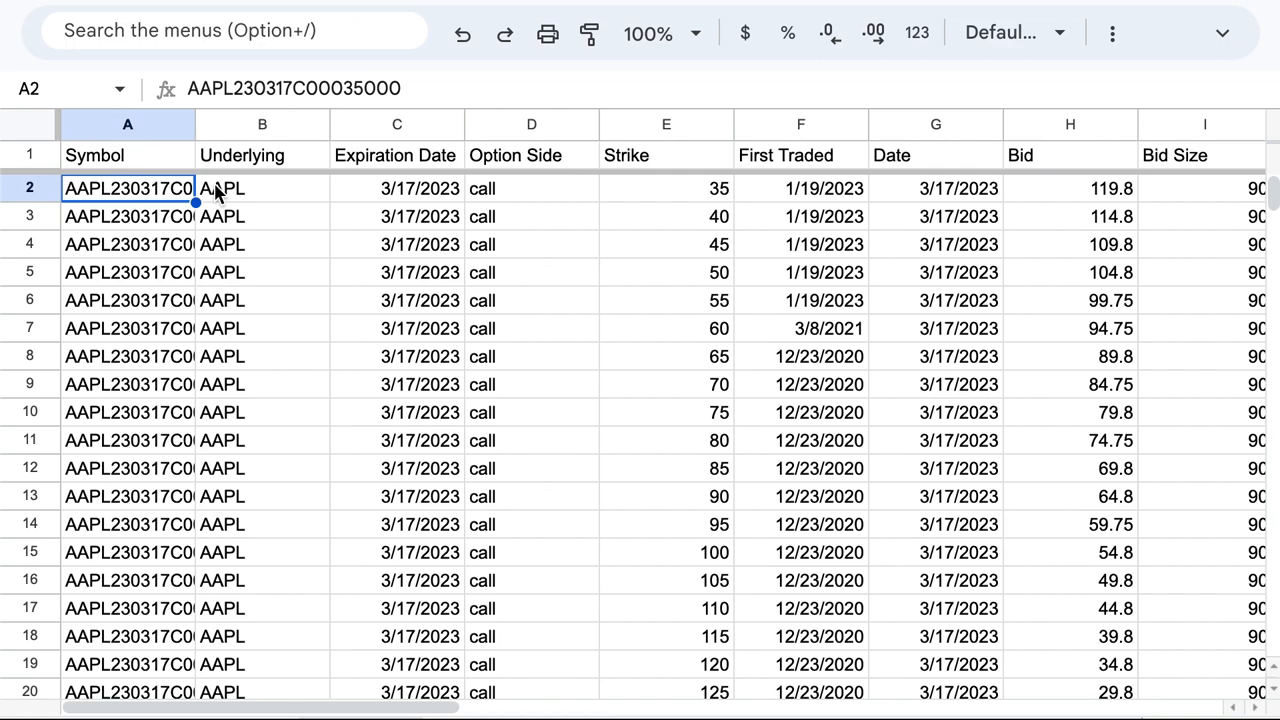
- Scroll across and down through the returned AAPL option chain
scroll(right, 3)
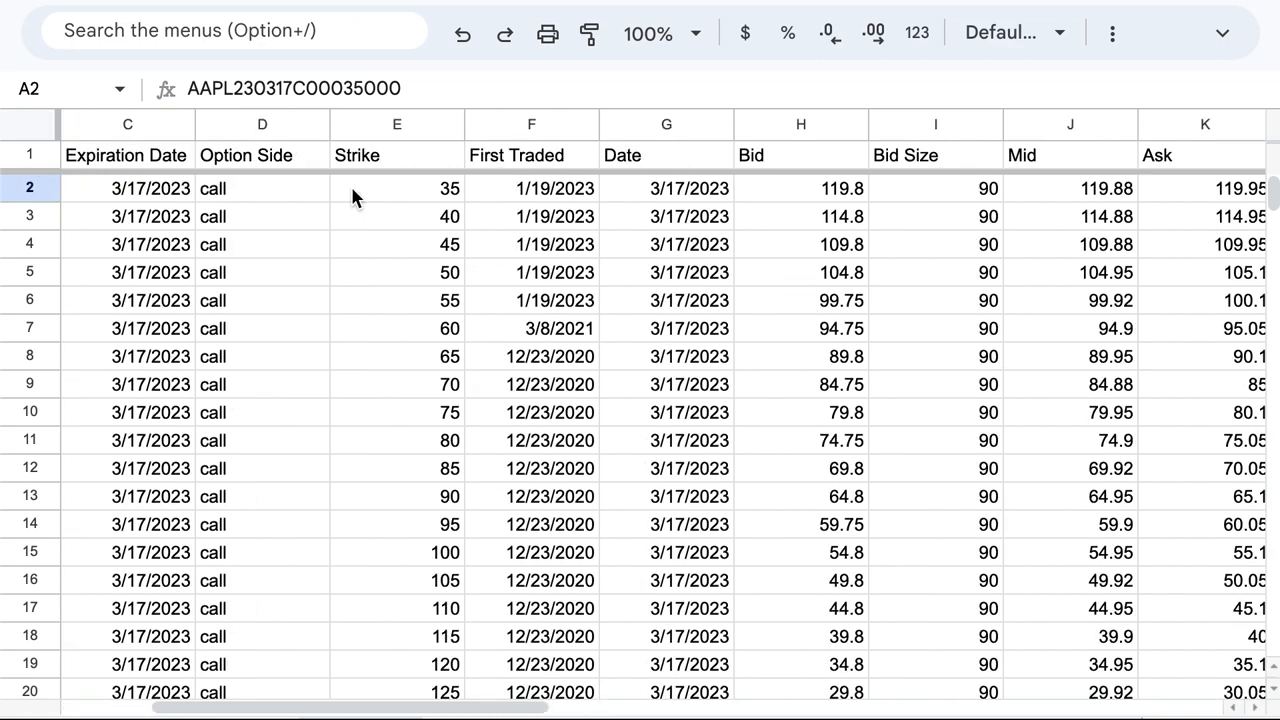
scroll(right, 3)
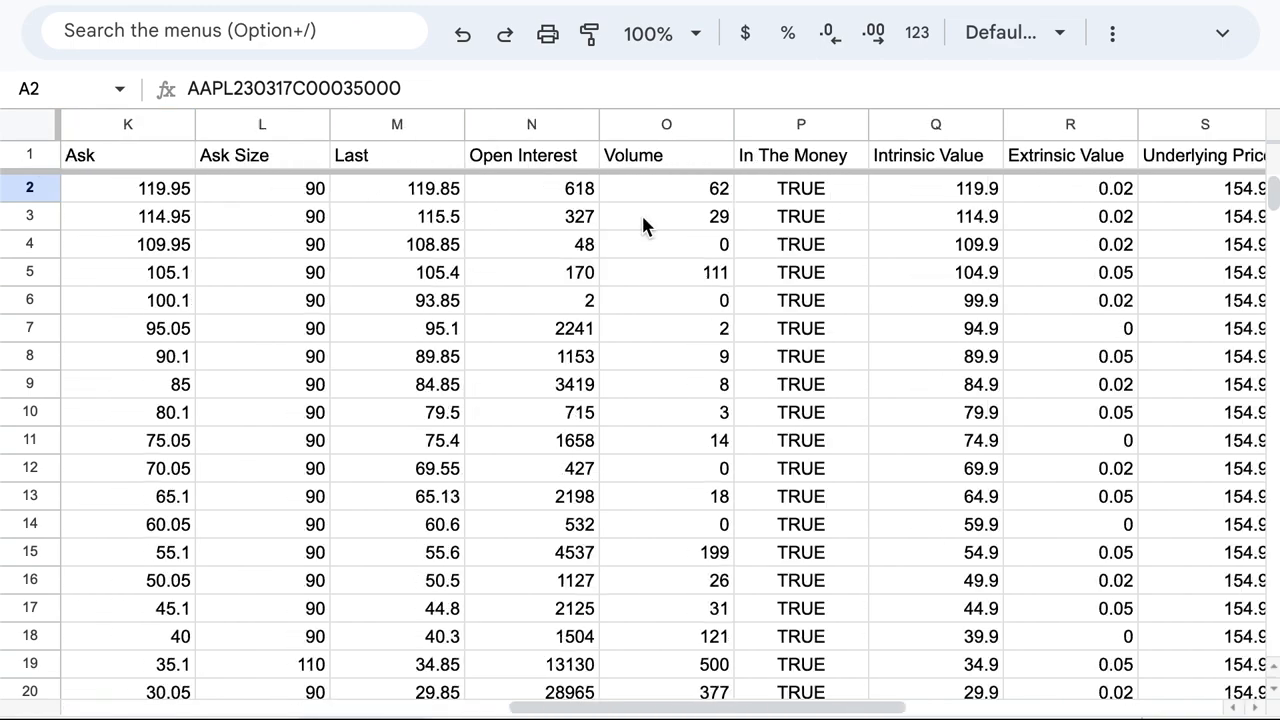
scroll(right, 3)
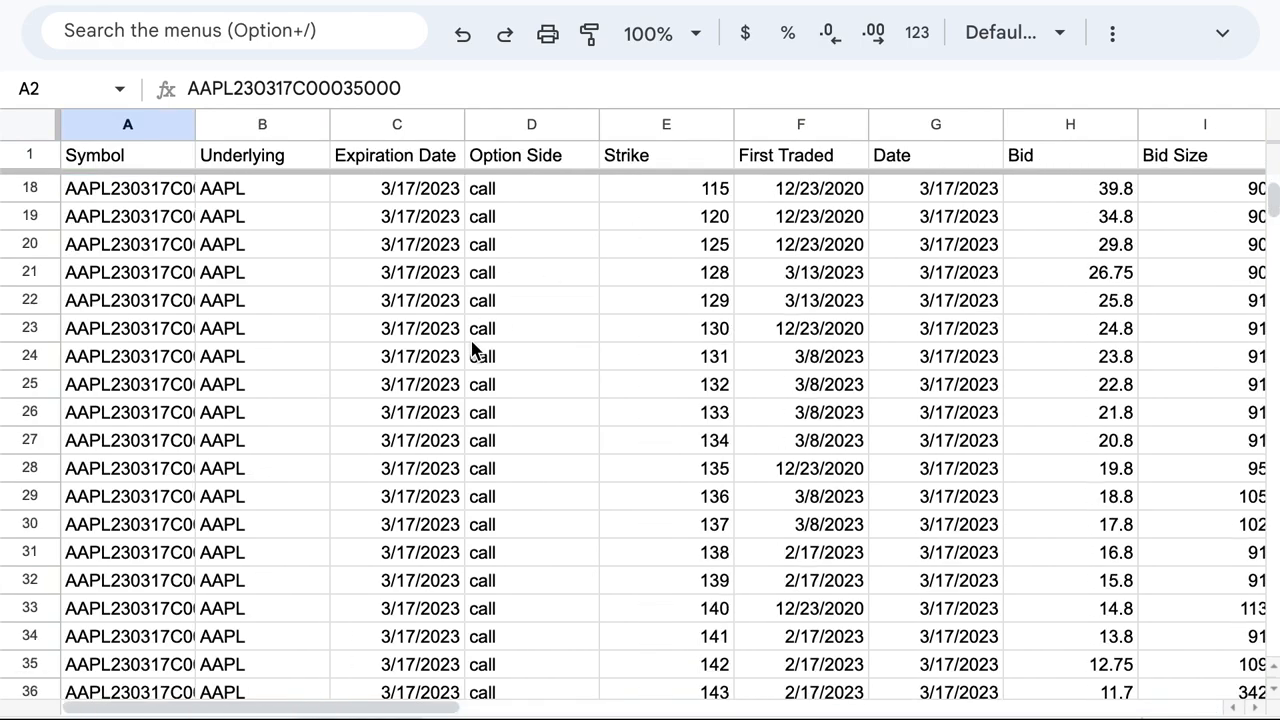
scroll(down, 3)
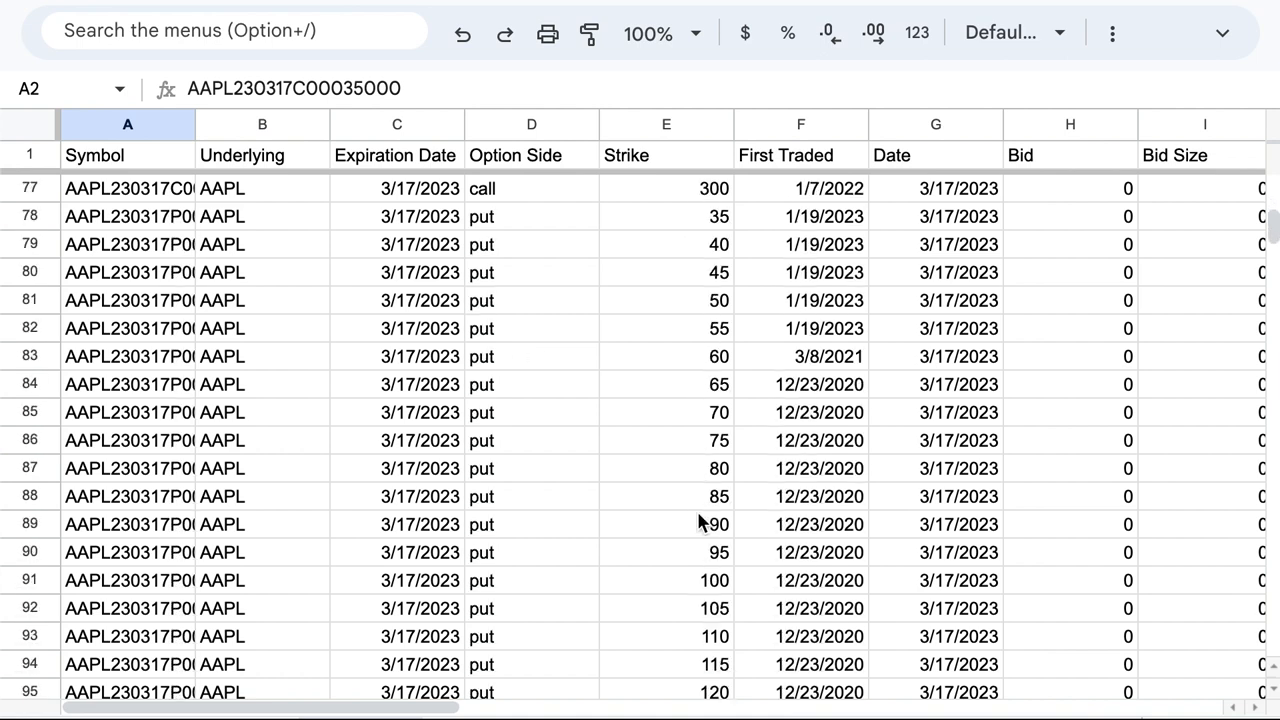
scroll(down, 3)
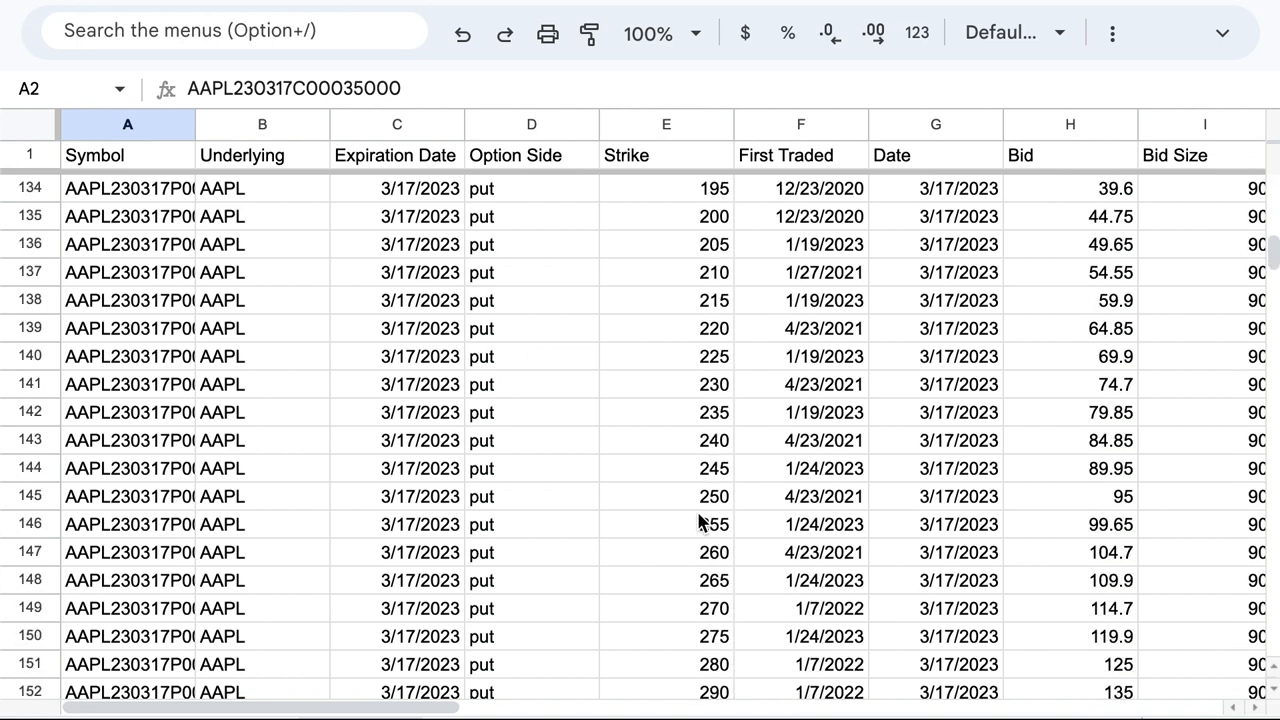
scroll(down, 3)
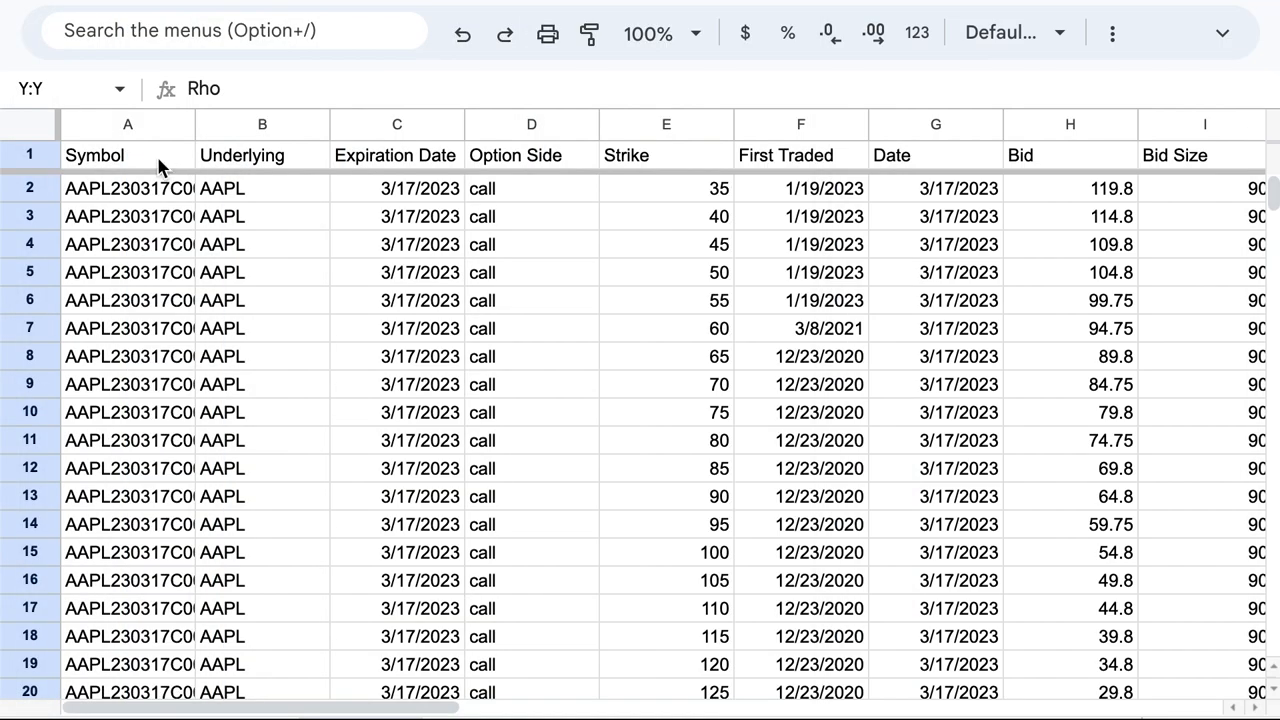
- Add the attribute list "option symbol,strike,side,expiration,mid" to the A1 OPTIONCHAIN formula
click(128, 155)
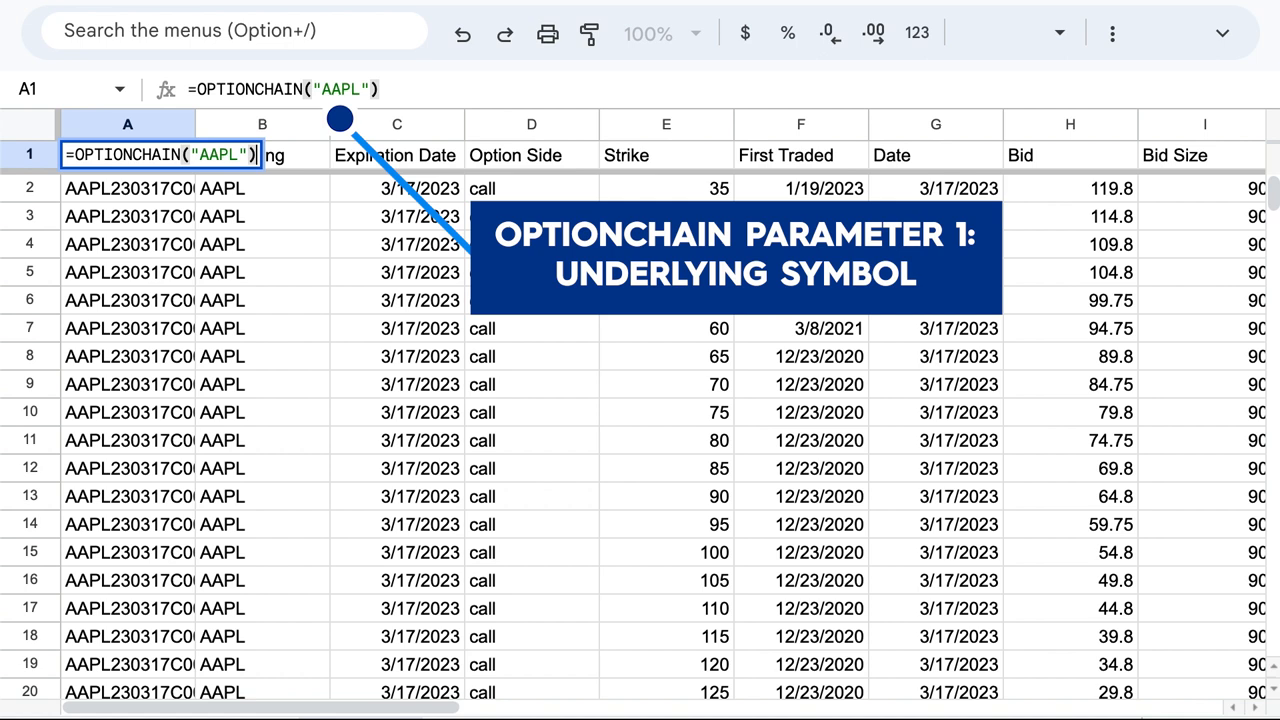
text(,)
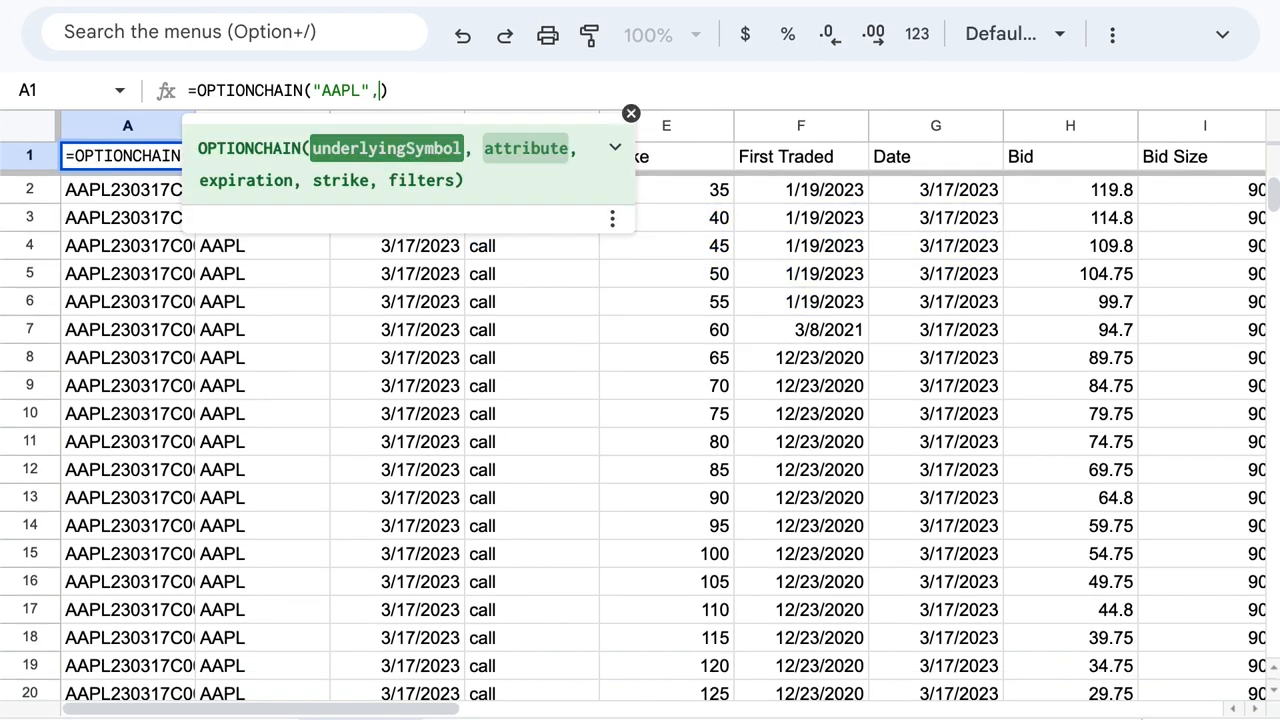
text("option symbol,)
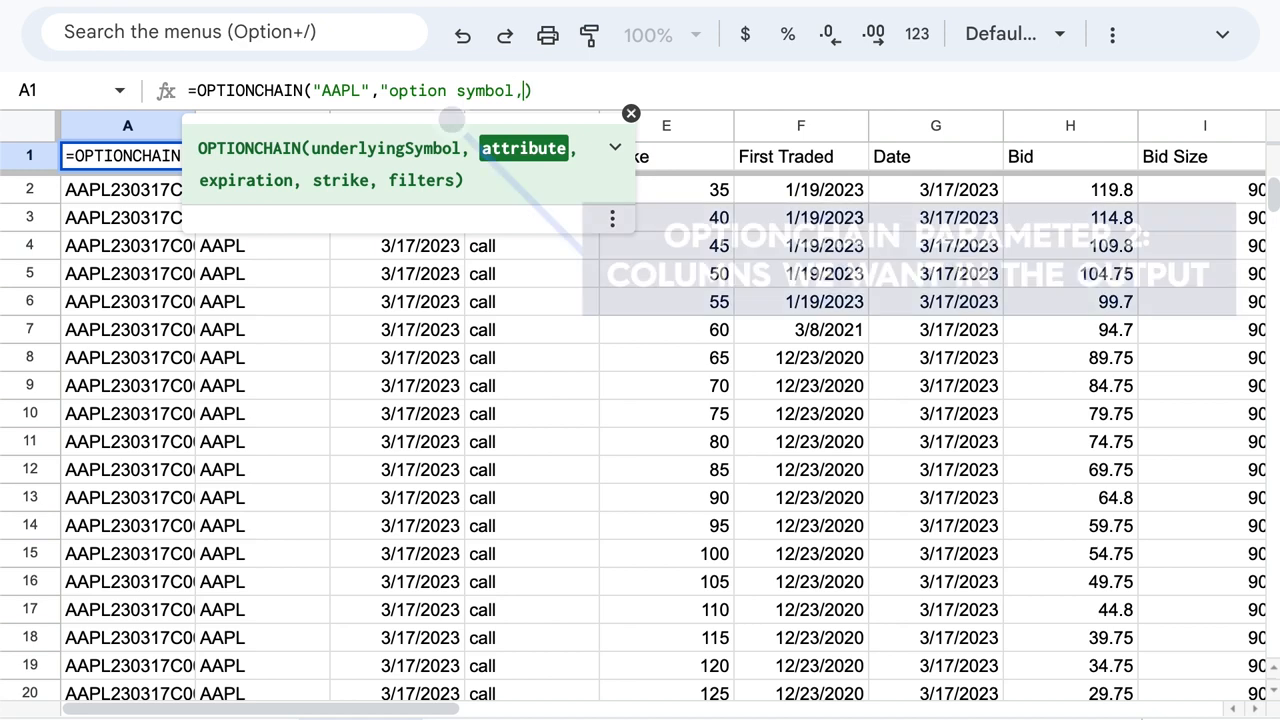
text(strike,sid)
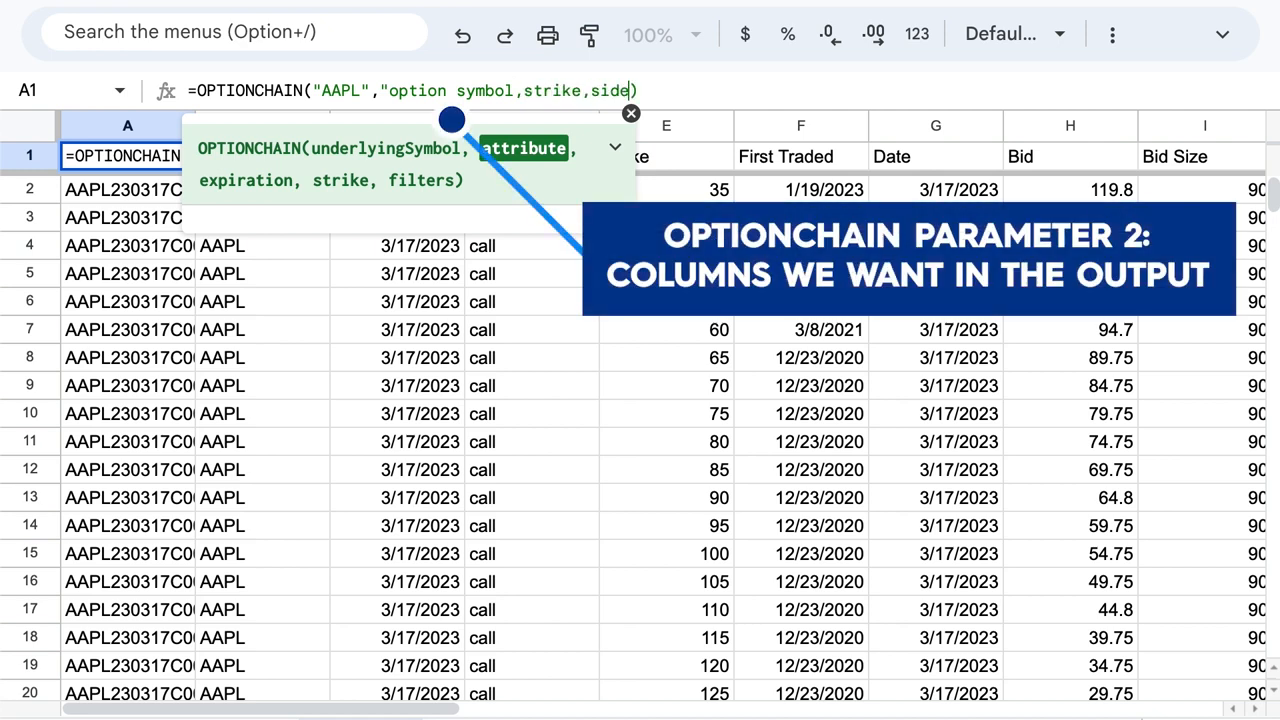
text(expiration,)
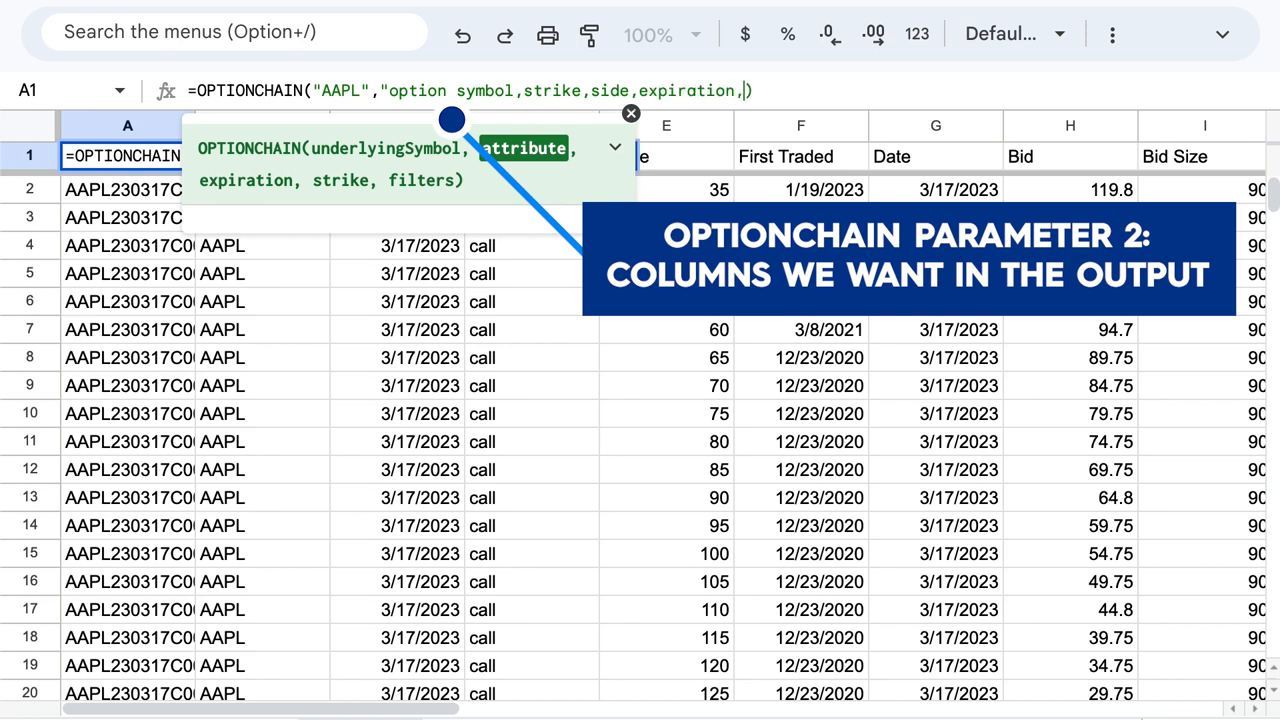
text(mid)
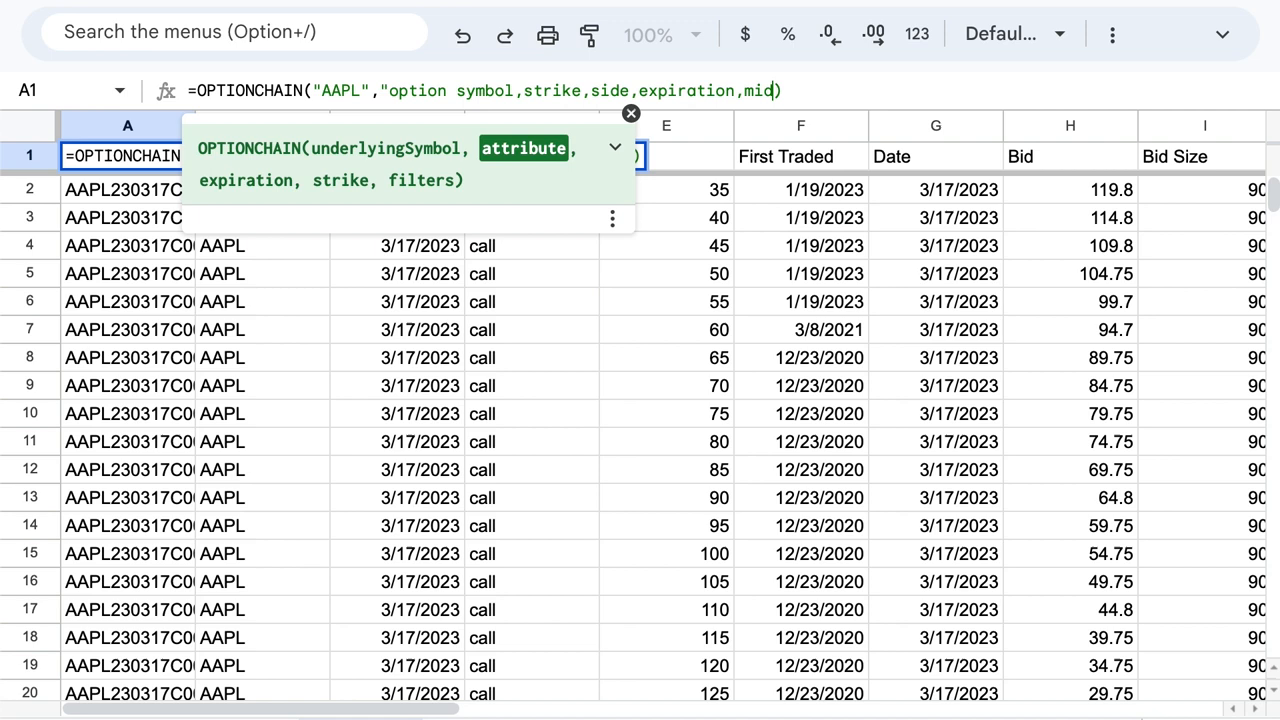
key(enter)
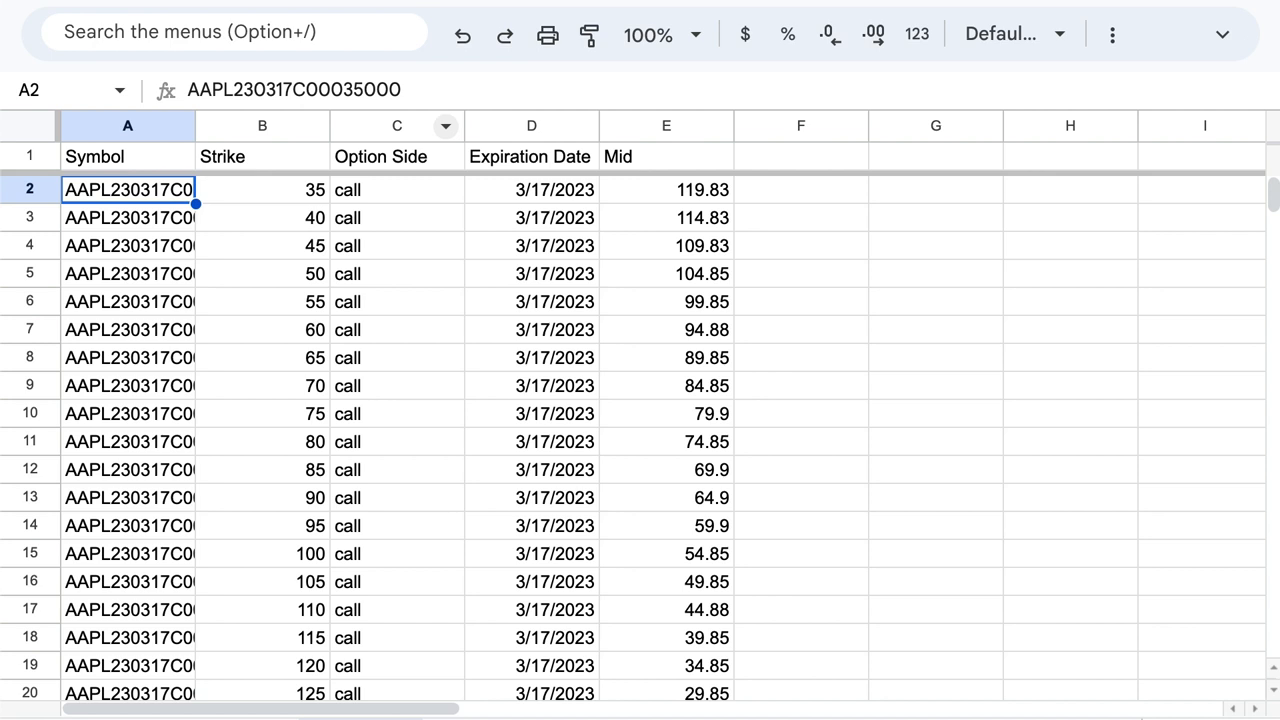
mouse_move(305, 280)
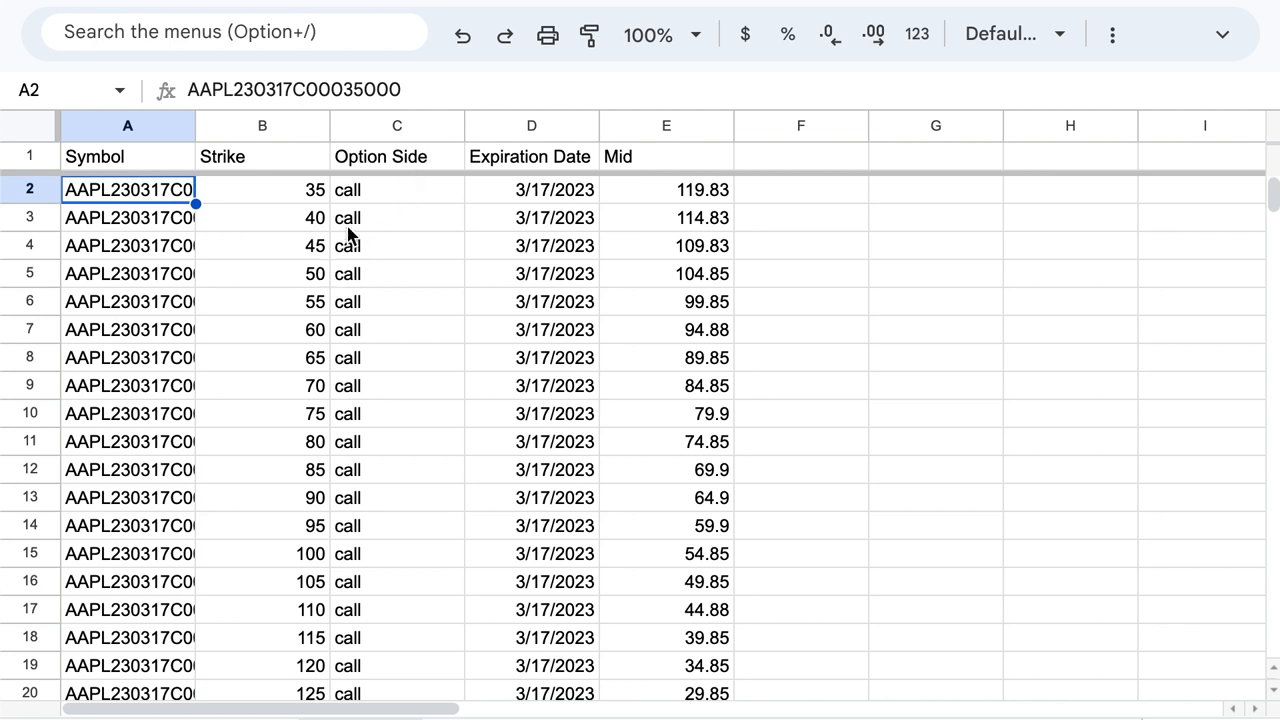
mouse_move(640, 217)
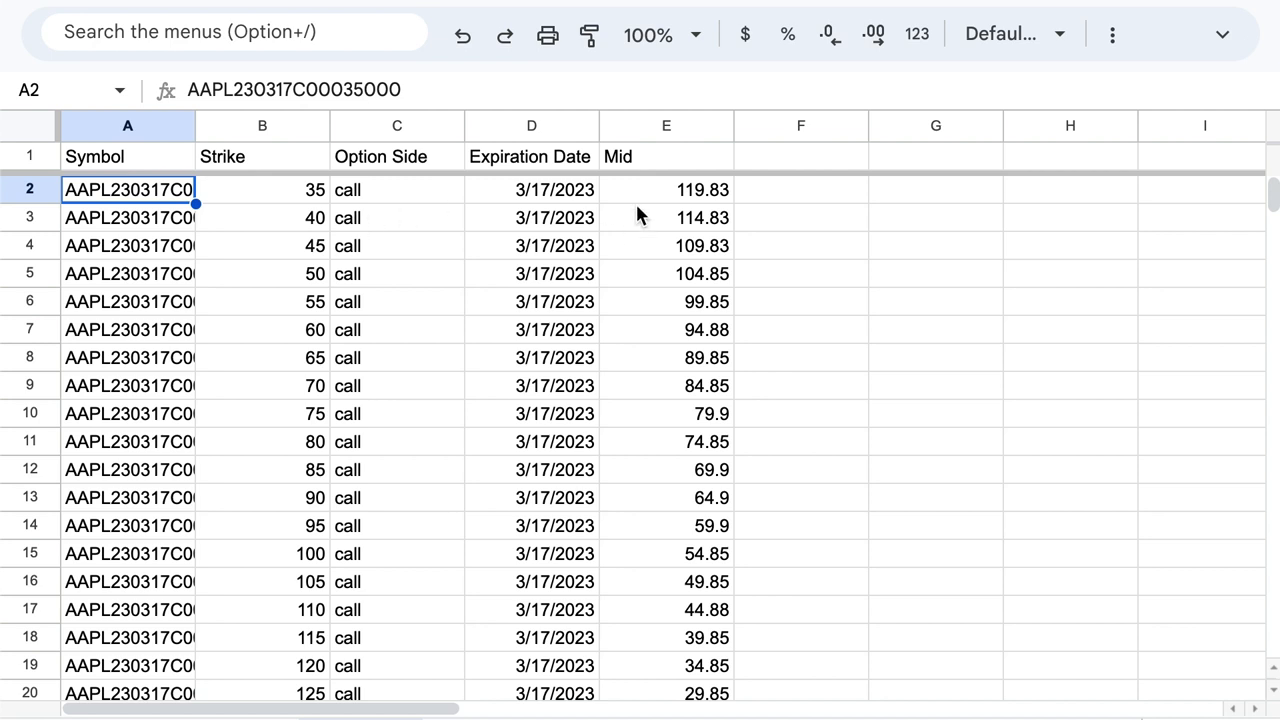
mouse_move(193, 126)
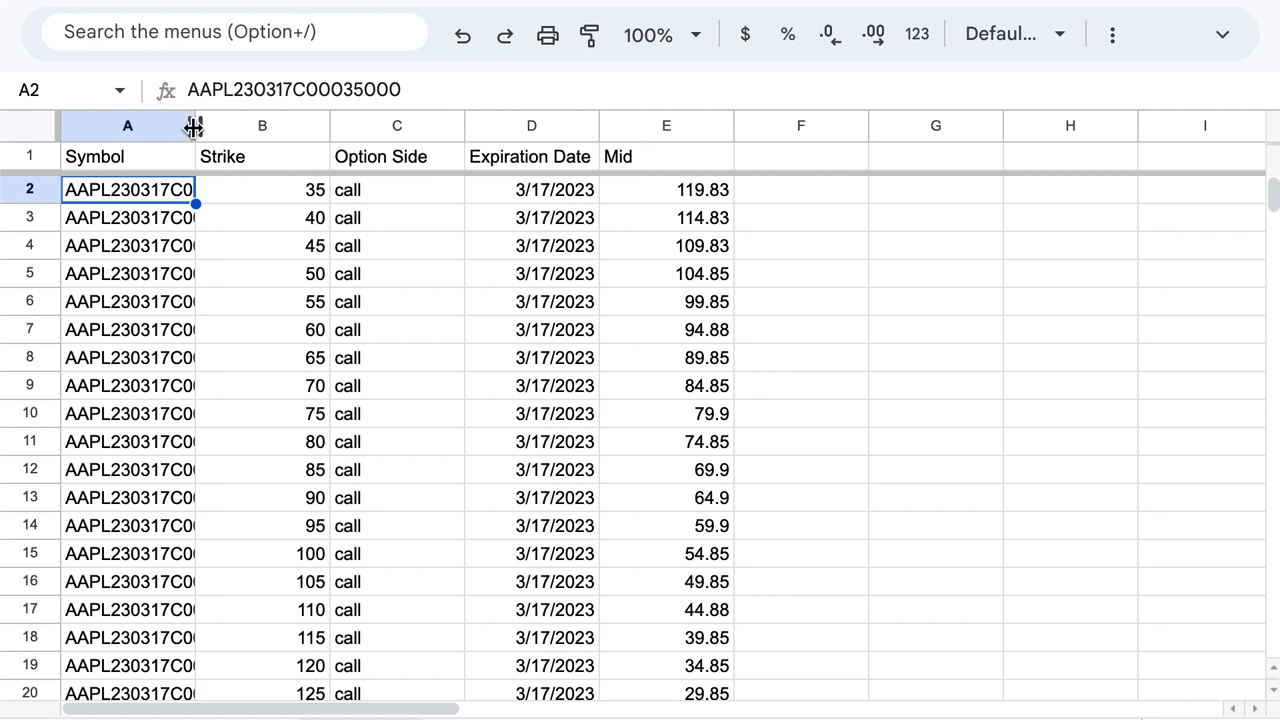
- Widen column A to show full symbols, then inspect B4, A4 and the A1 formula
drag(197, 125, 268, 125)
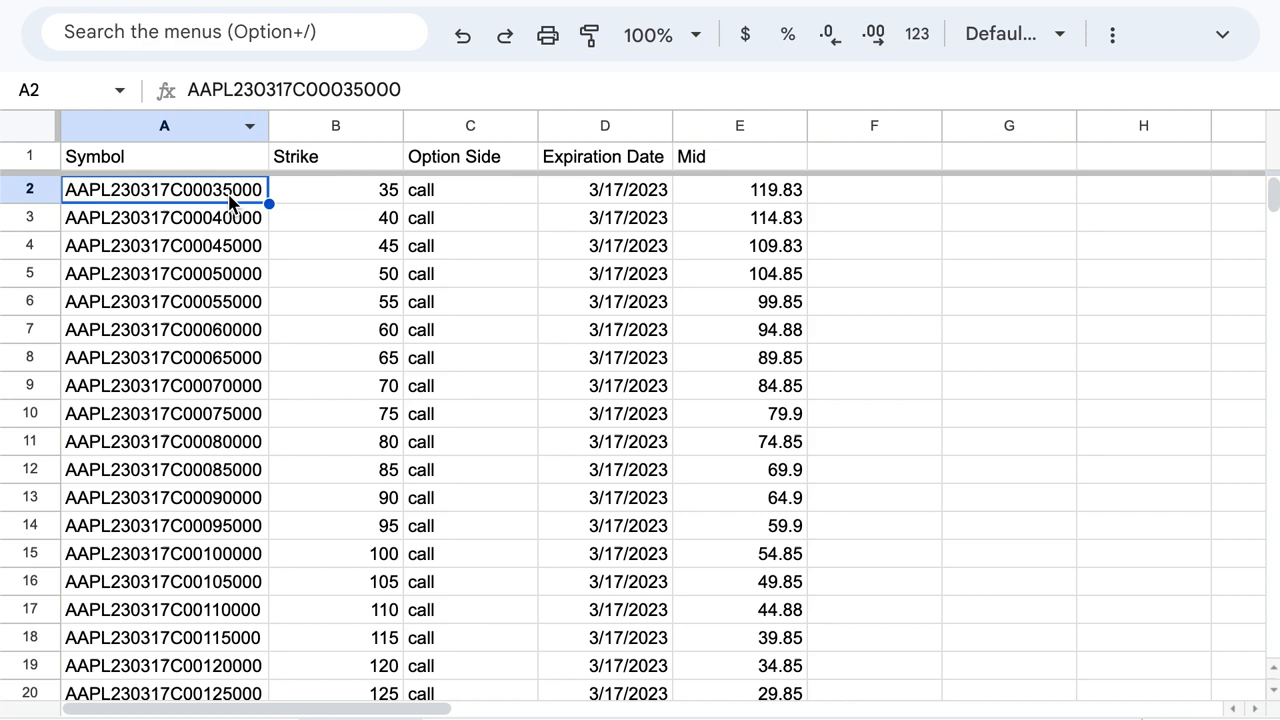
scroll(down, 3)
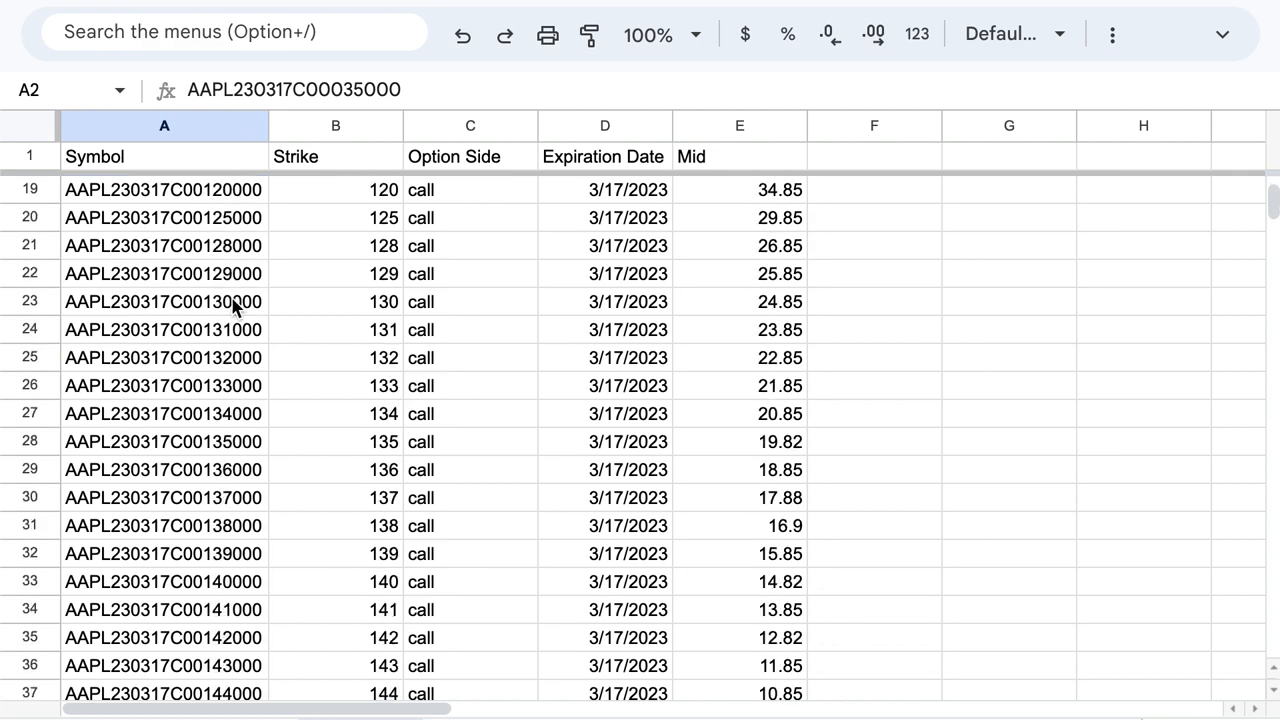
scroll(down, 3)
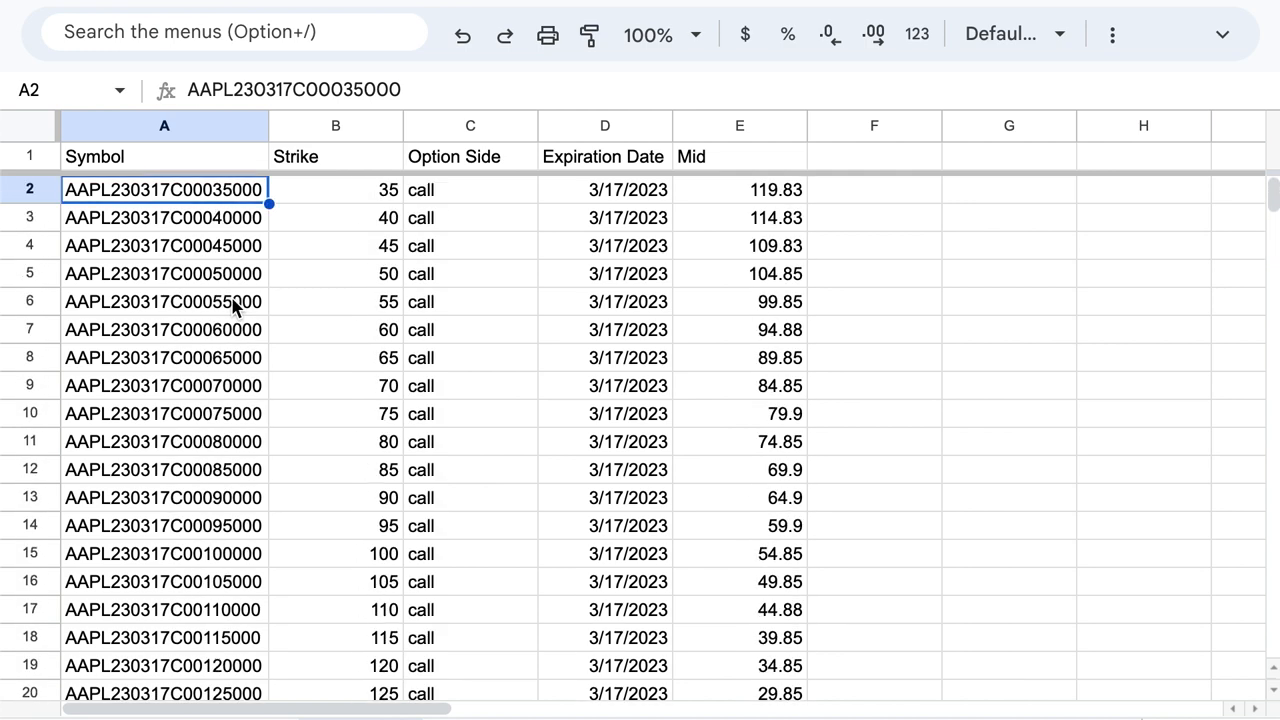
click(335, 245)
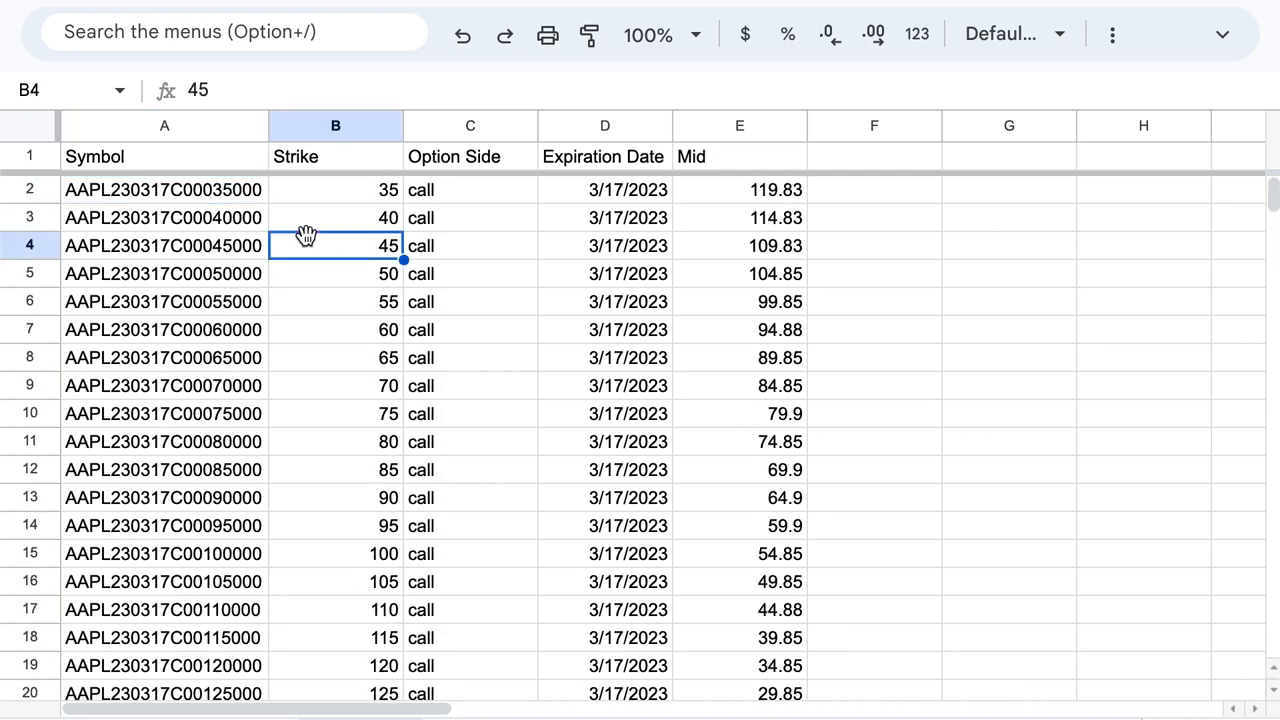
click(164, 245)
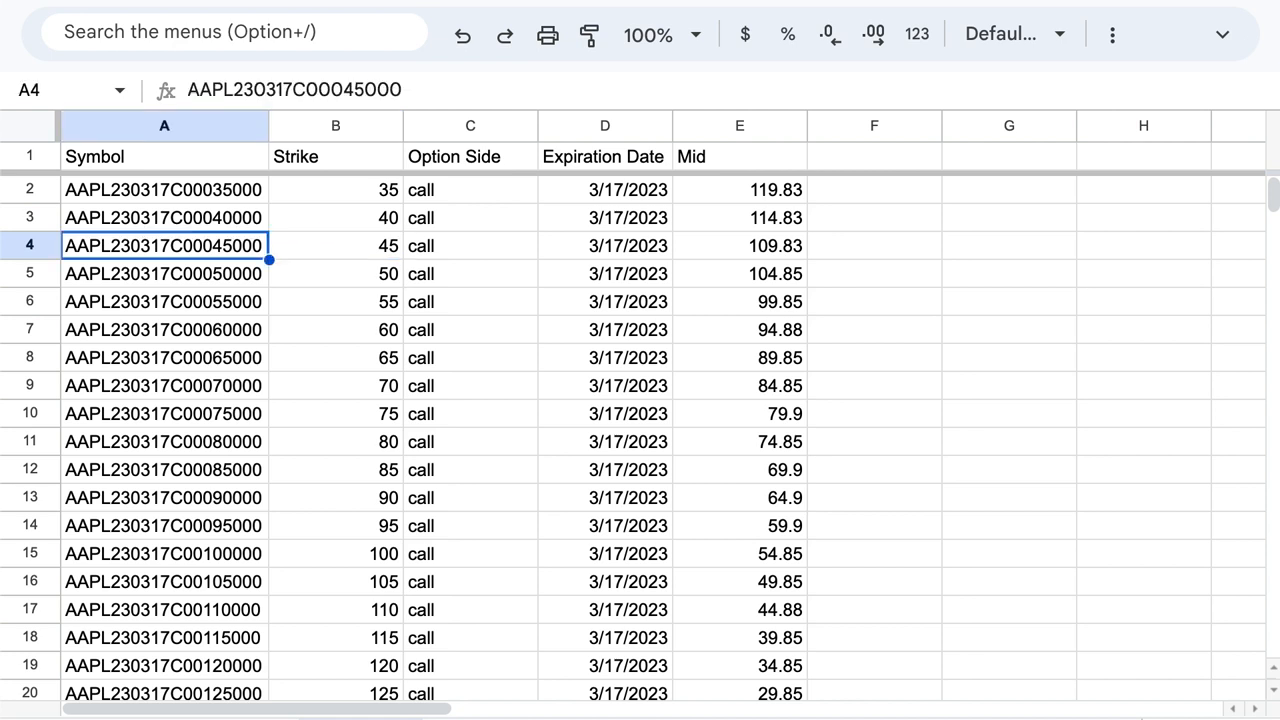
click(164, 156)
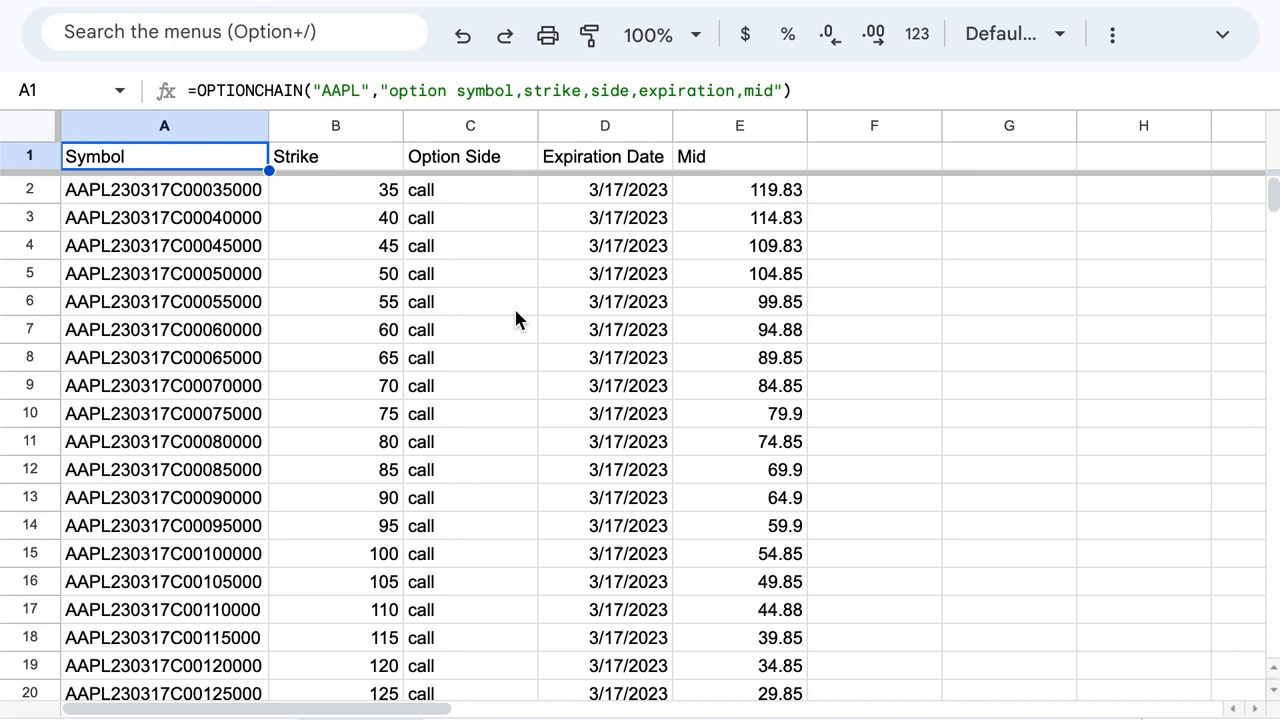
mouse_move(372, 281)
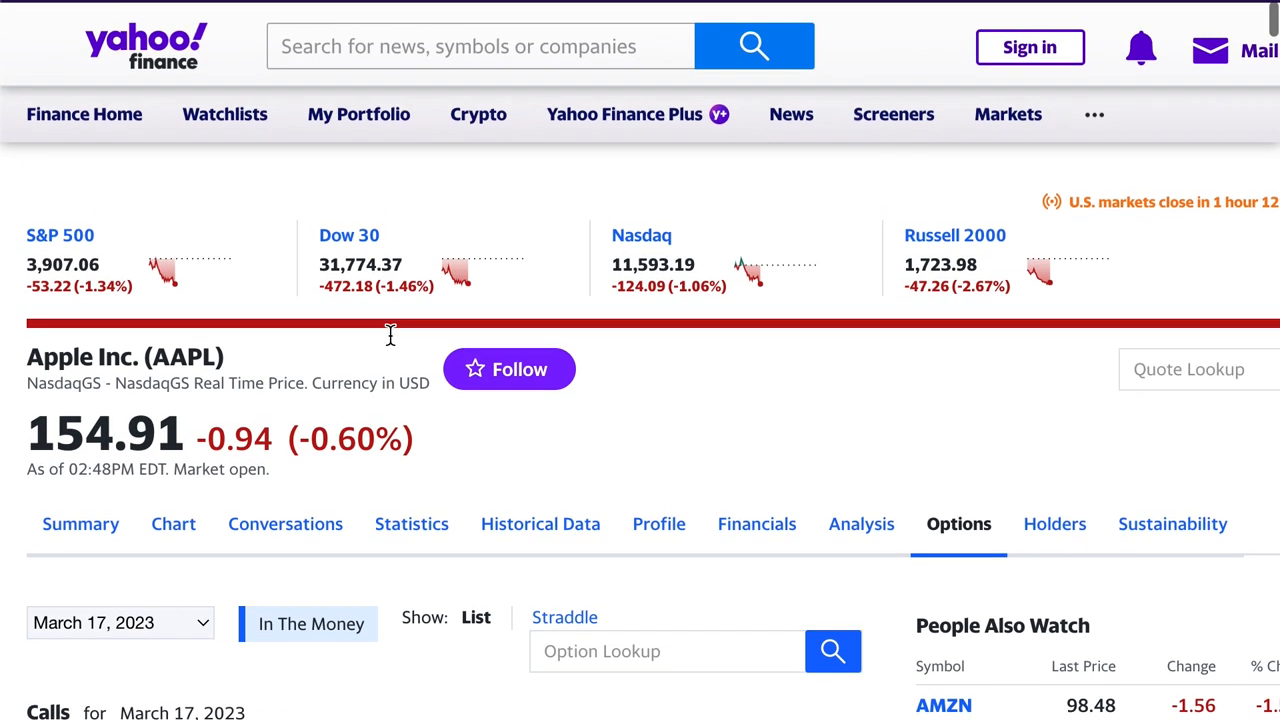
- Scroll the Yahoo Finance AAPL options page and view the expiration date dropdown
scroll(down, 3)
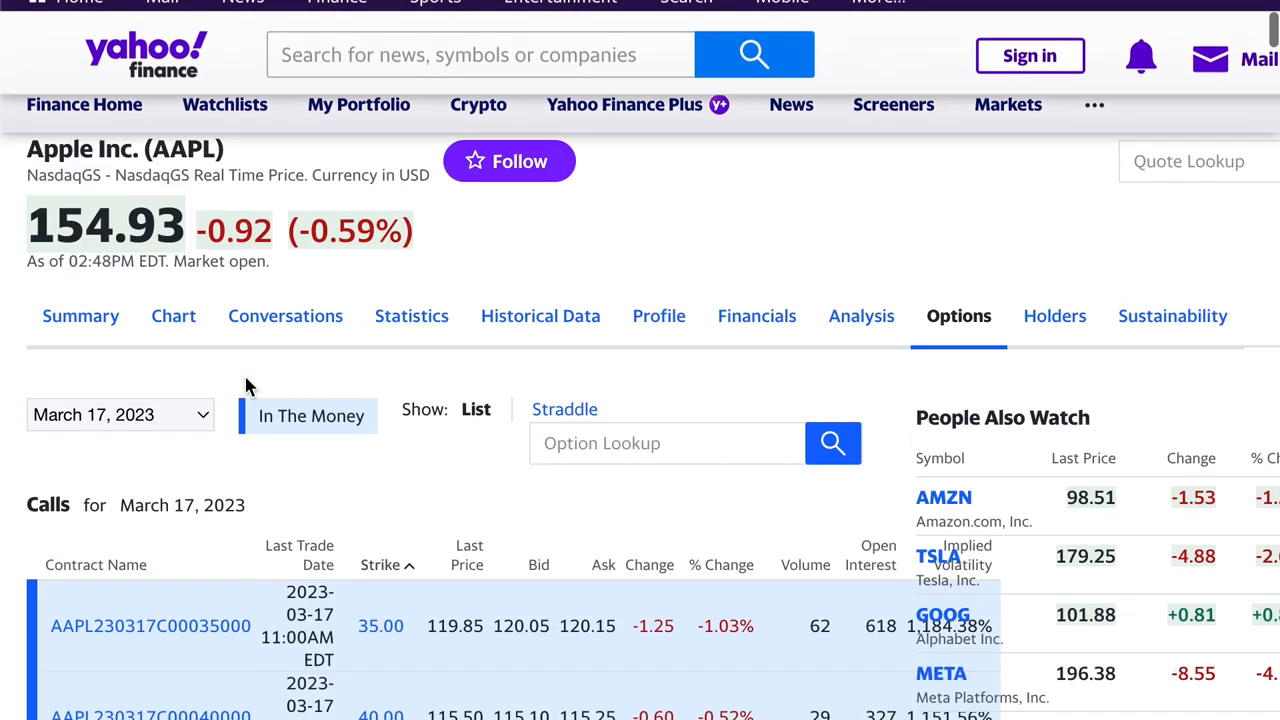
scroll(down, 3)
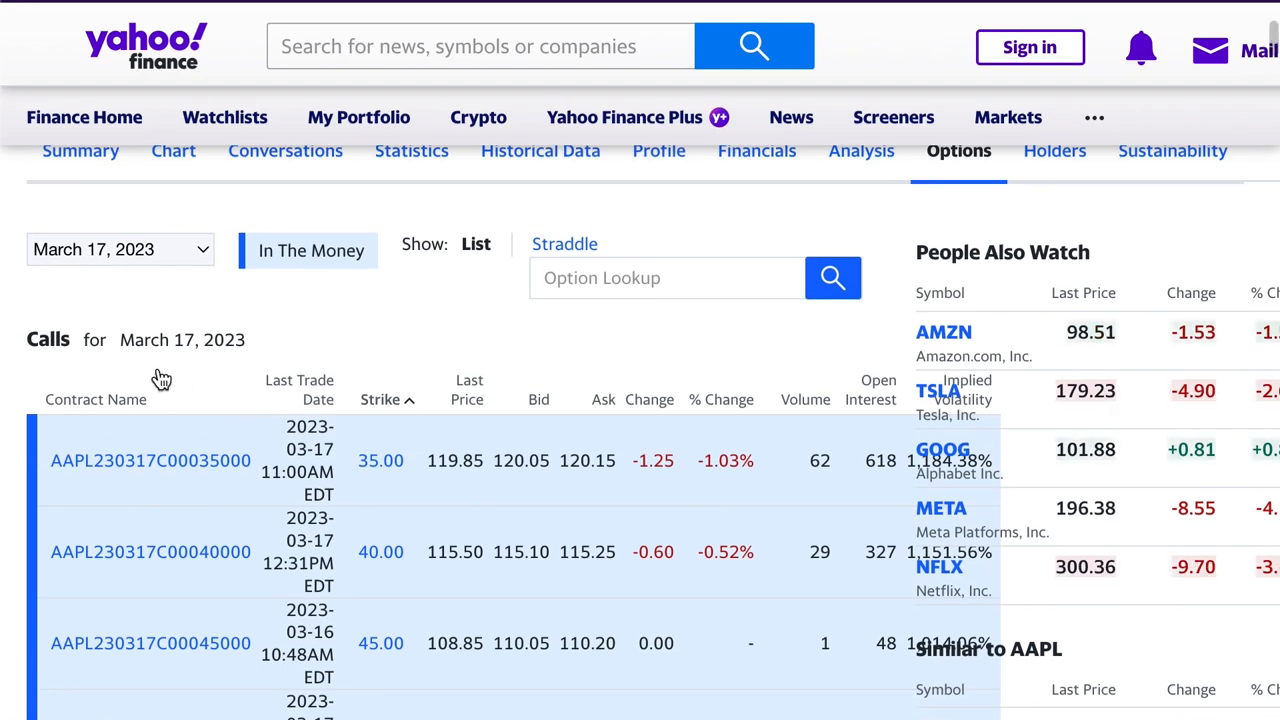
click(120, 249)
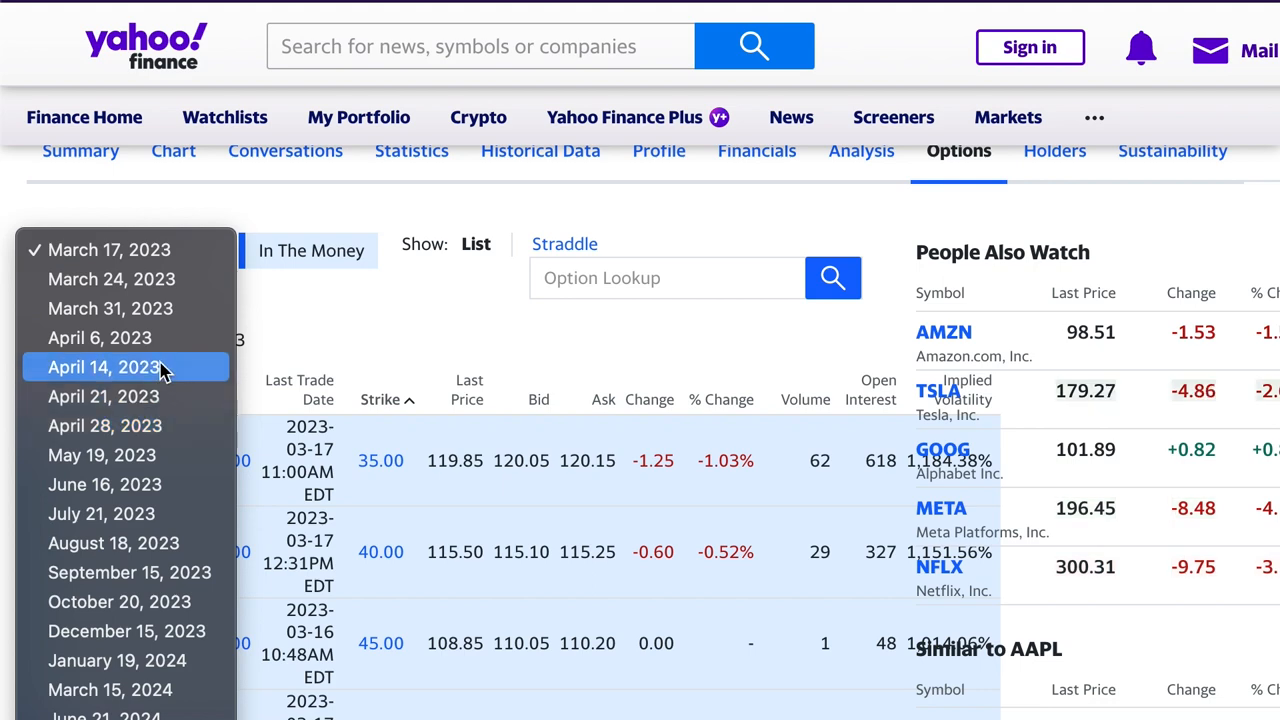
click(111, 308)
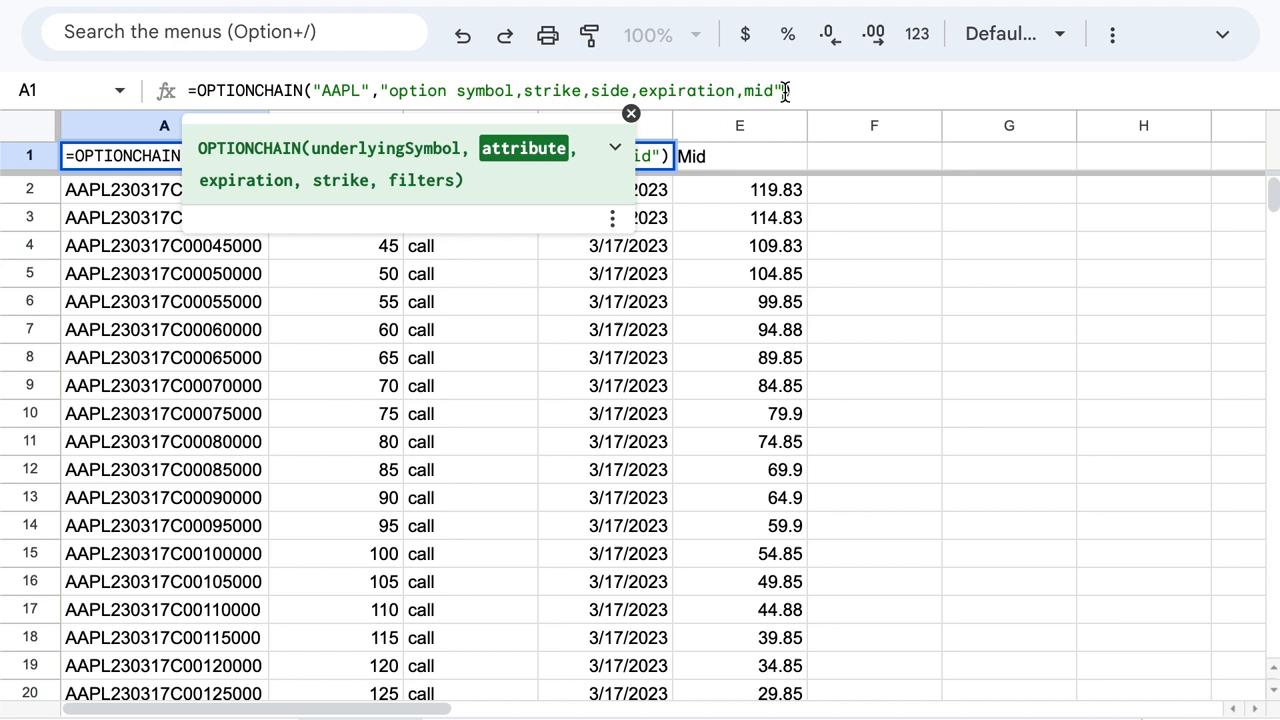
- Add "3/31/2023" as the expiration argument in A1 and scroll through the results
text(,")
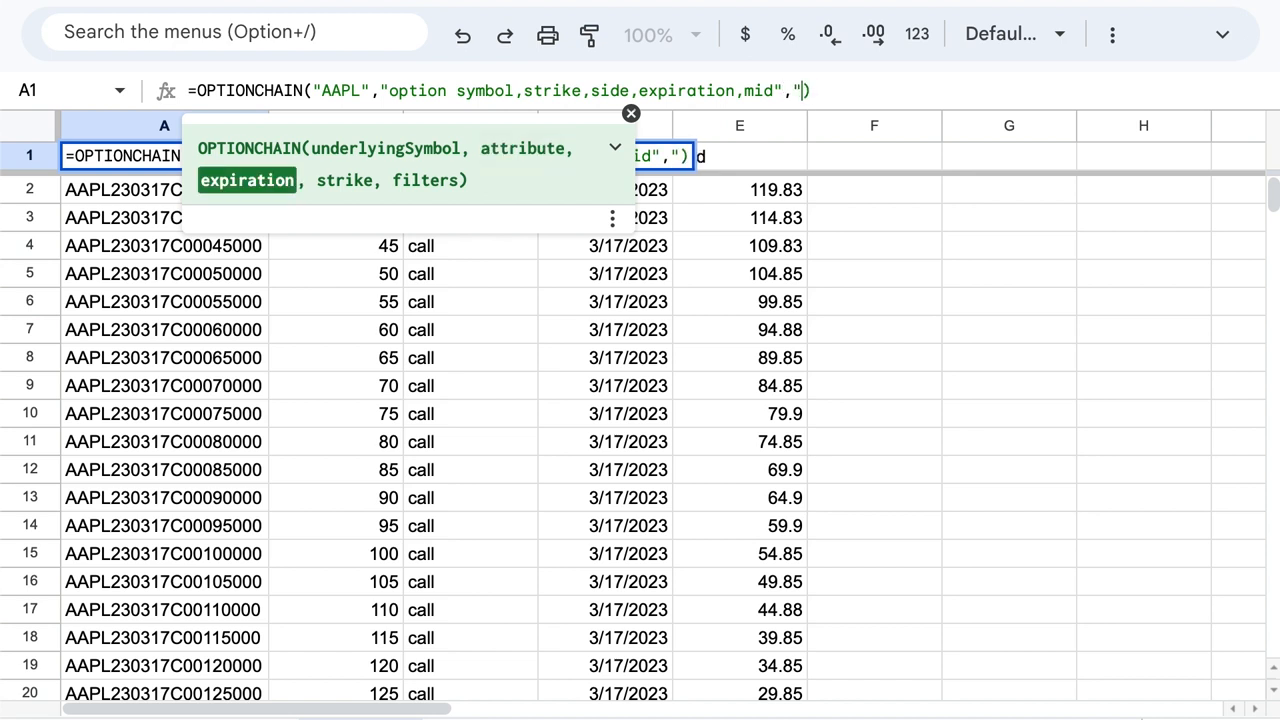
text(3/31)
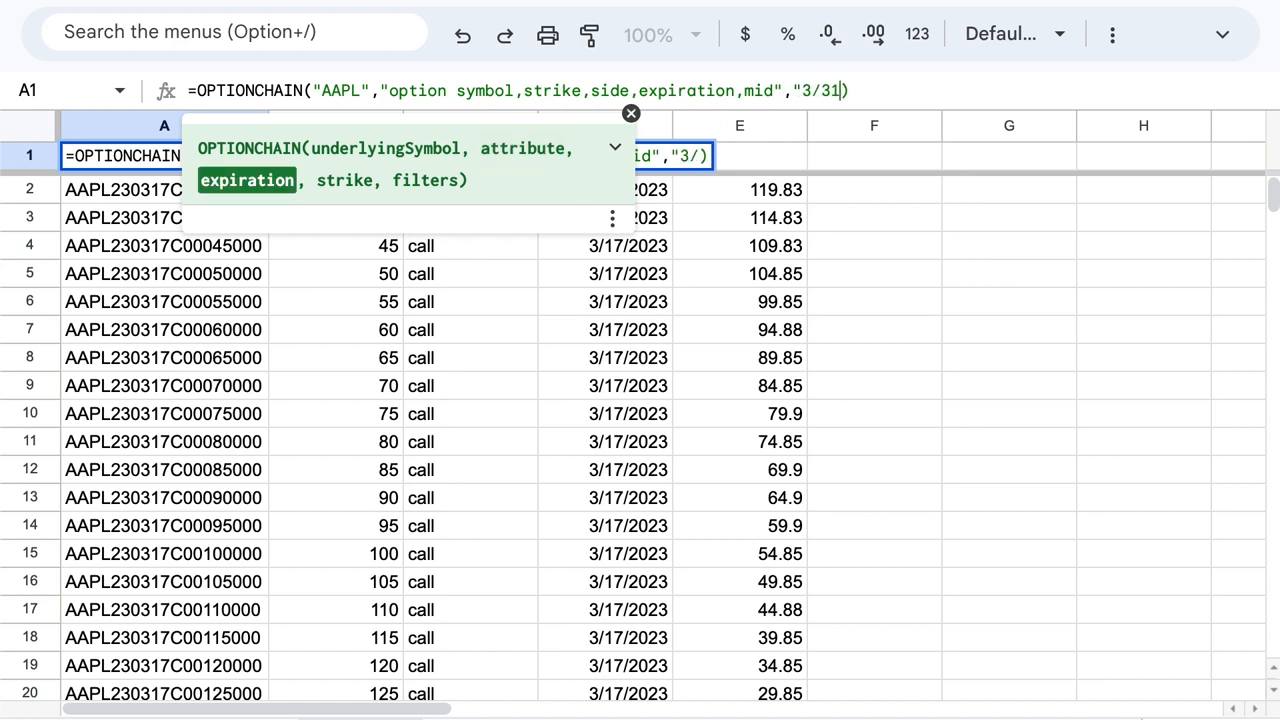
text(1/20)
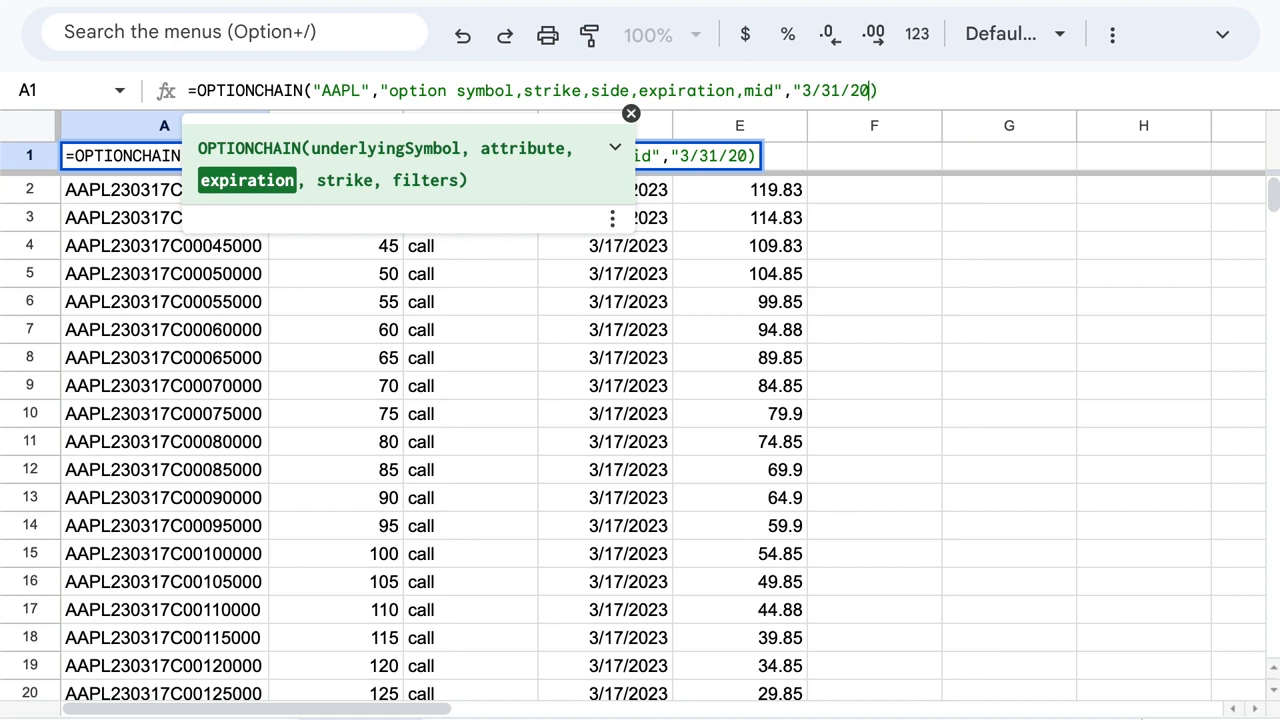
key(Enter)
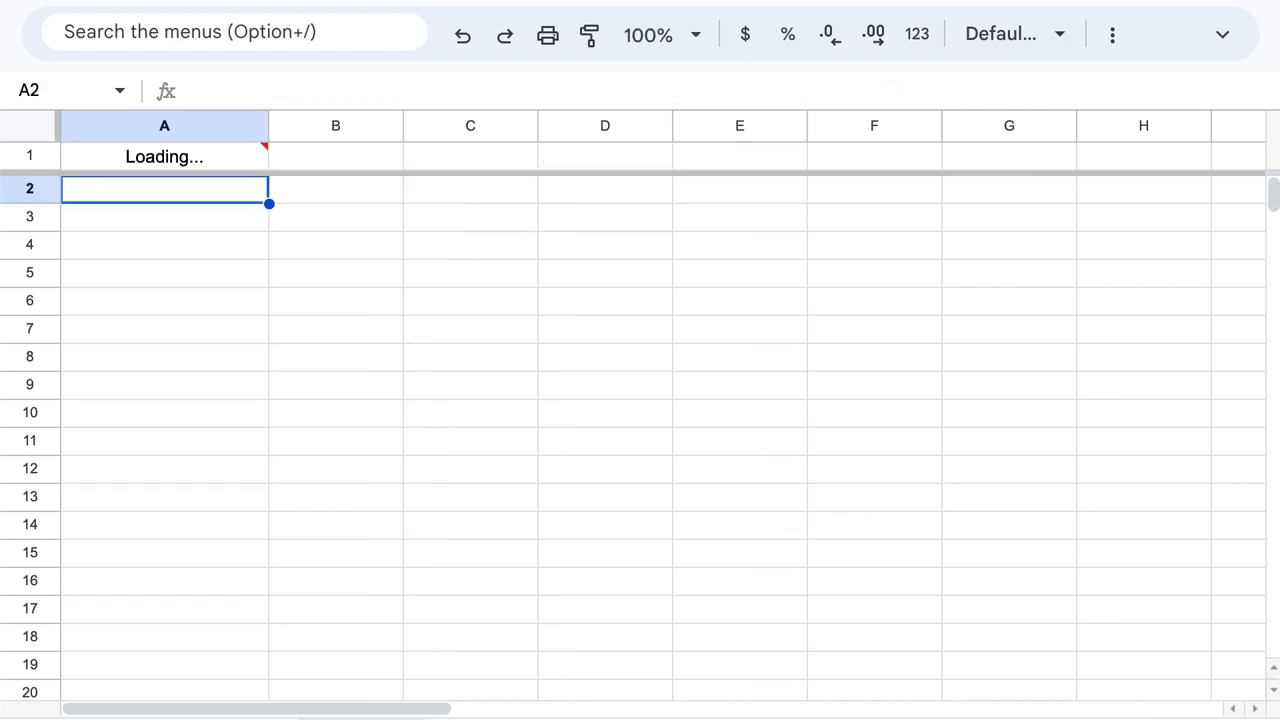
mouse_move(251, 228)
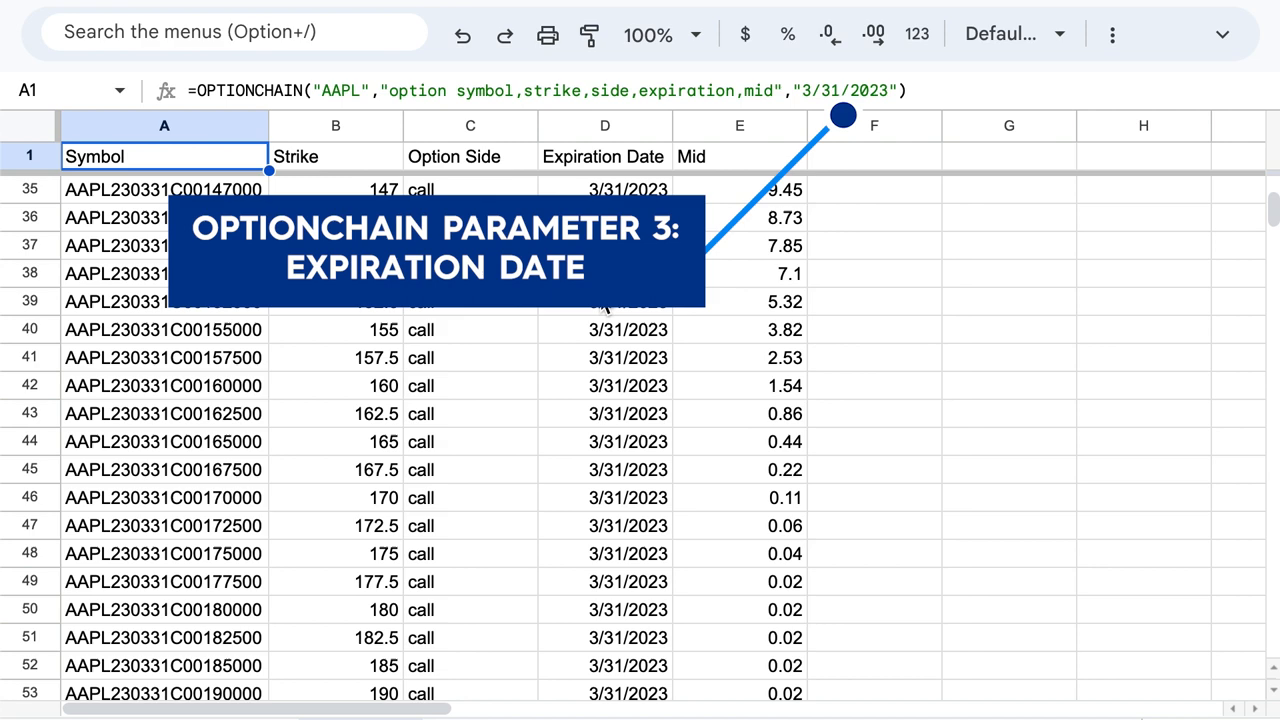
scroll(down, 3)
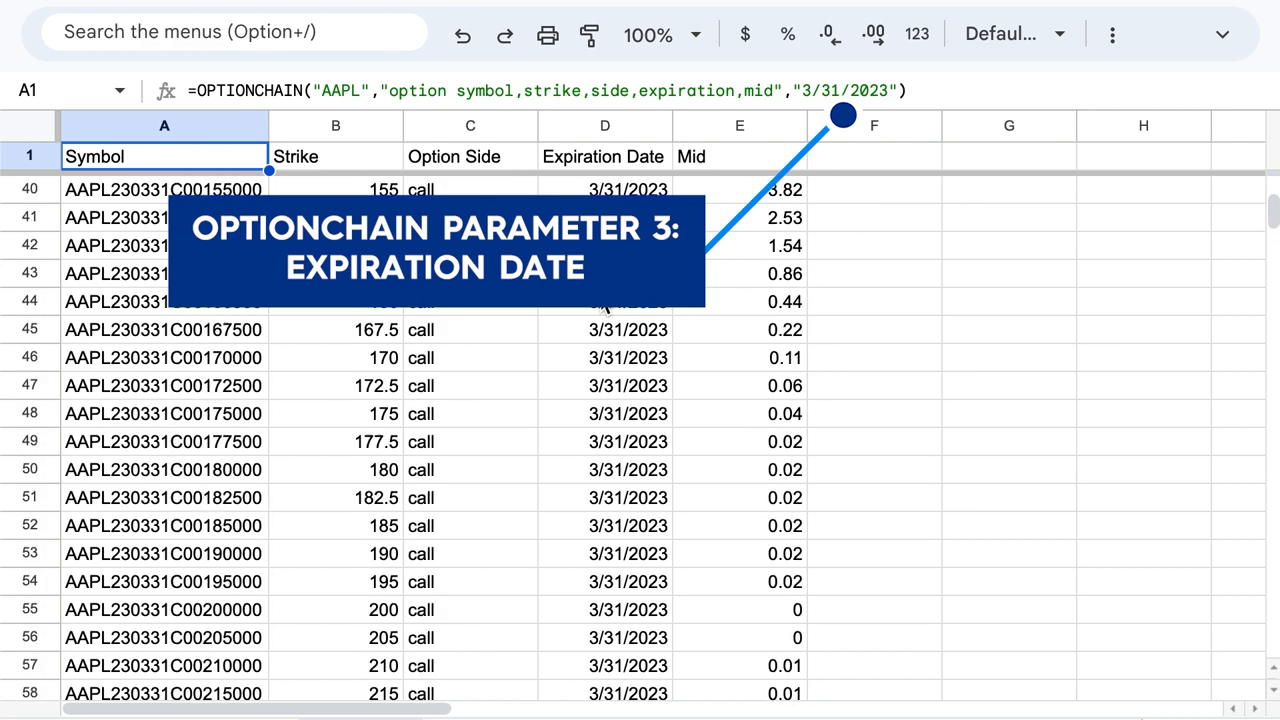
scroll(up, 3)
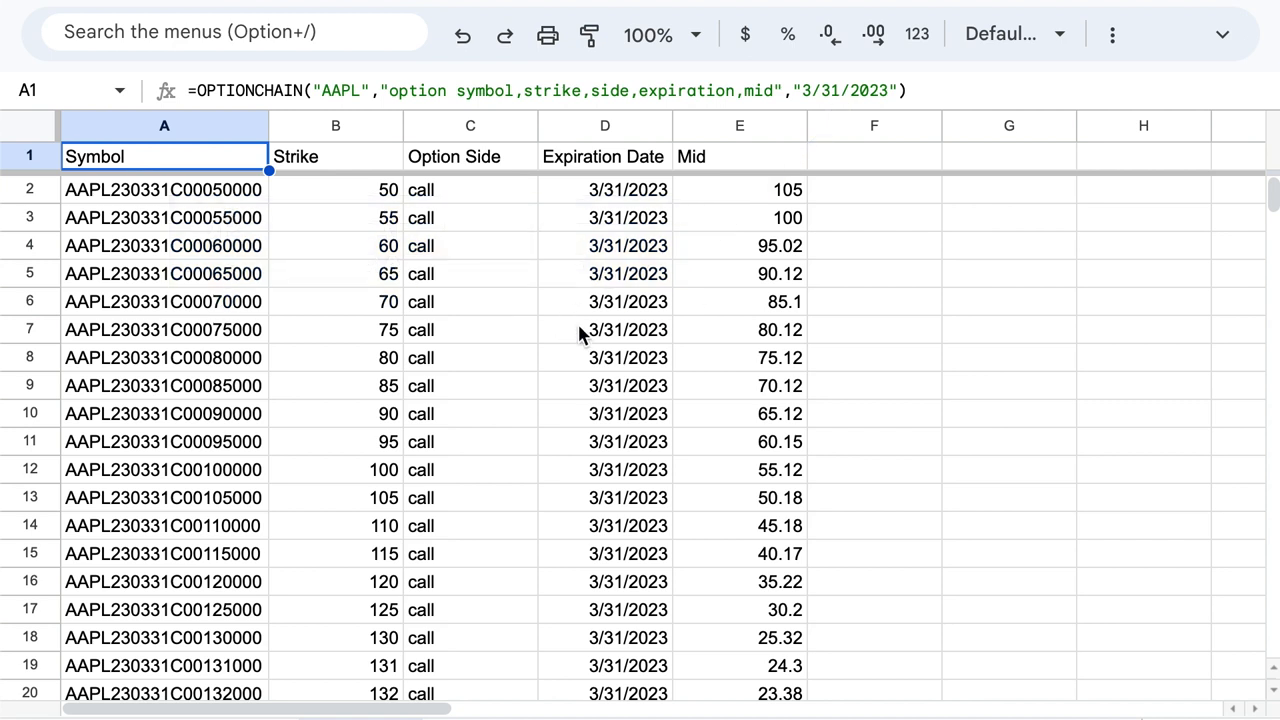
mouse_move(510, 298)
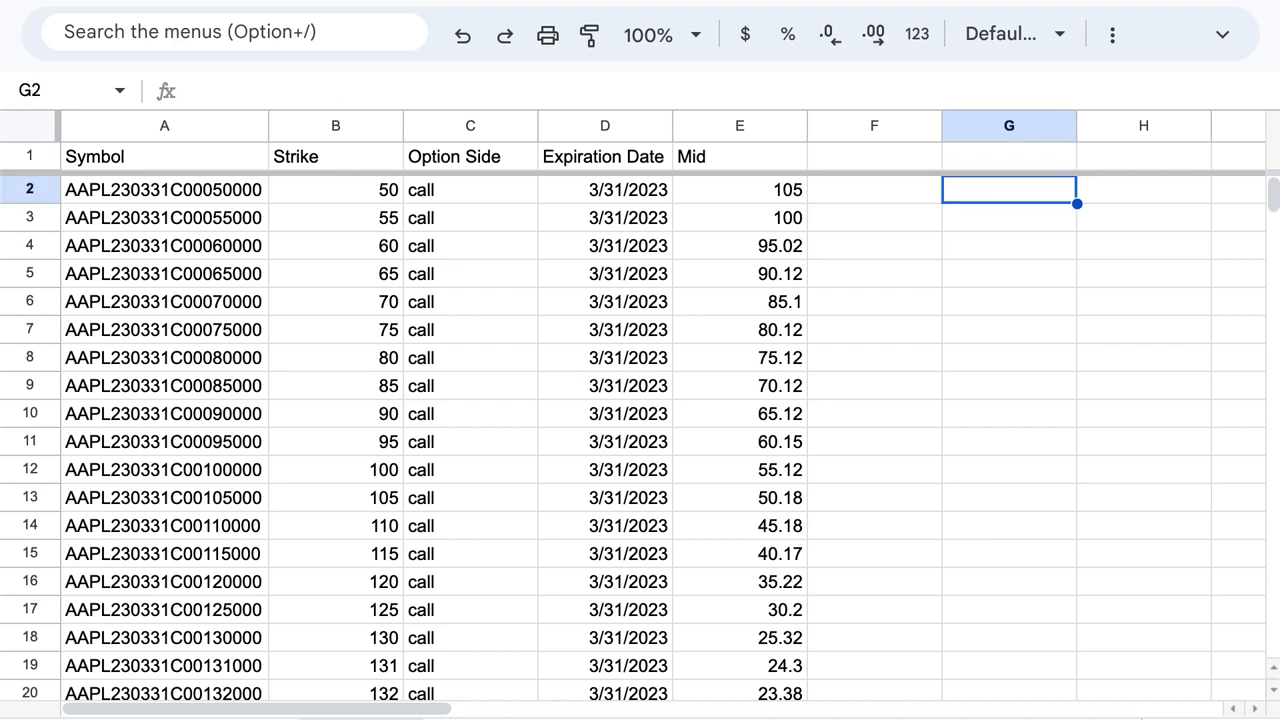
- Label G2 "AAPL Price" and enter a =STOCKDATA("AAPL") formula in H2
text(AAPL Price)
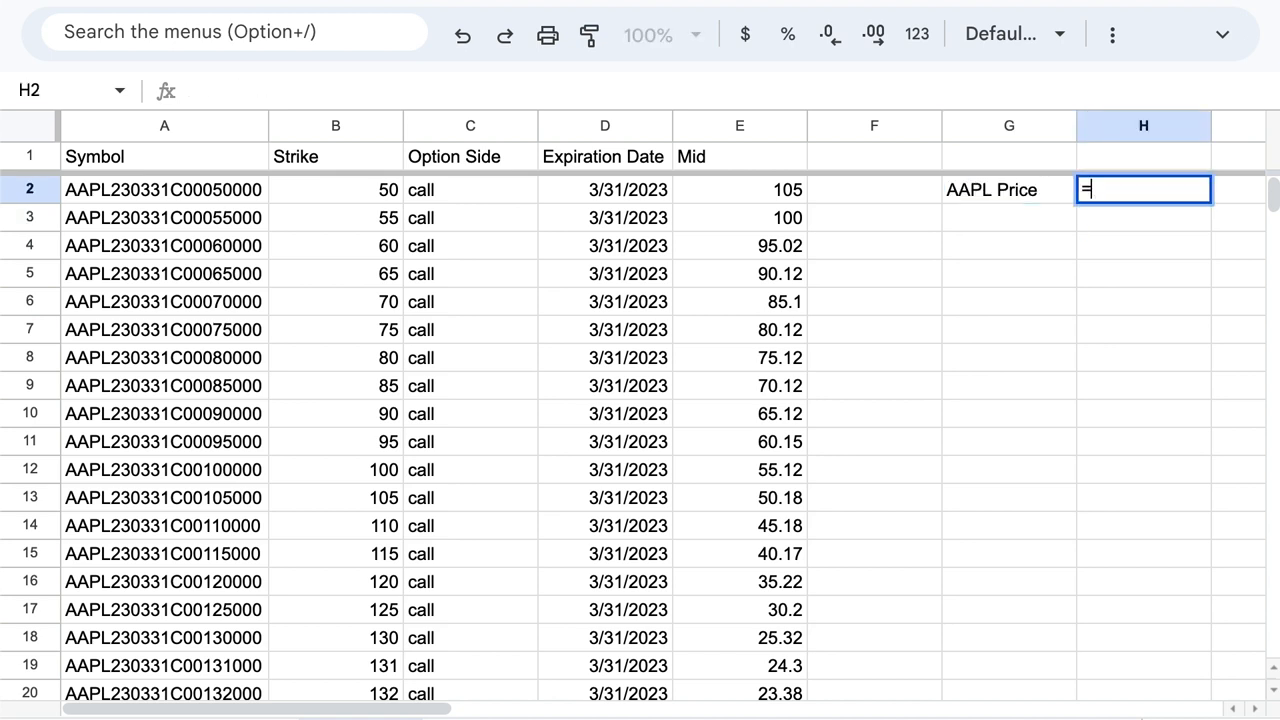
text(=STOCKDATA(")
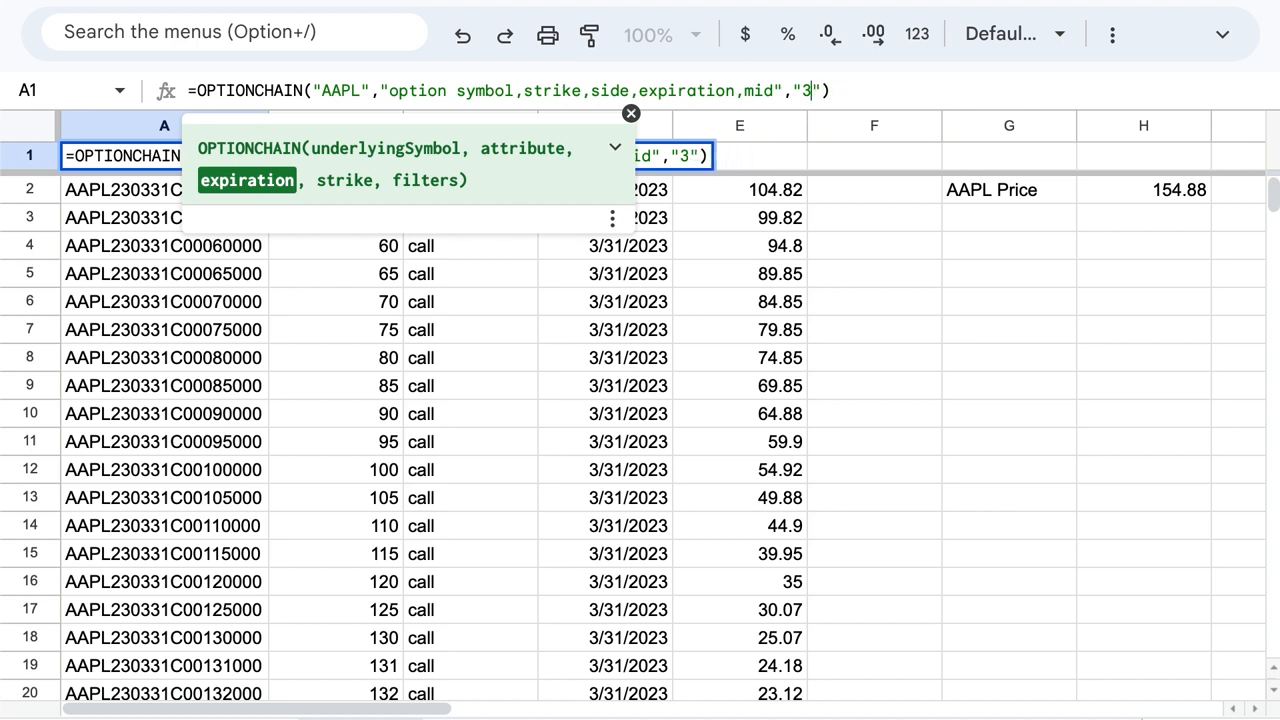
- Change the chain's expiration argument to "45 DTE" and check the 4/28/2023 date in D2
text(4)
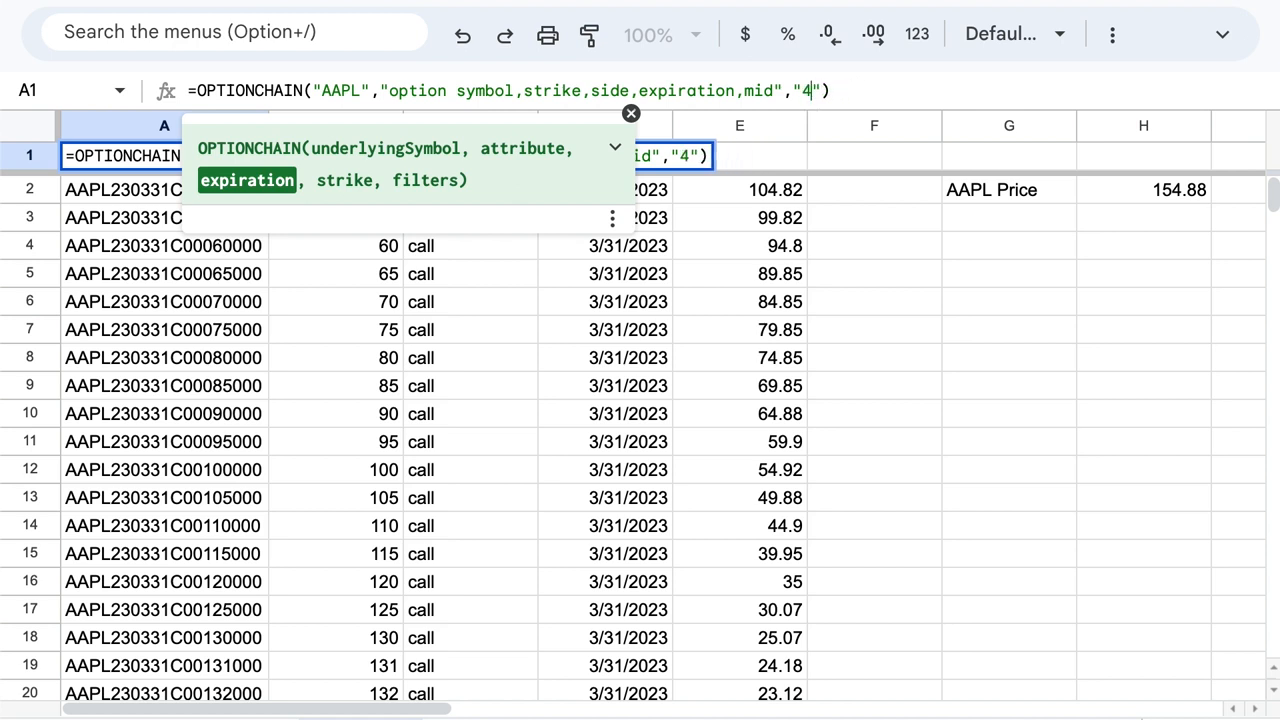
text(5 D)
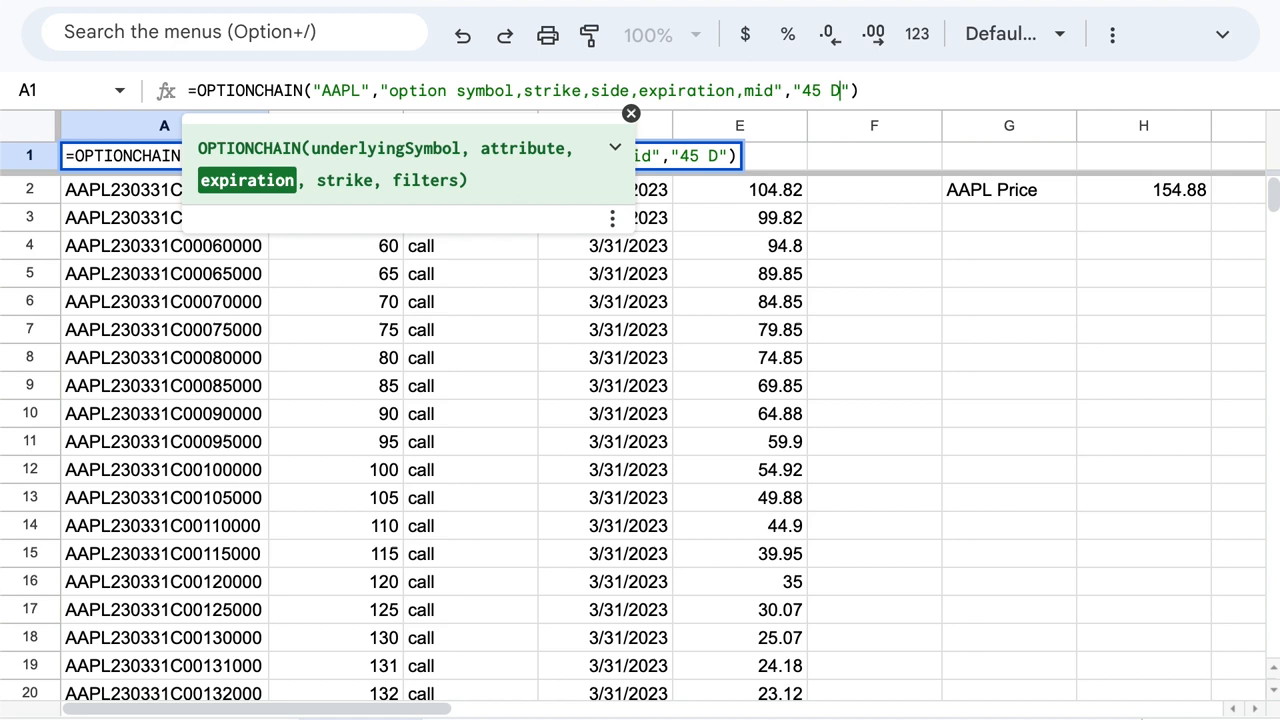
text(TE)
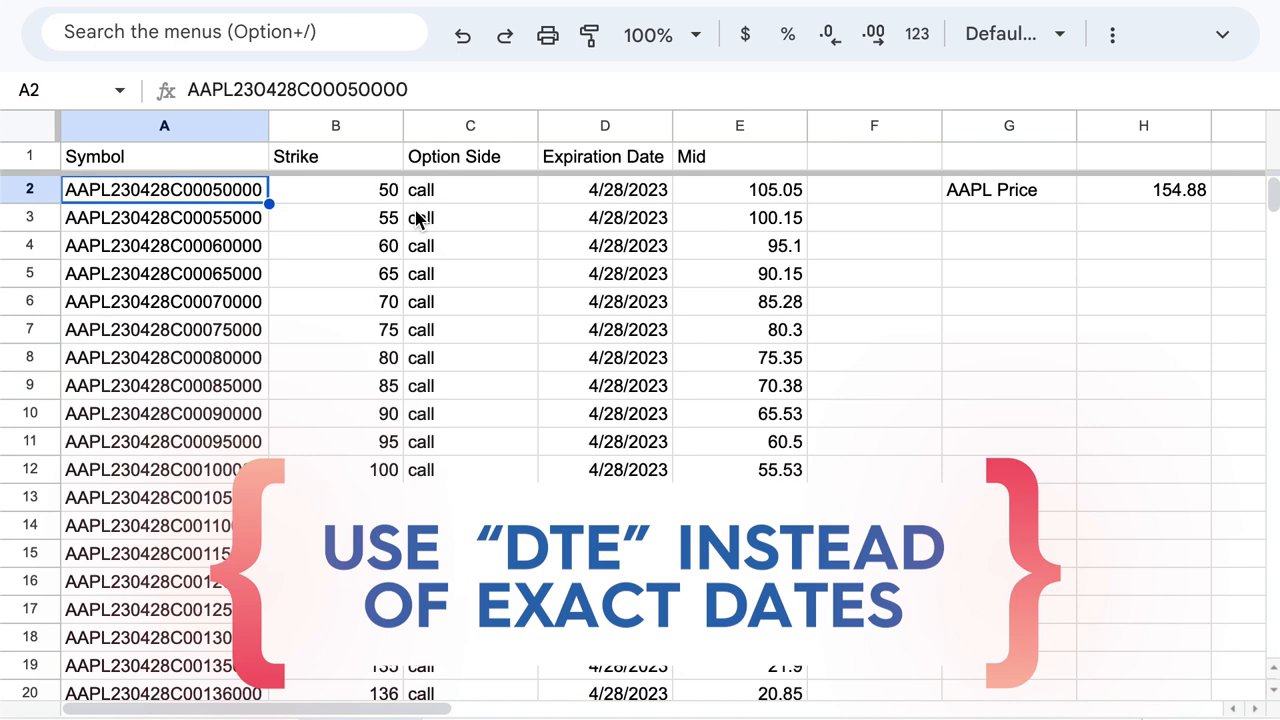
mouse_move(575, 195)
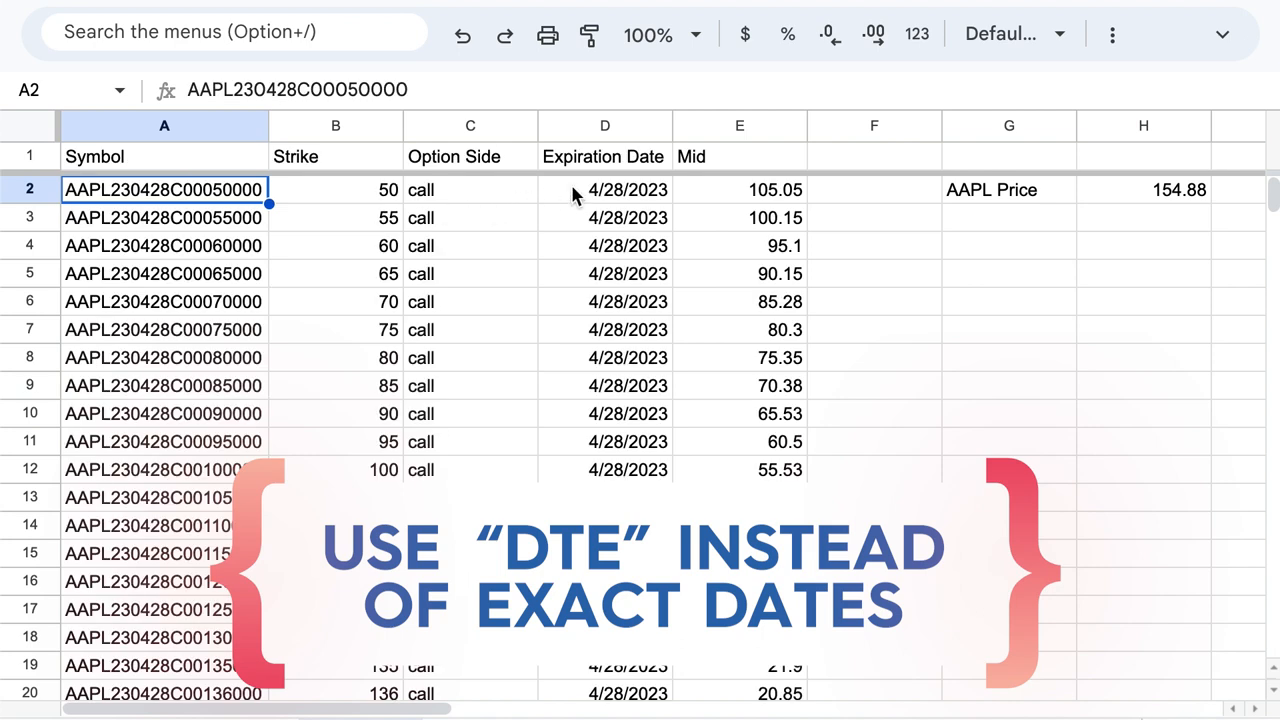
click(604, 189)
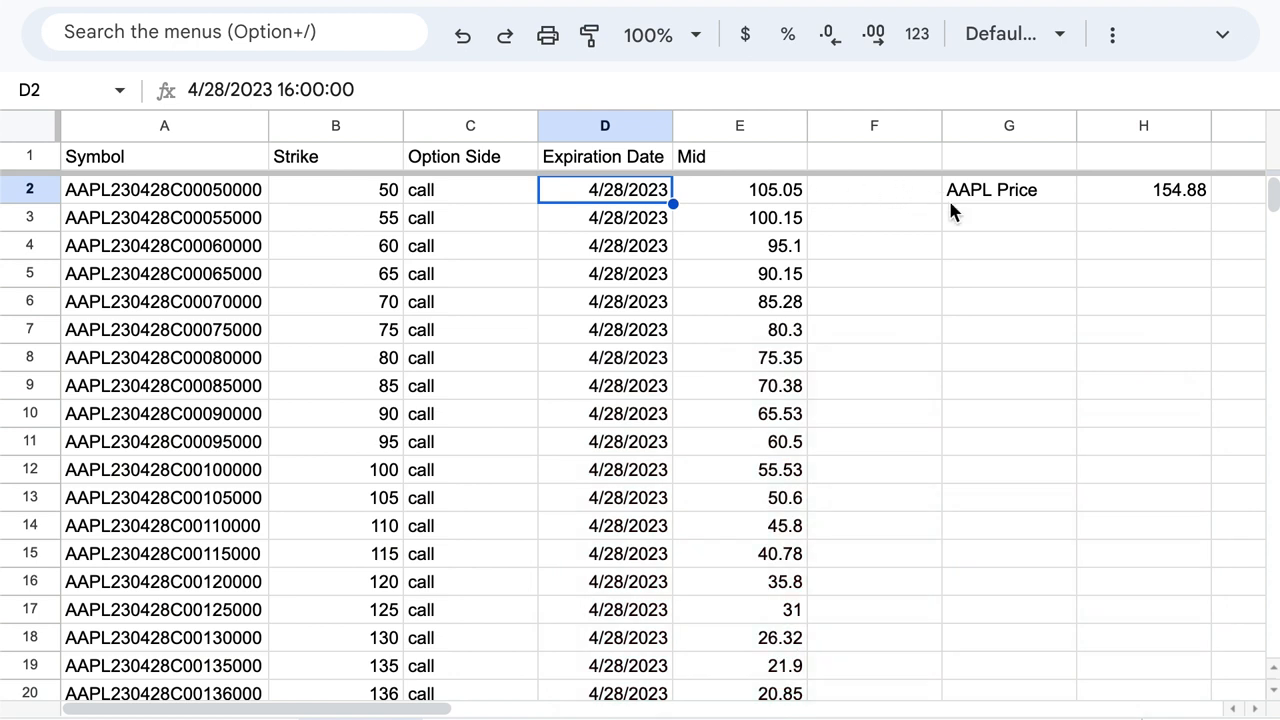
- Enter =D4-TODAY() in G4, giving about 42.67 days, and inspect D4's timestamp
click(1008, 245)
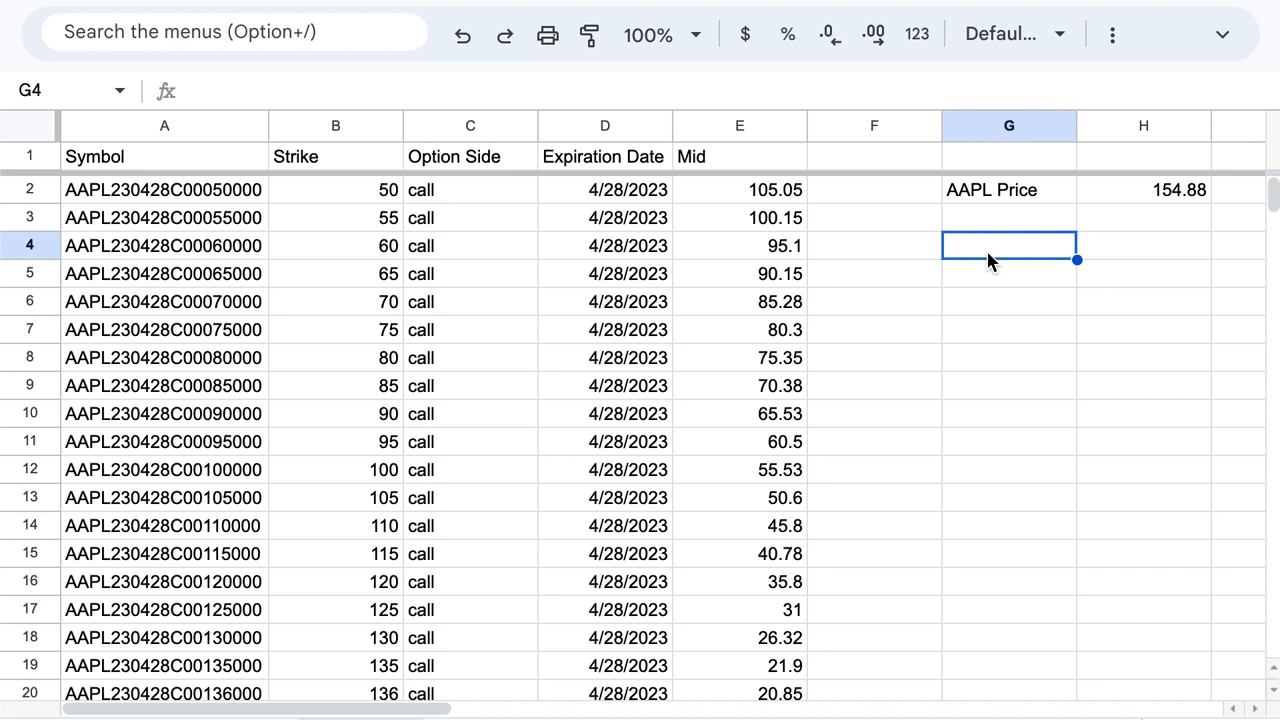
text(=)
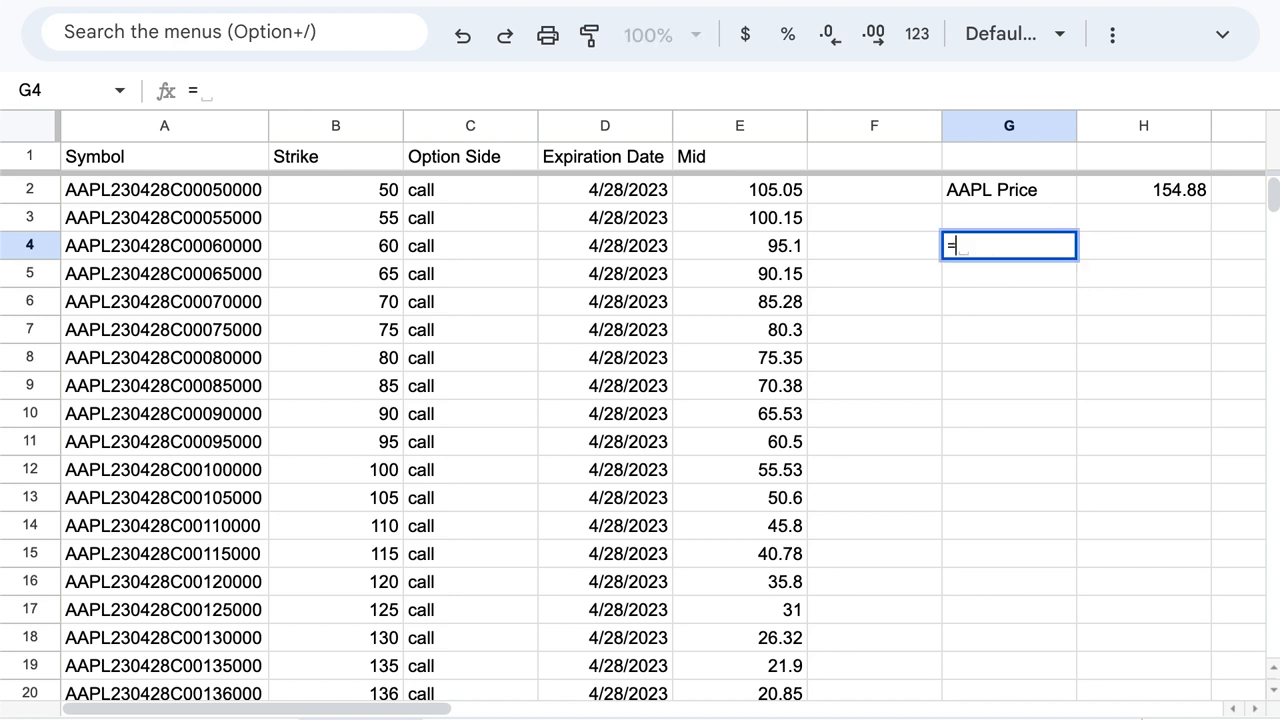
click(604, 245)
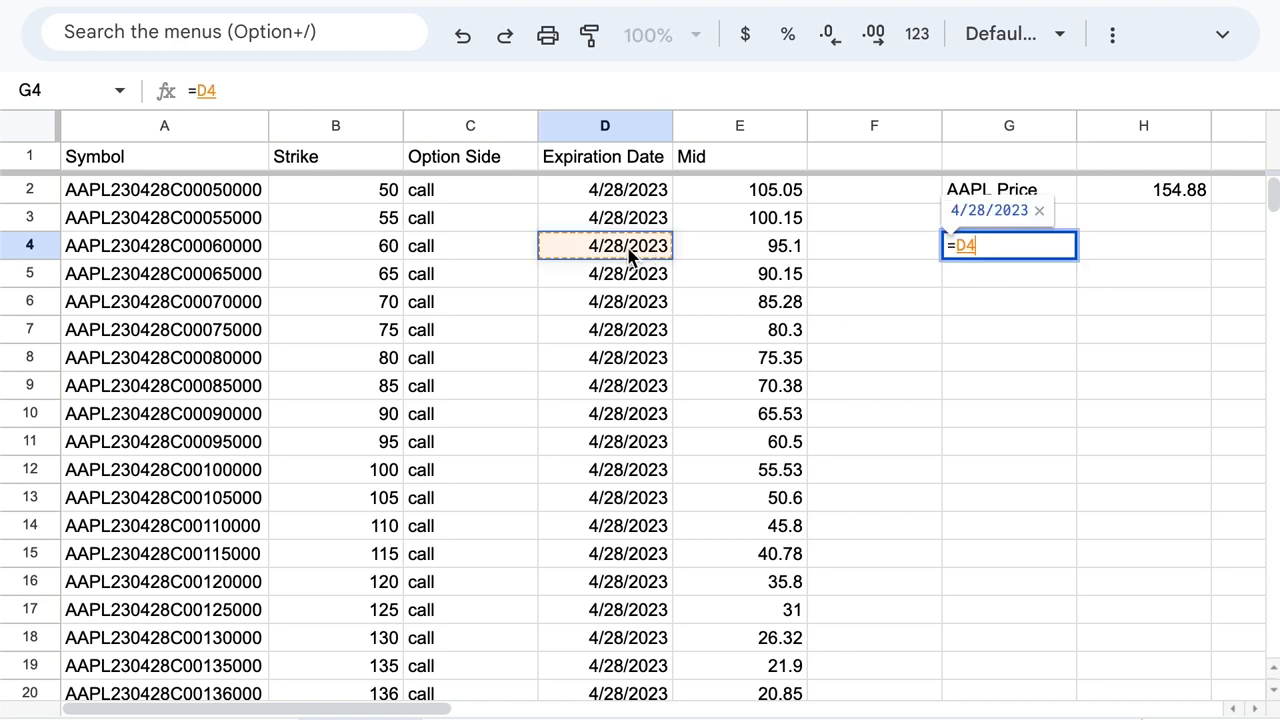
text(-TODAY()
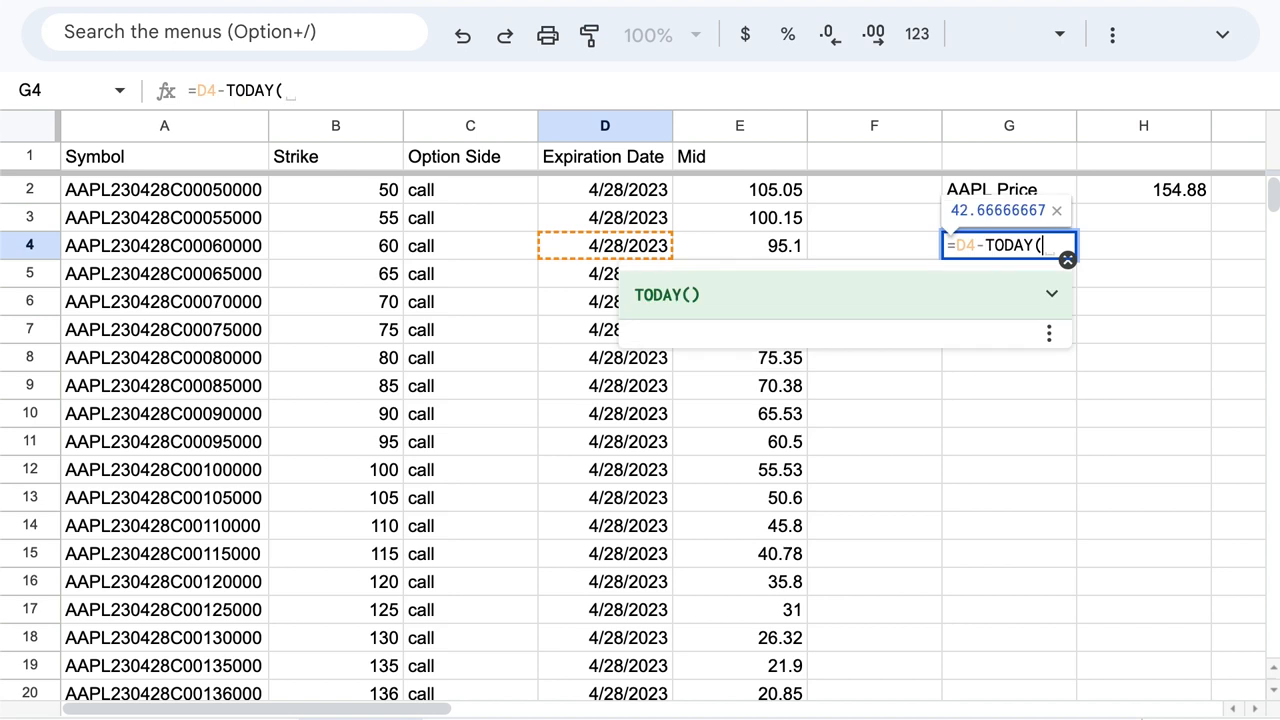
key(Enter)
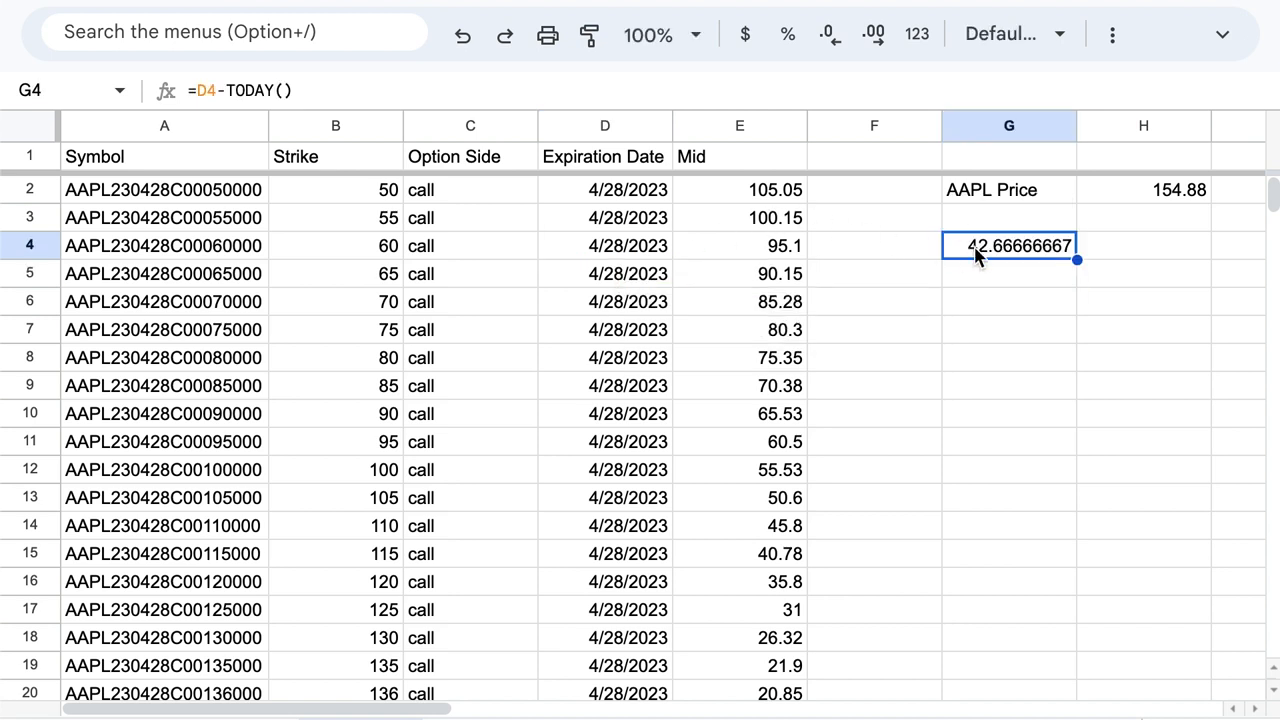
mouse_move(628, 258)
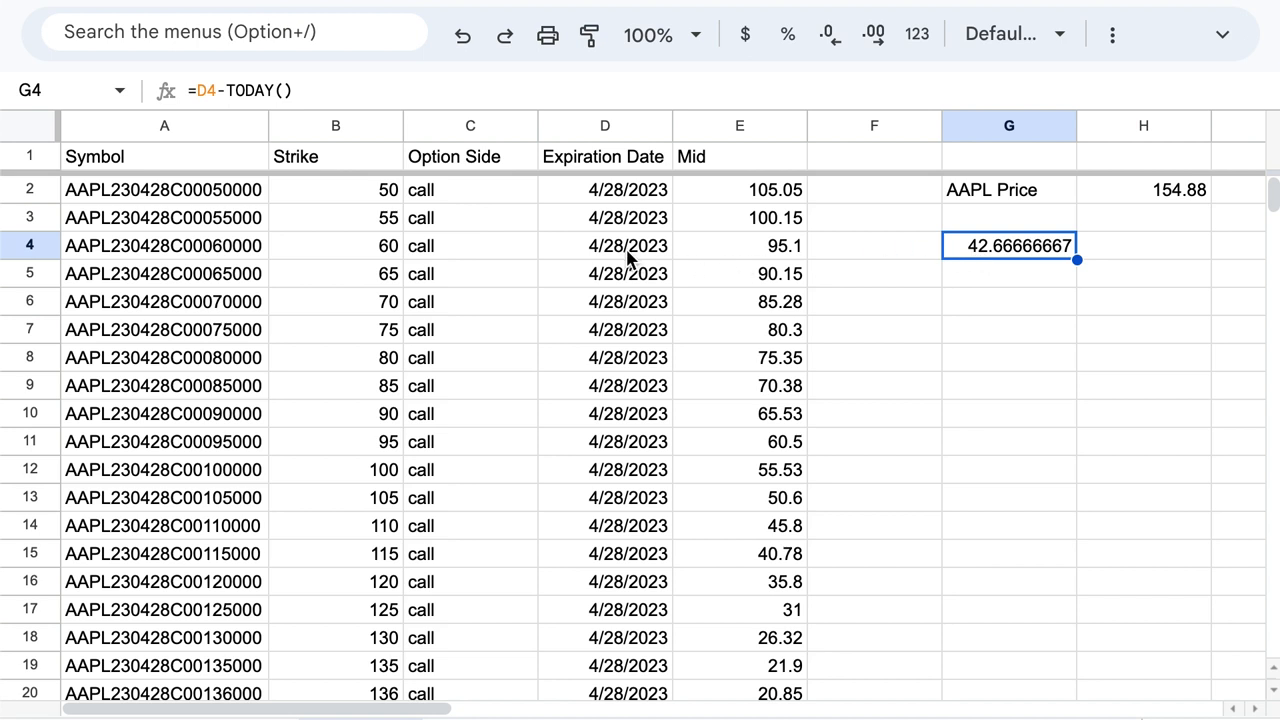
click(604, 245)
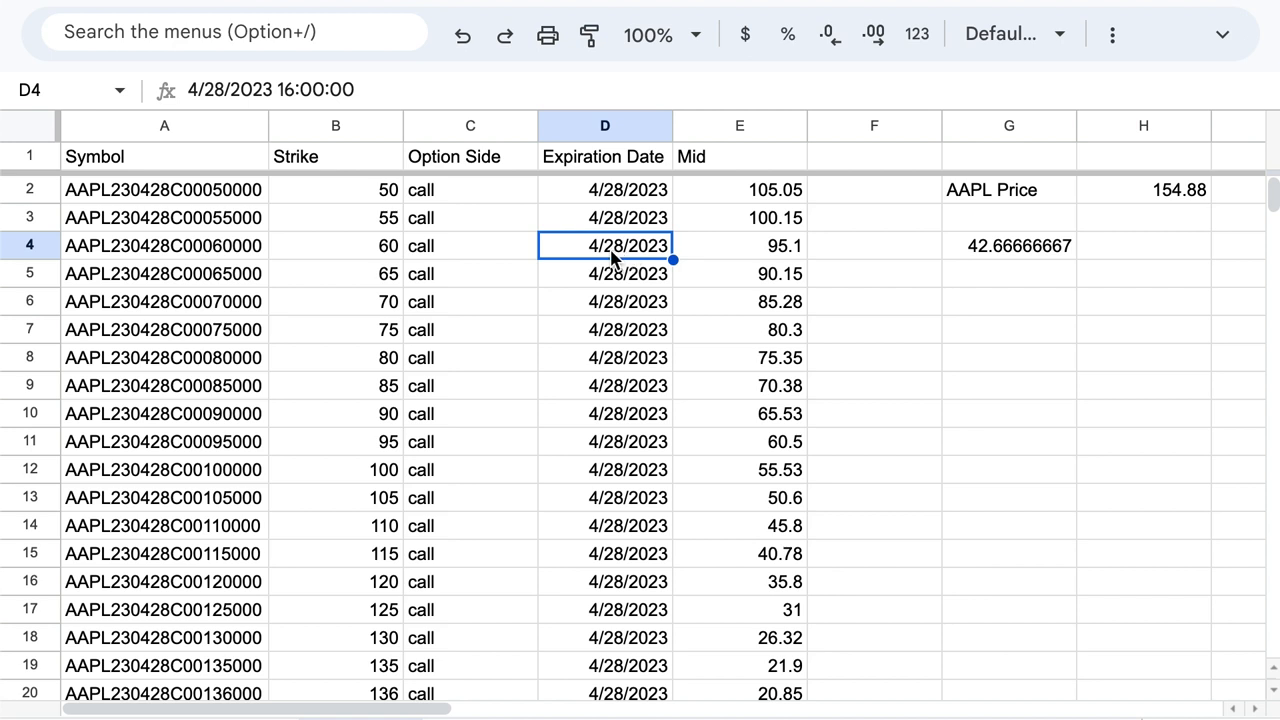
mouse_move(350, 230)
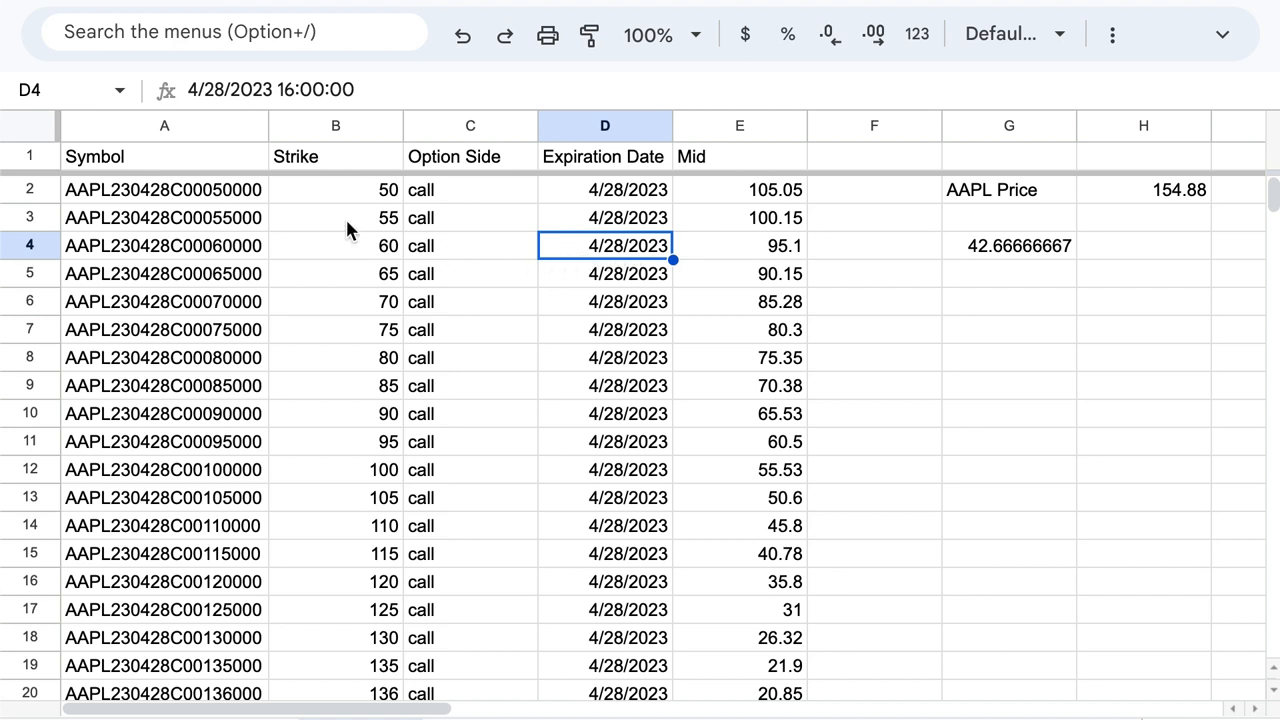
click(164, 156)
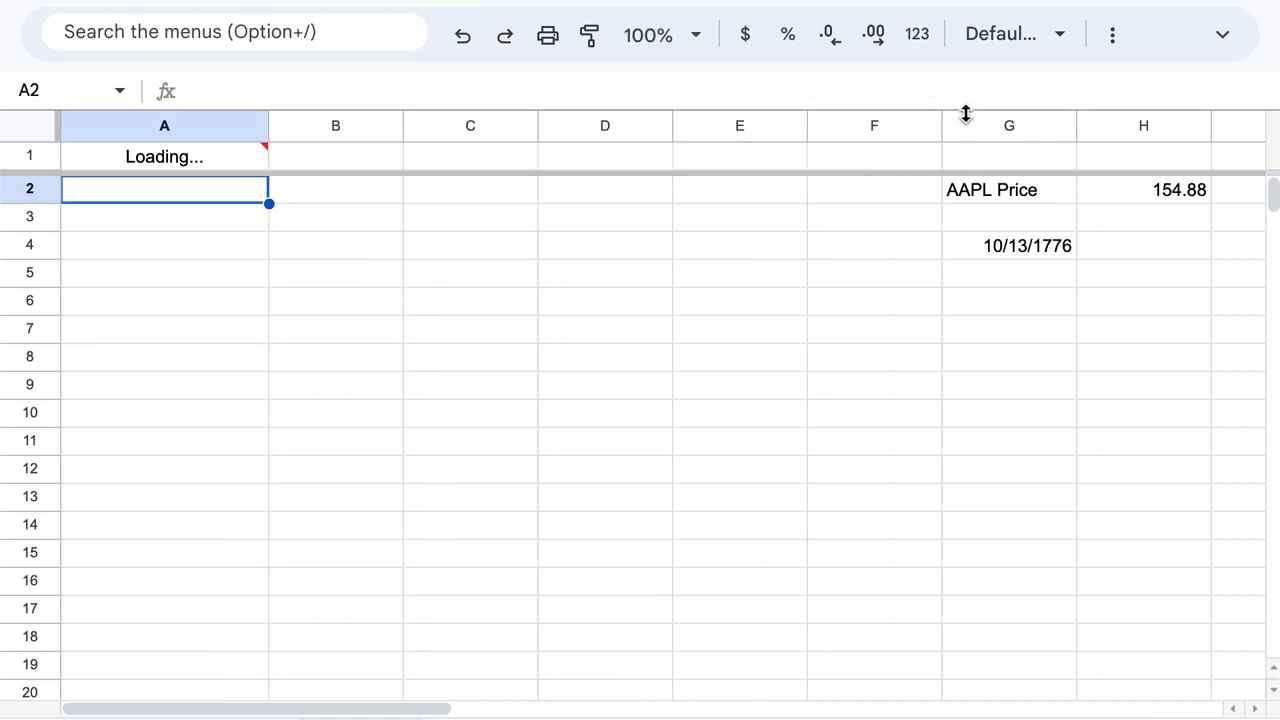
mouse_move(620, 273)
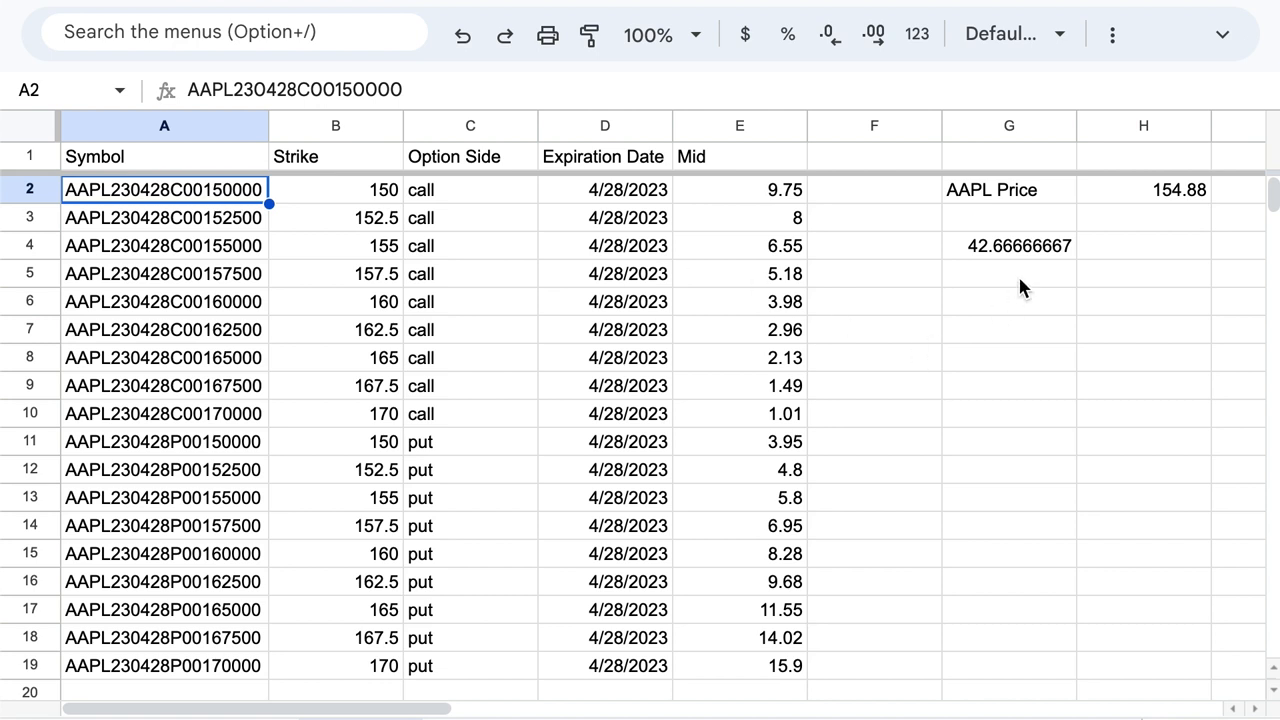
- Delete the G4 days-to-expiration value, then select put rows B11:C19 and C2
click(1009, 245)
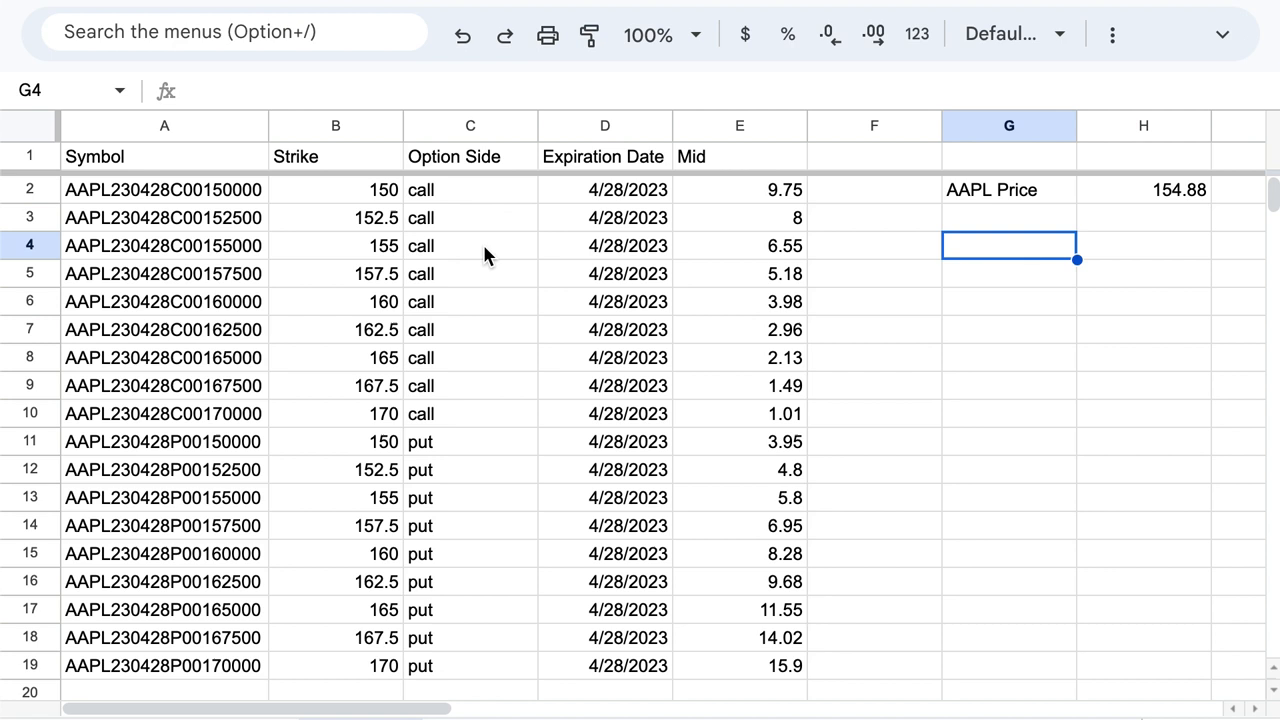
mouse_move(370, 190)
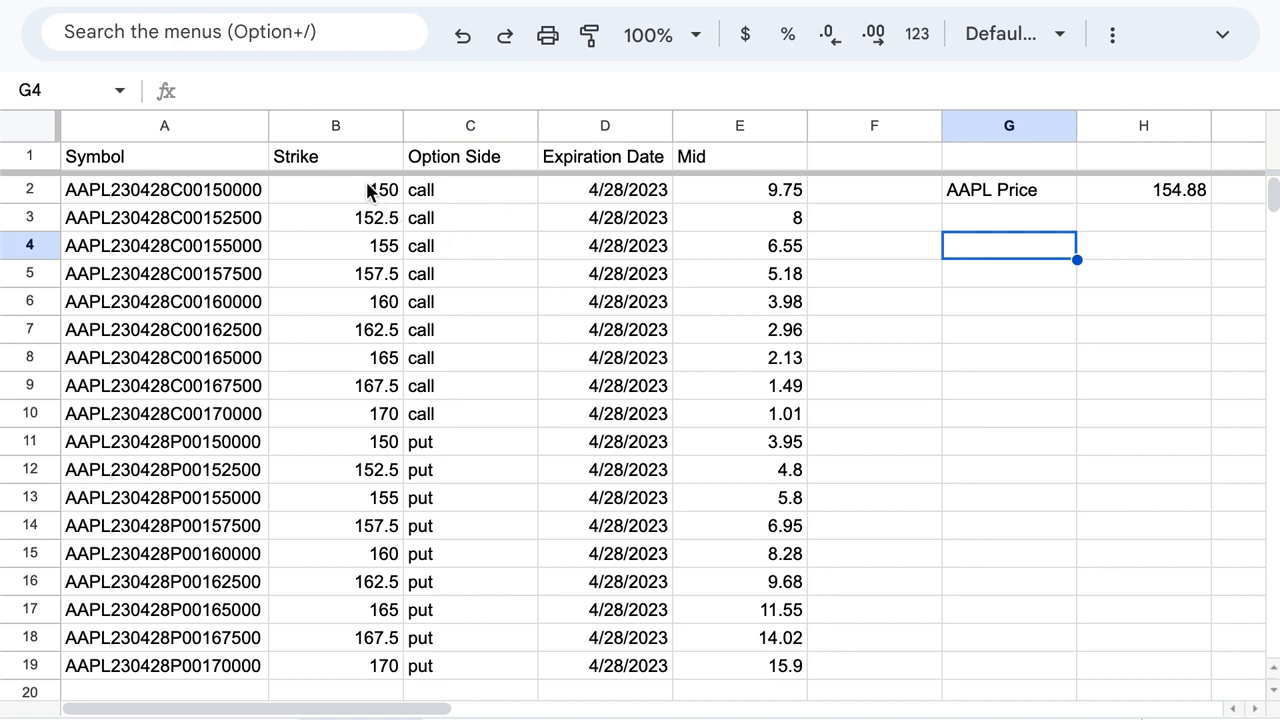
drag(335, 189, 369, 413)
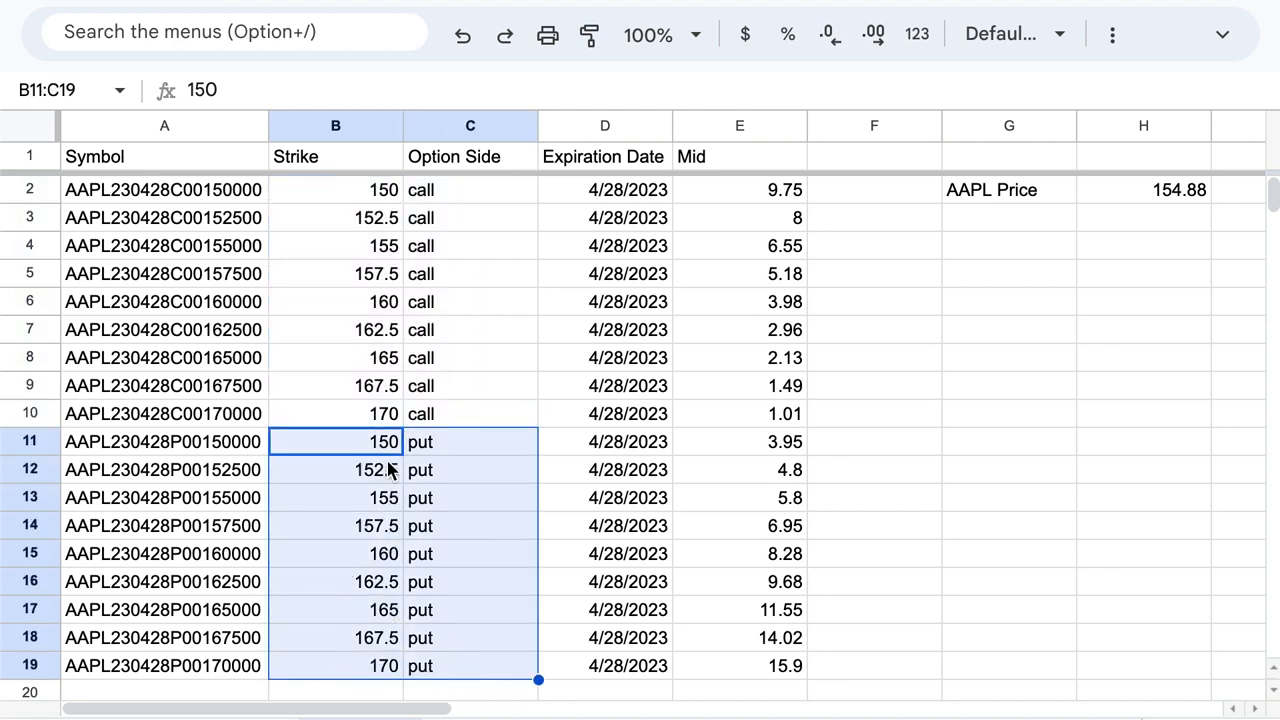
mouse_move(455, 210)
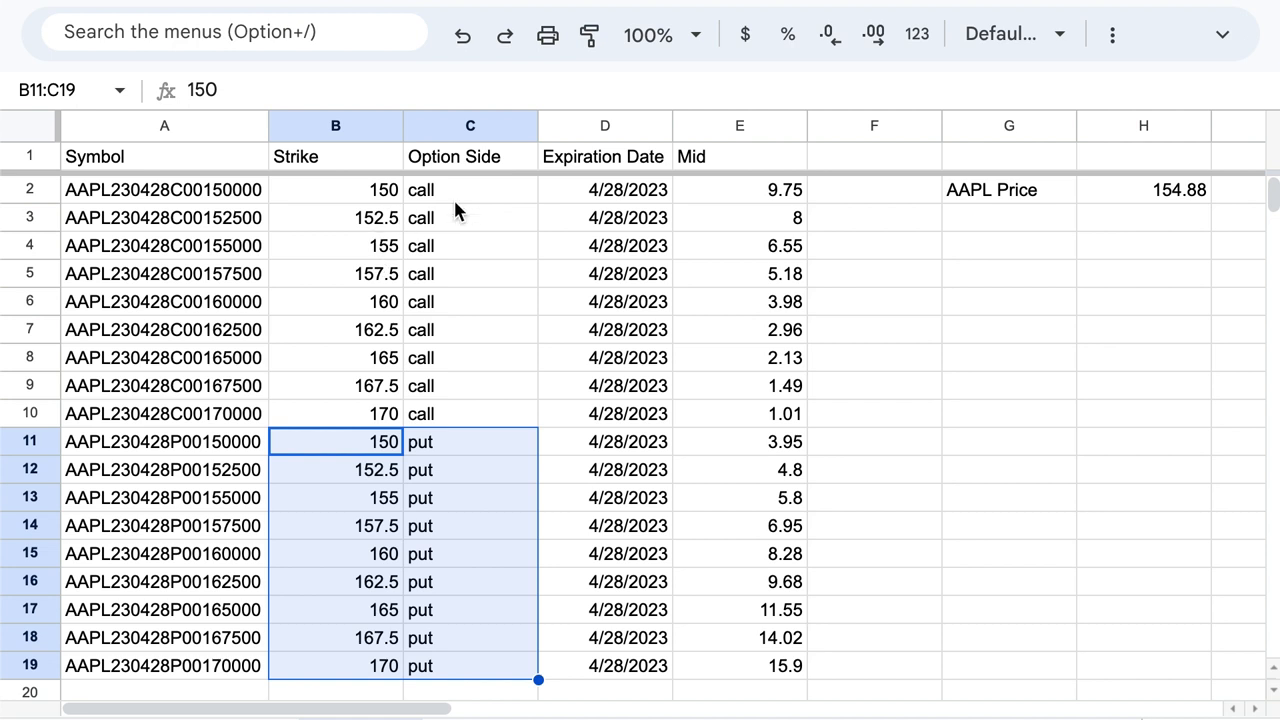
mouse_move(527, 210)
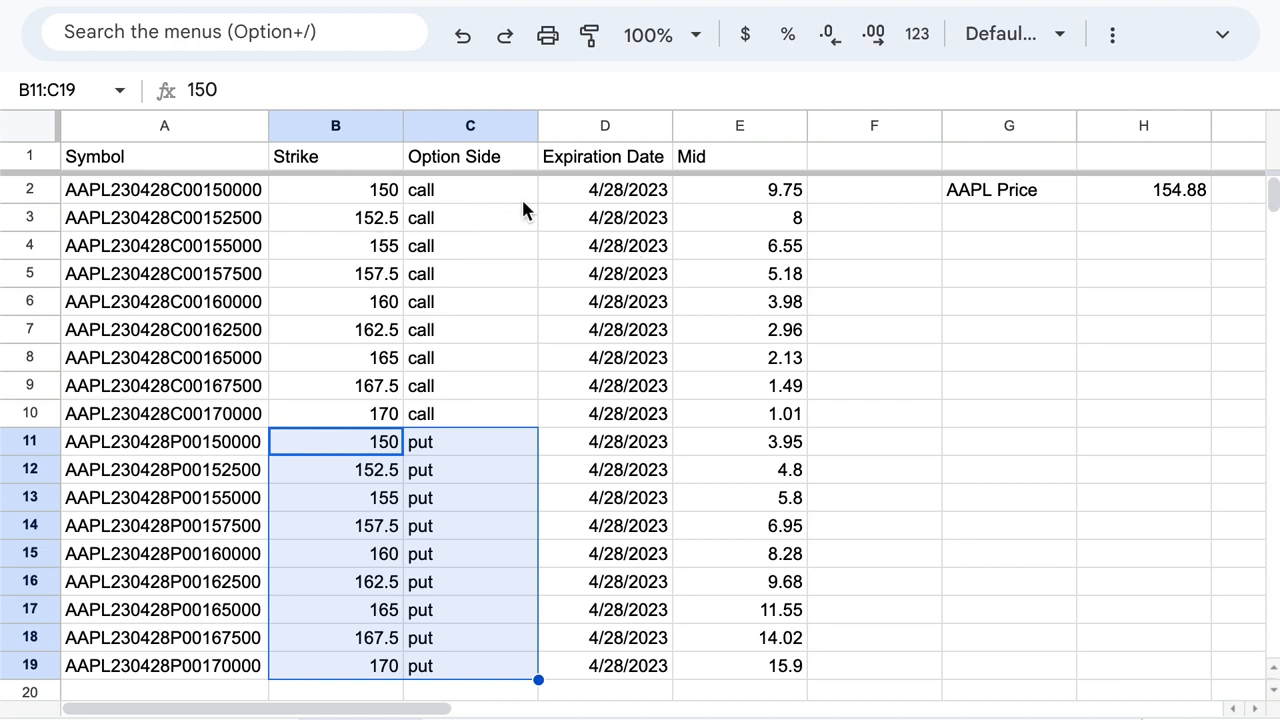
click(470, 189)
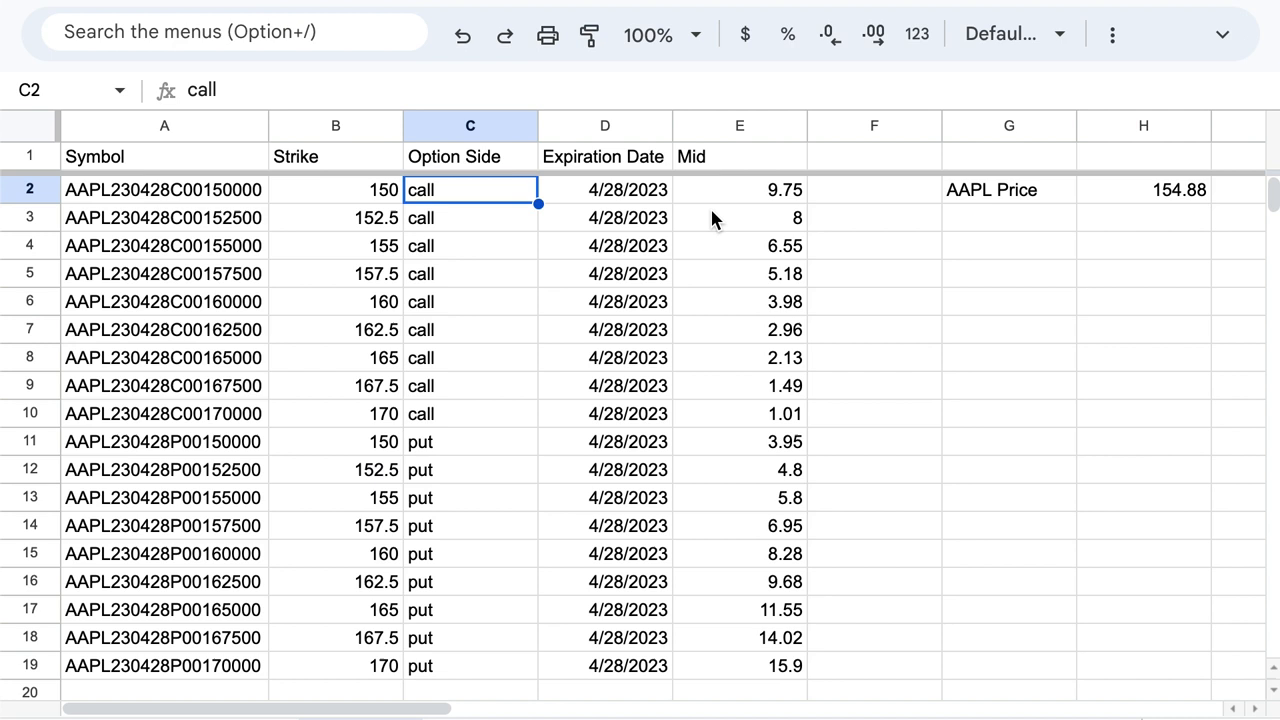
mouse_move(530, 475)
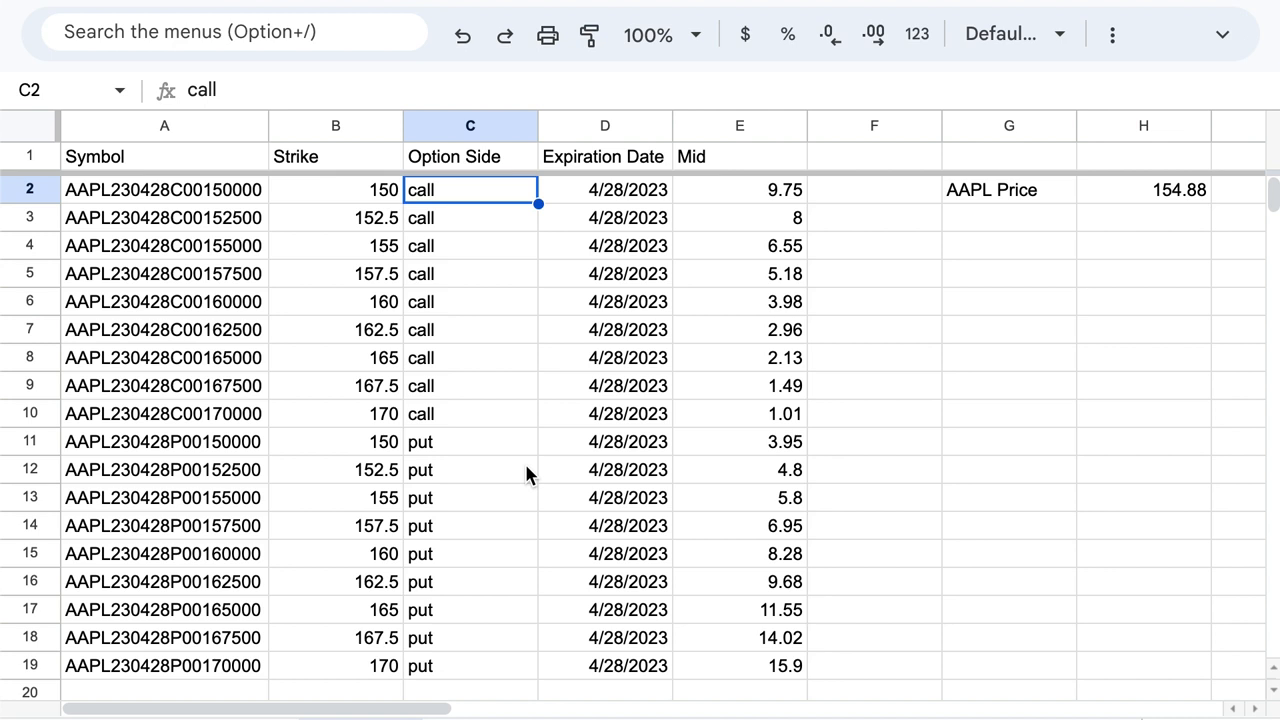
mouse_move(390, 278)
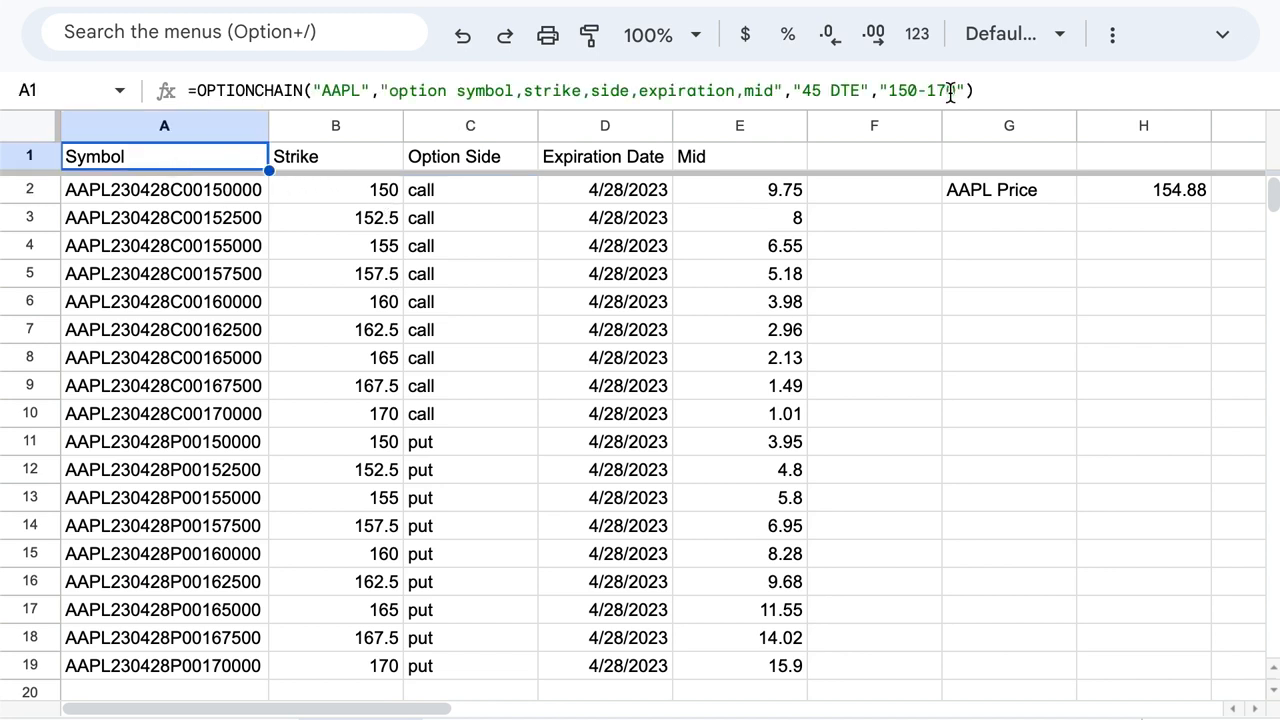
- Add a "calls" filter after the strike range and select the call side values C2:C11
text(,)
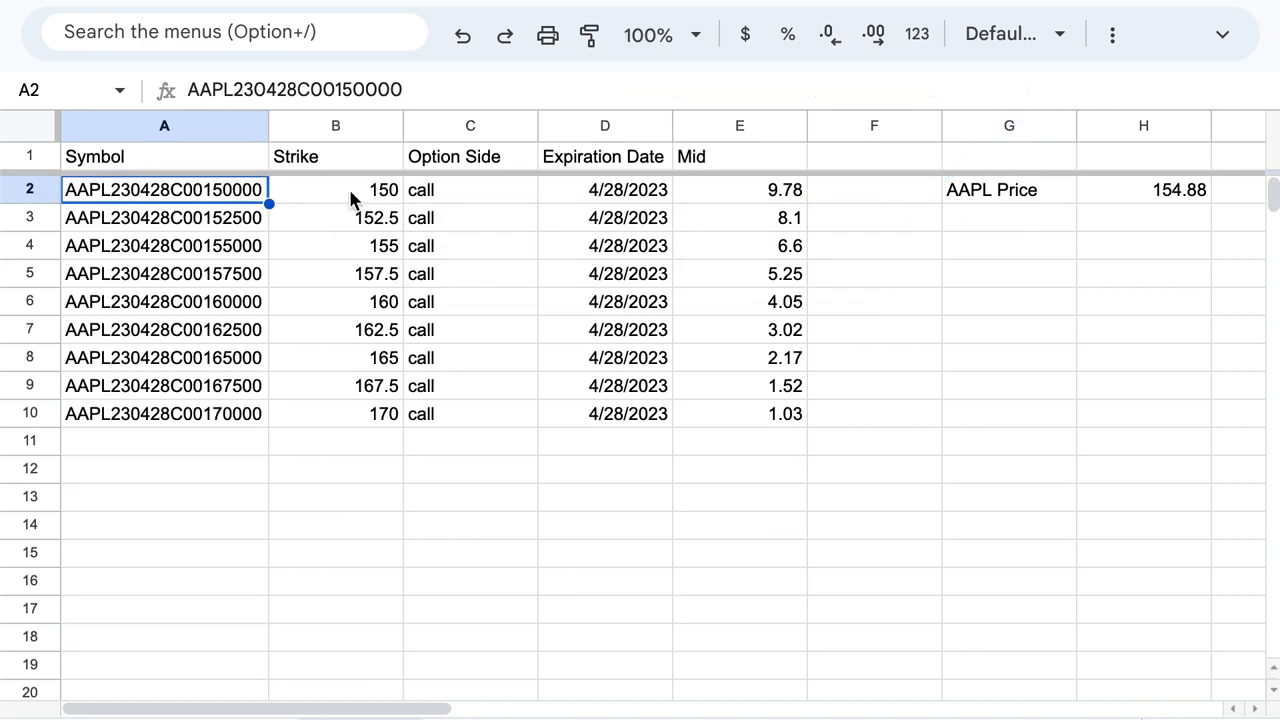
click(470, 413)
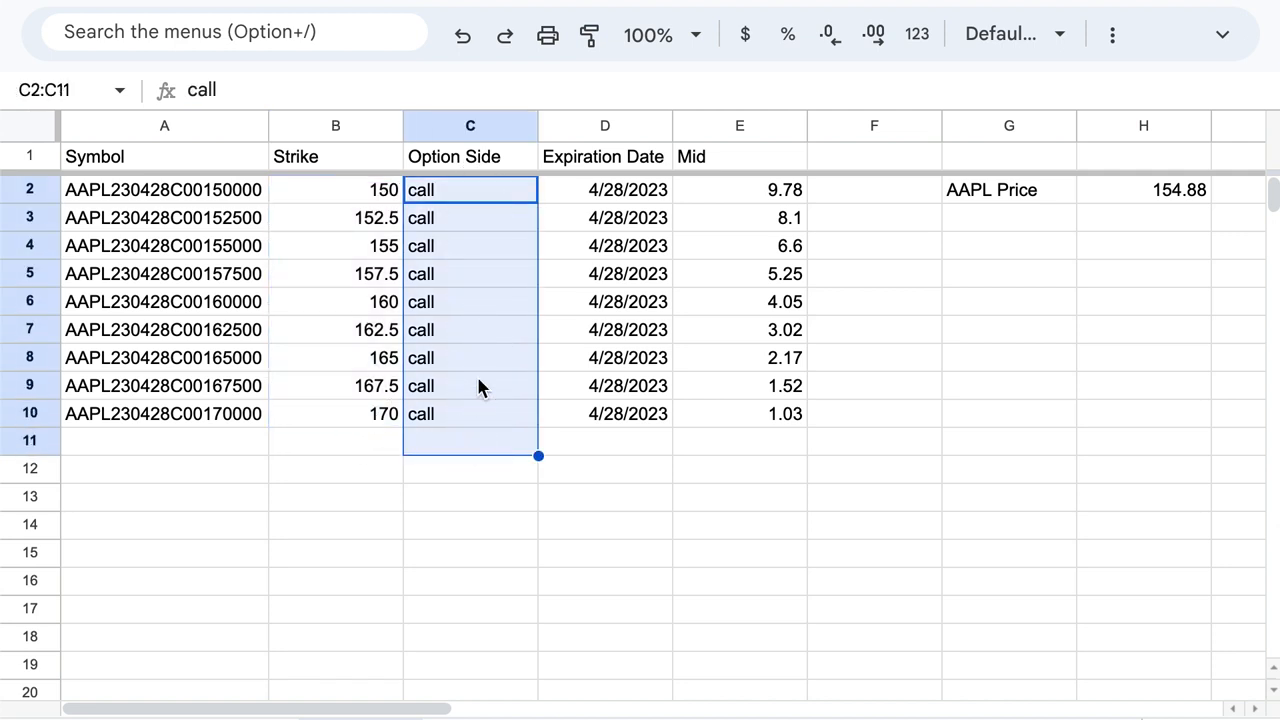
- Trim the A1 OPTIONCHAIN formula to the 150 and 160 calls, then label A5 'Trade Price'
click(164, 156)
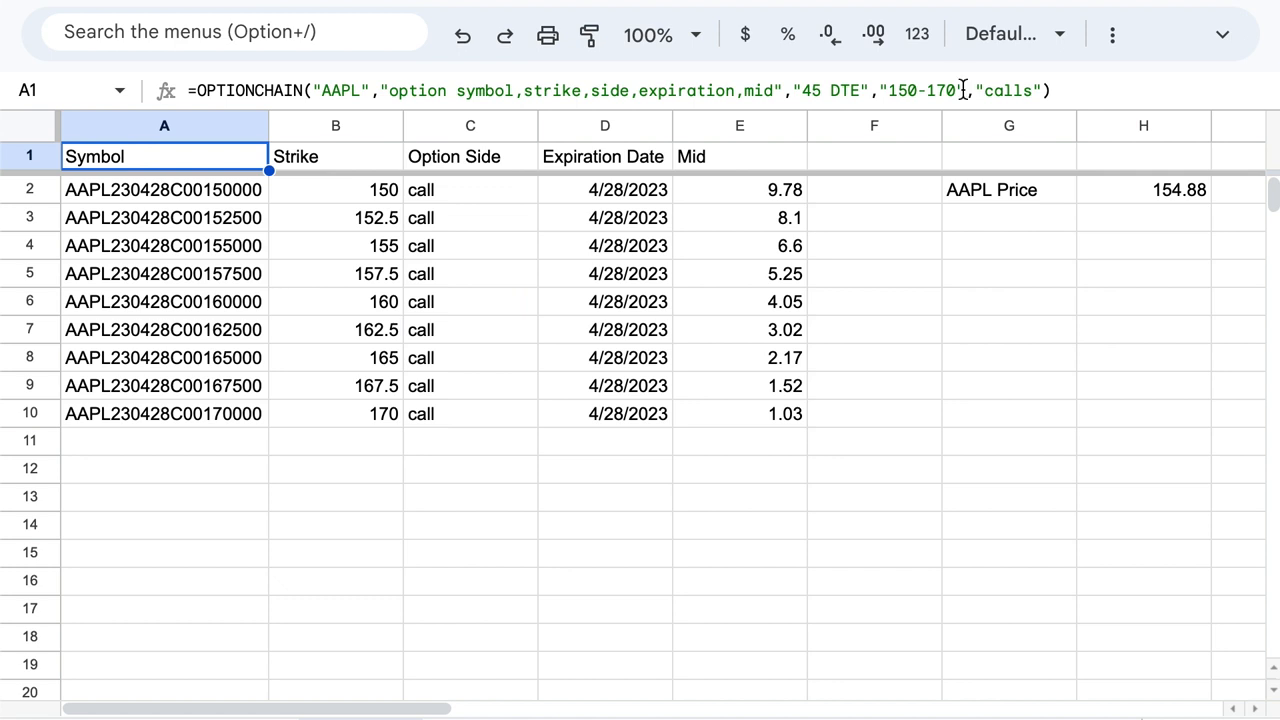
double_click(164, 156)
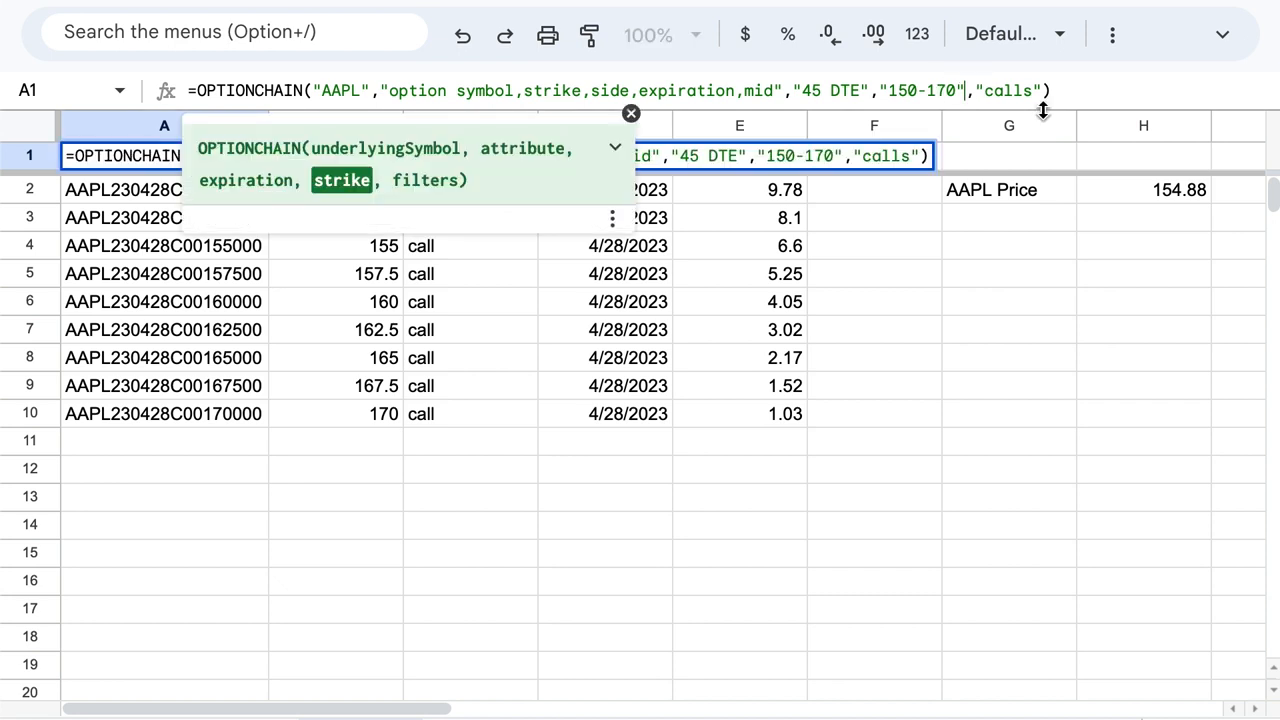
key(Backspace)
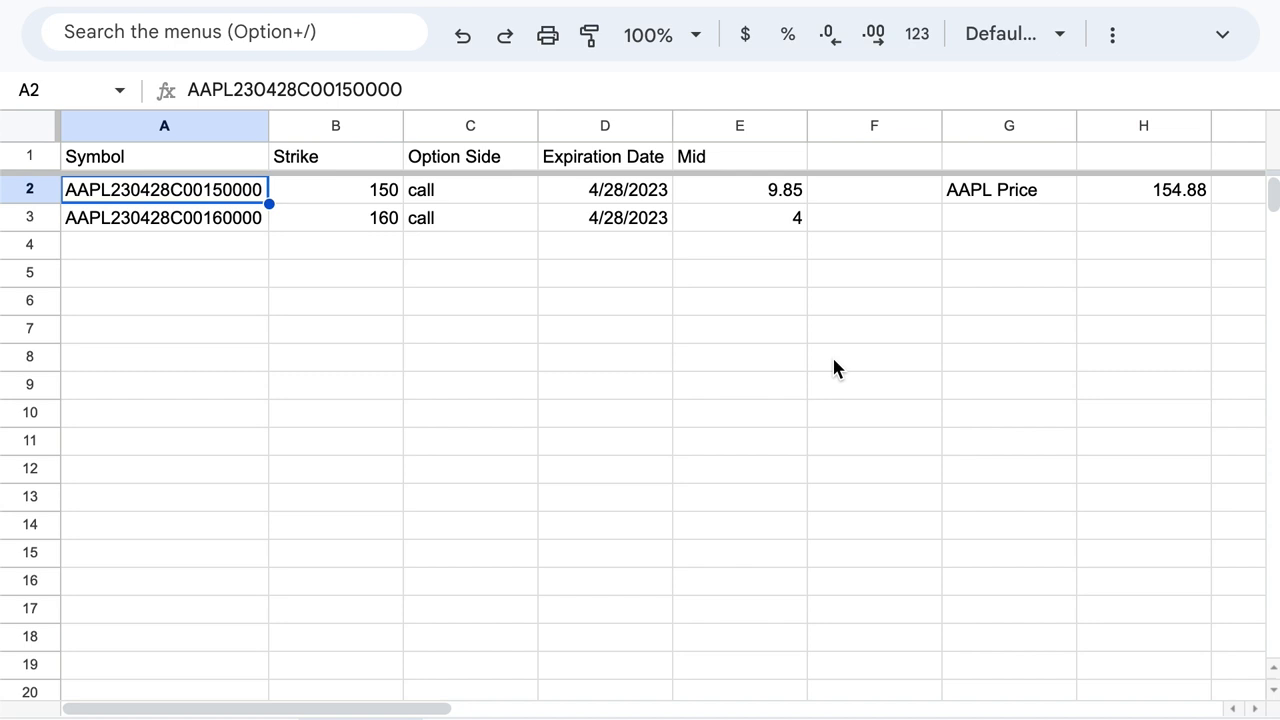
mouse_move(227, 308)
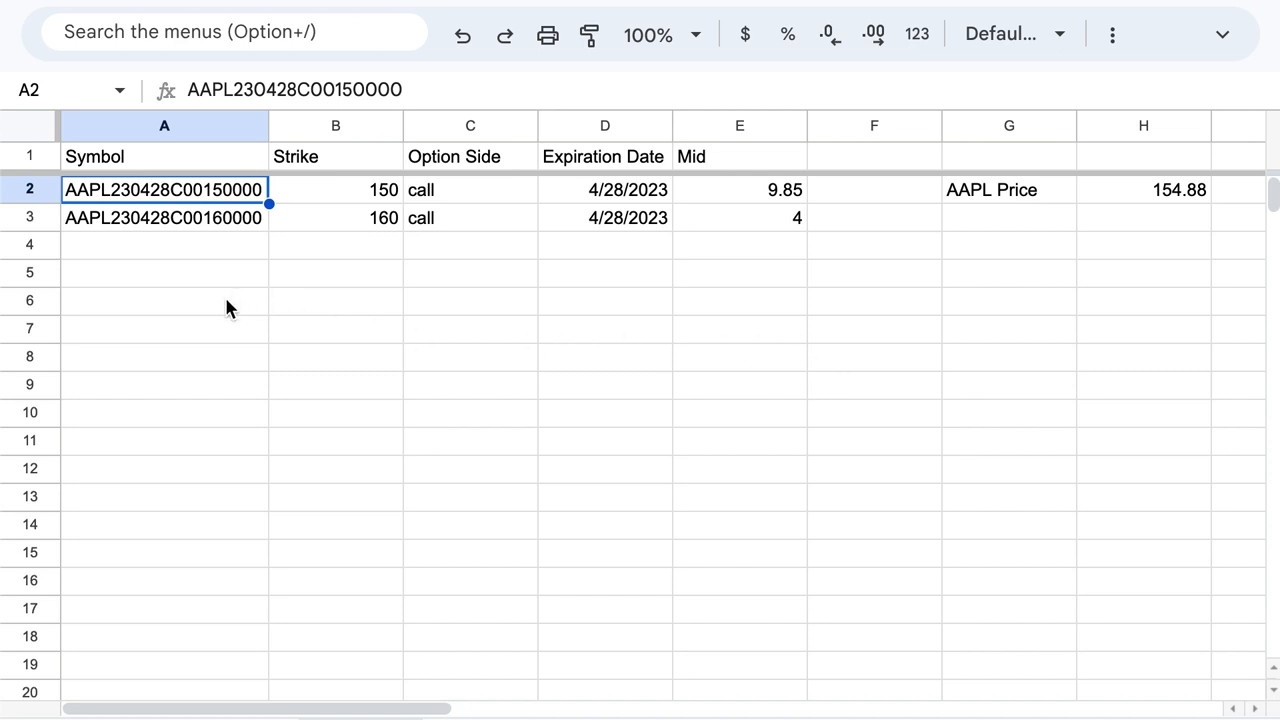
text(Trade Price)
click(336, 273)
text(5.85)
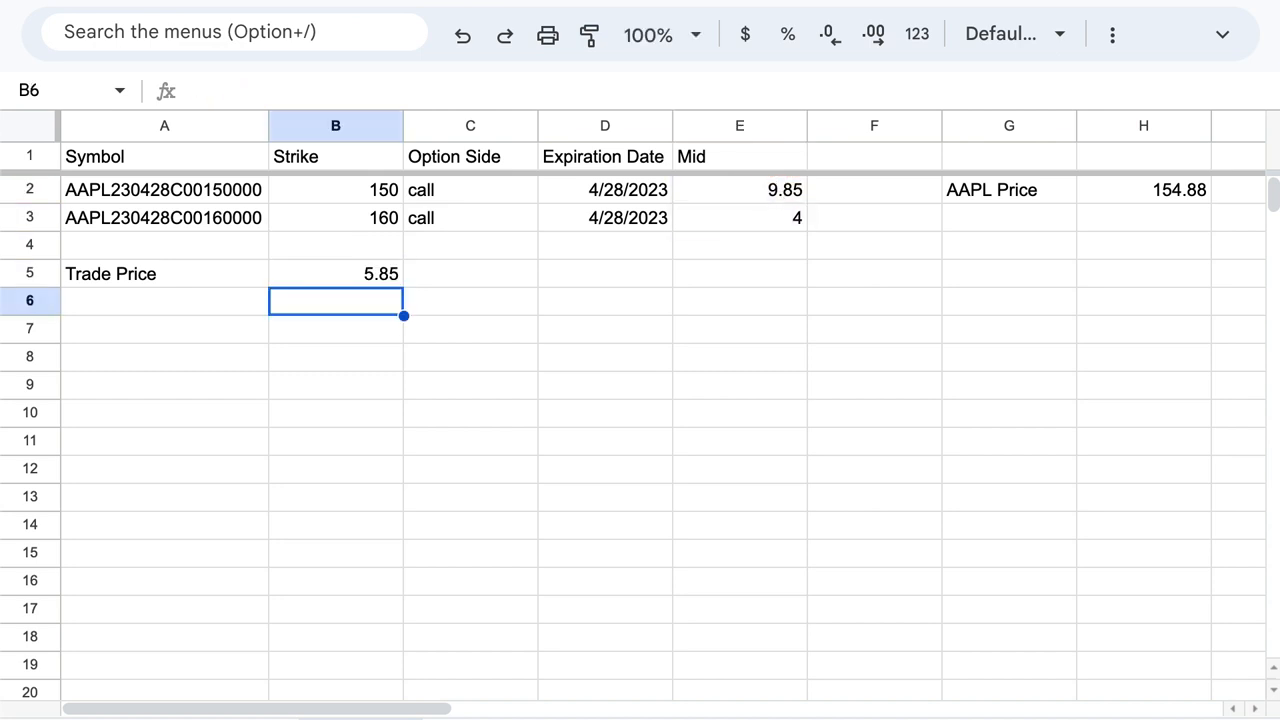
mouse_move(200, 360)
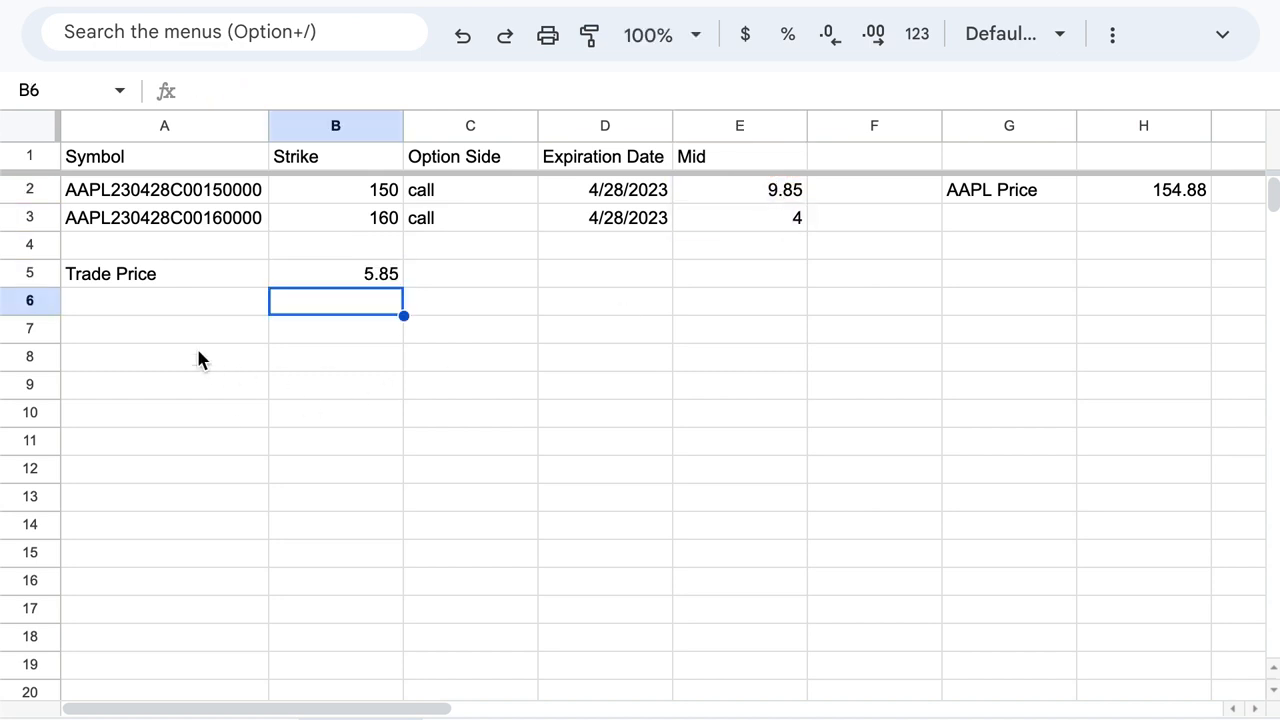
- Add a Breakeven row in A6 with the formula =B5+B2 in B6
text(Break)
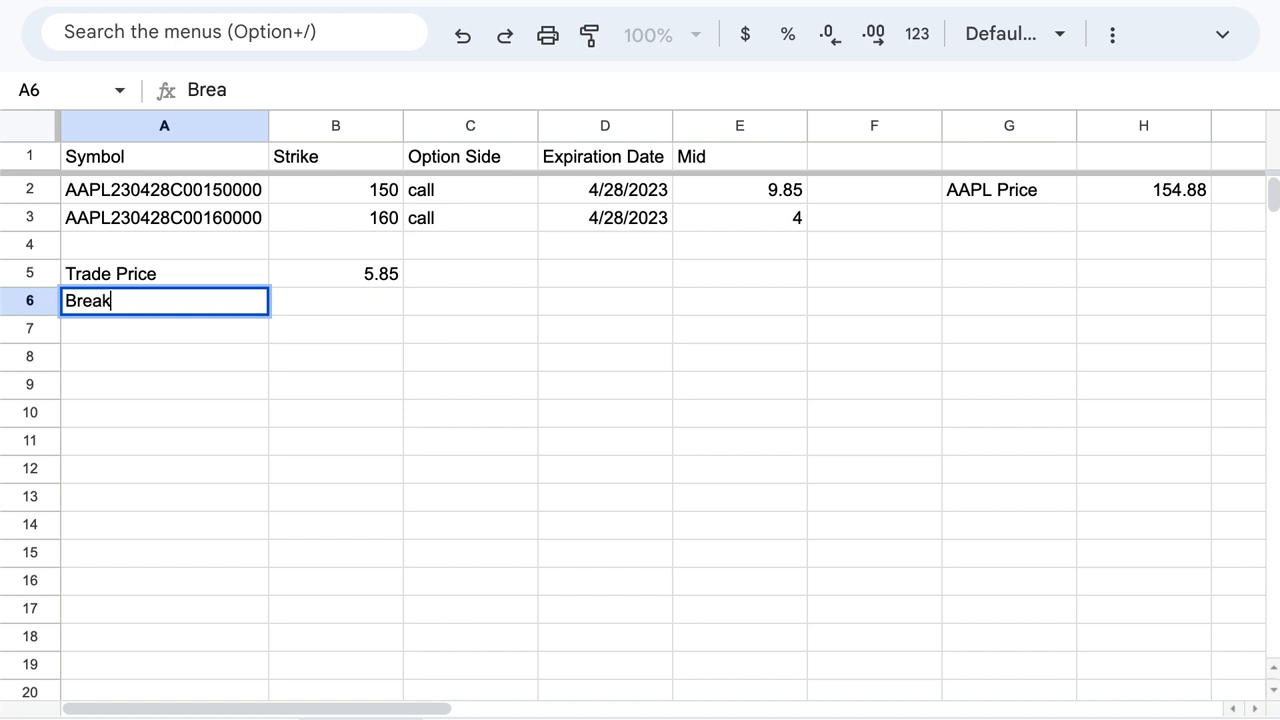
text(even)
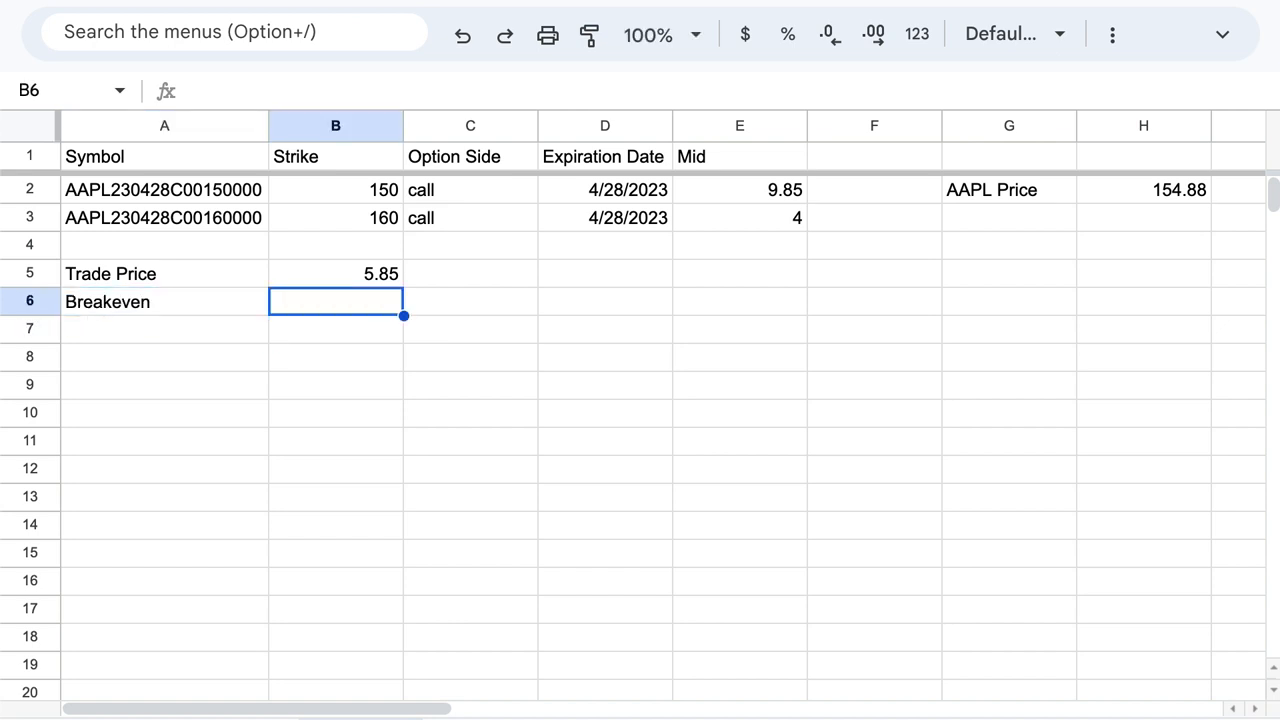
text(=)
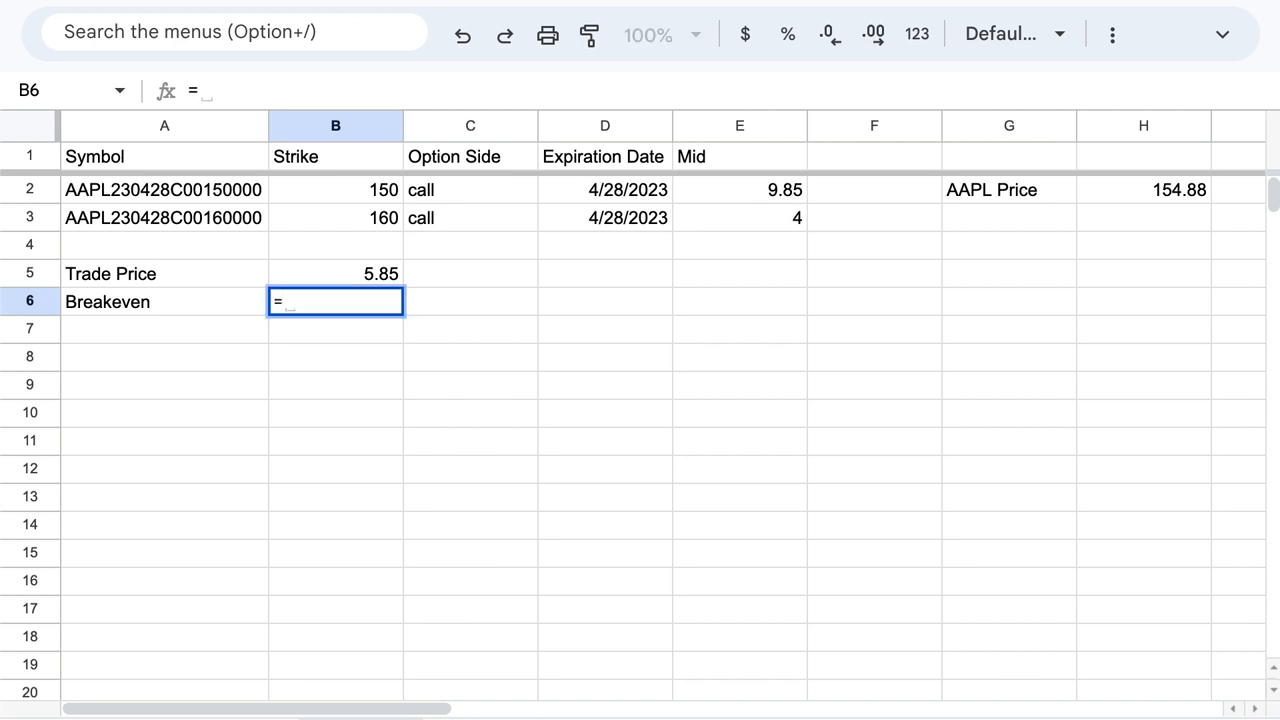
click(380, 273)
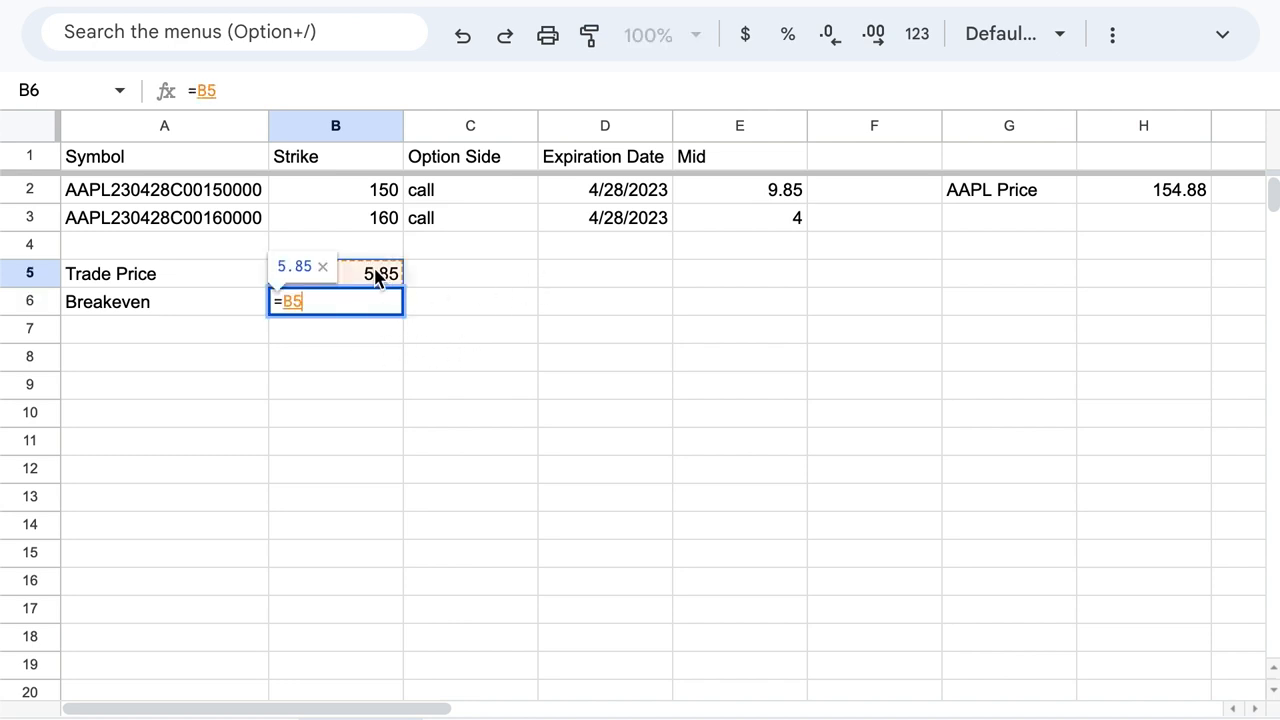
click(335, 190)
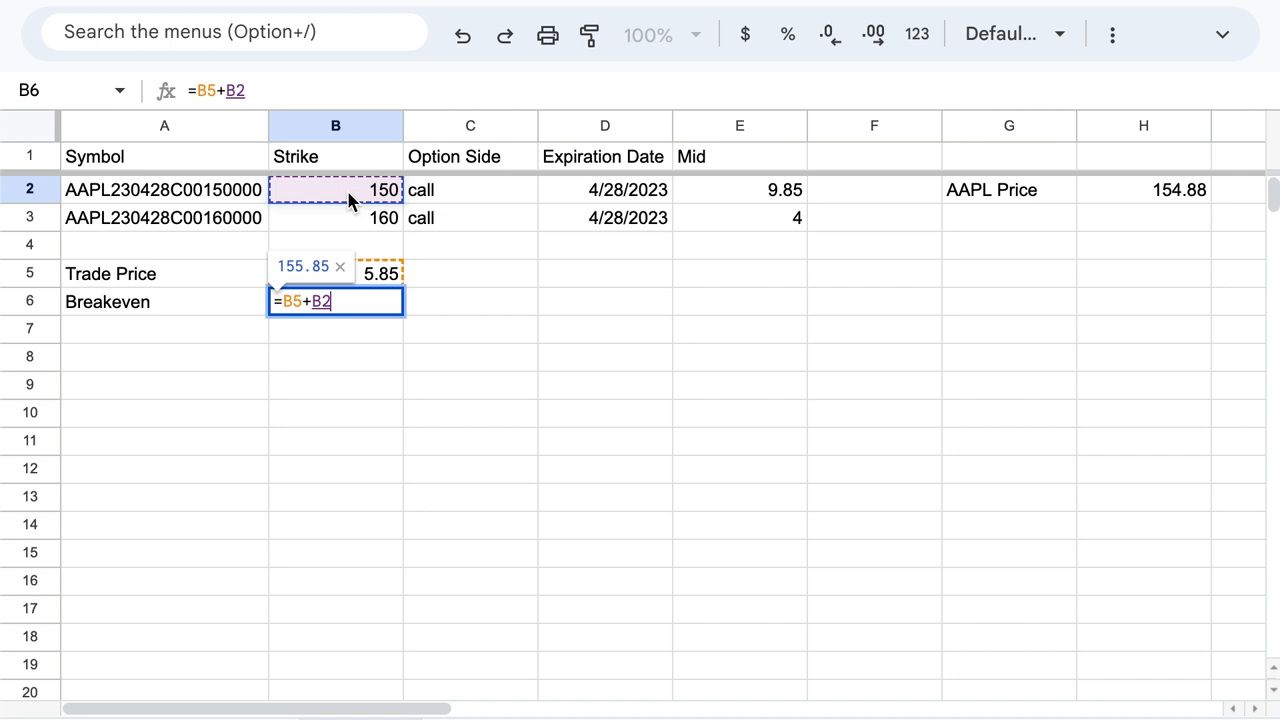
key(enter)
text(Max Loss)
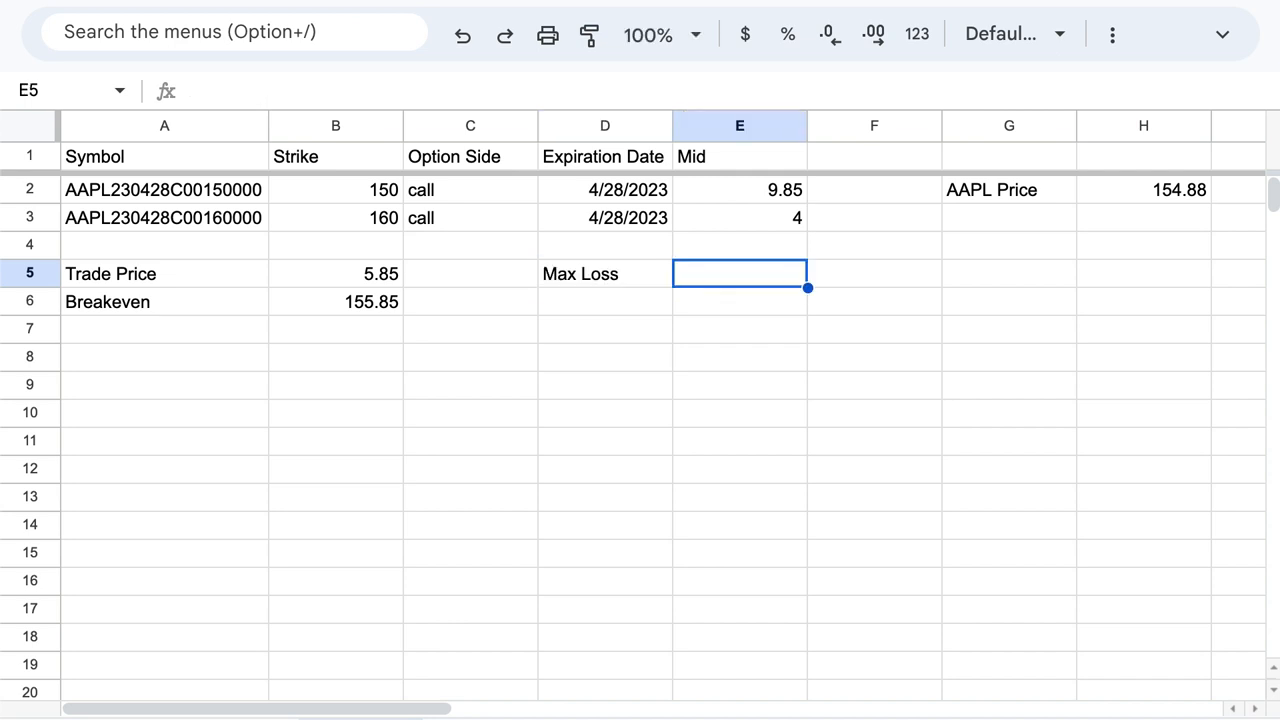
- Enter Max Loss =B5*100 in D5 and start Max Profit =(B3-B2-B5)*100 in D6
text(=B5)
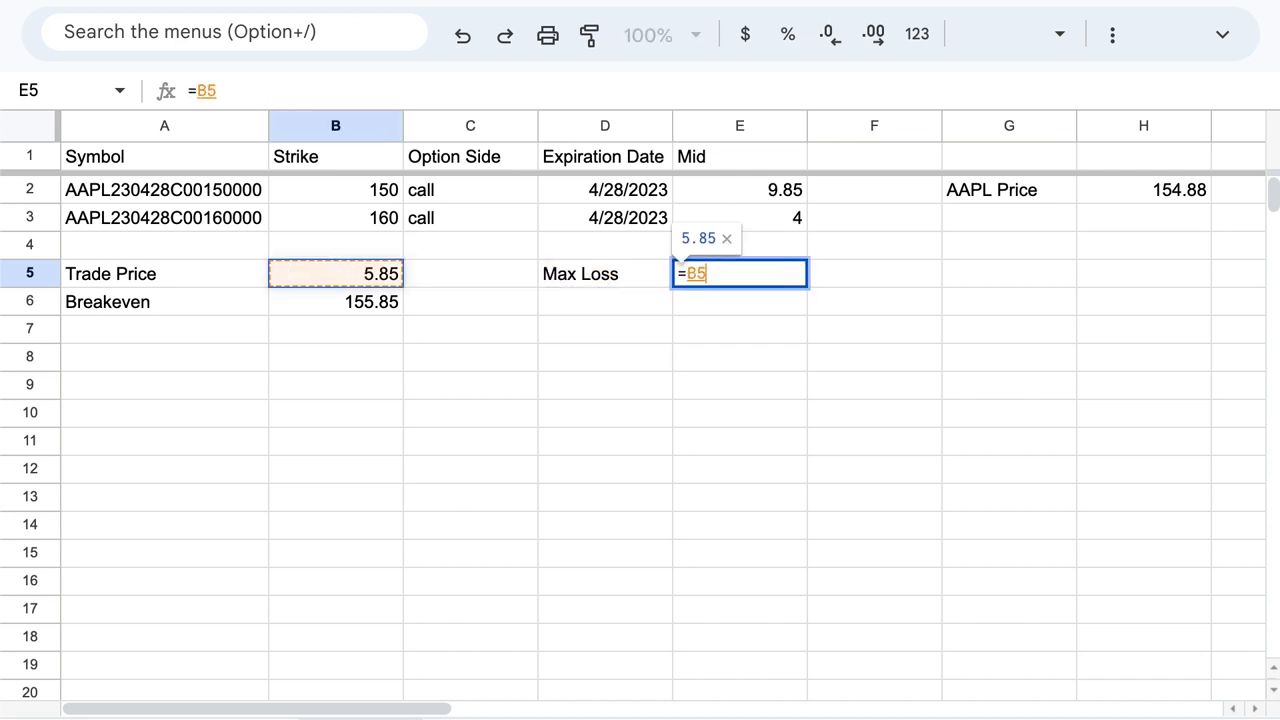
key(Enter)
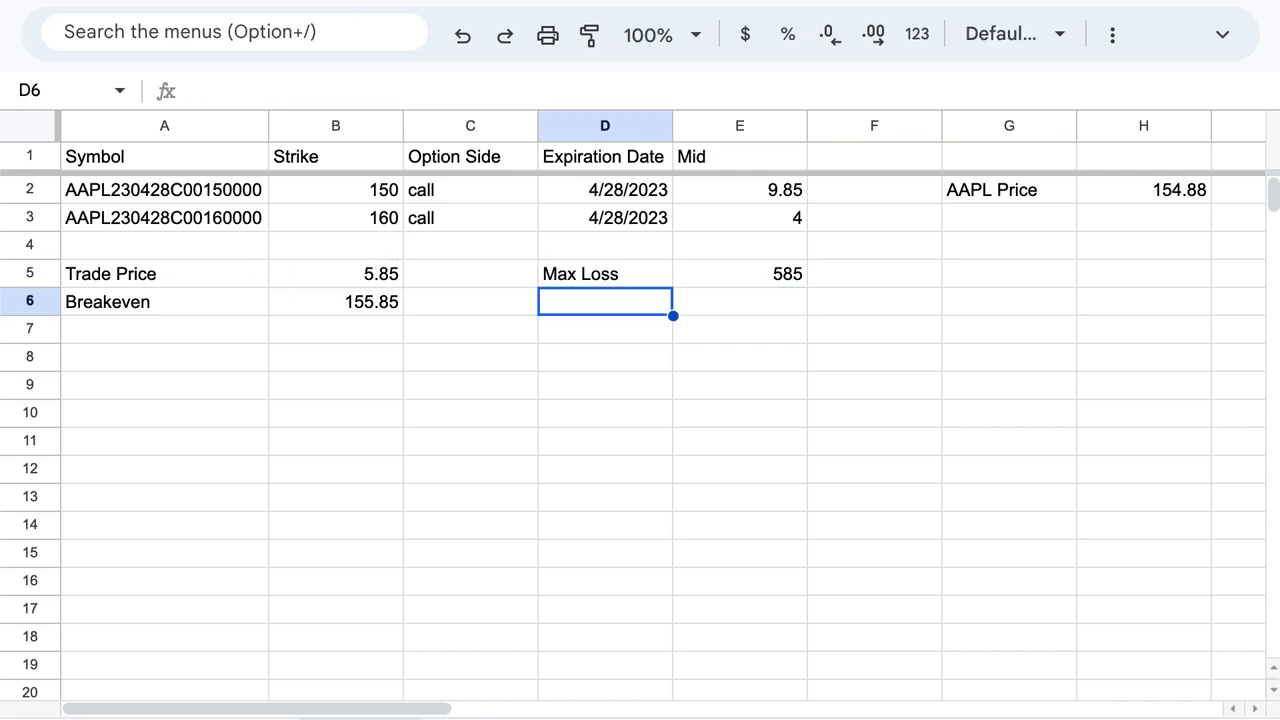
text(Max Profit)
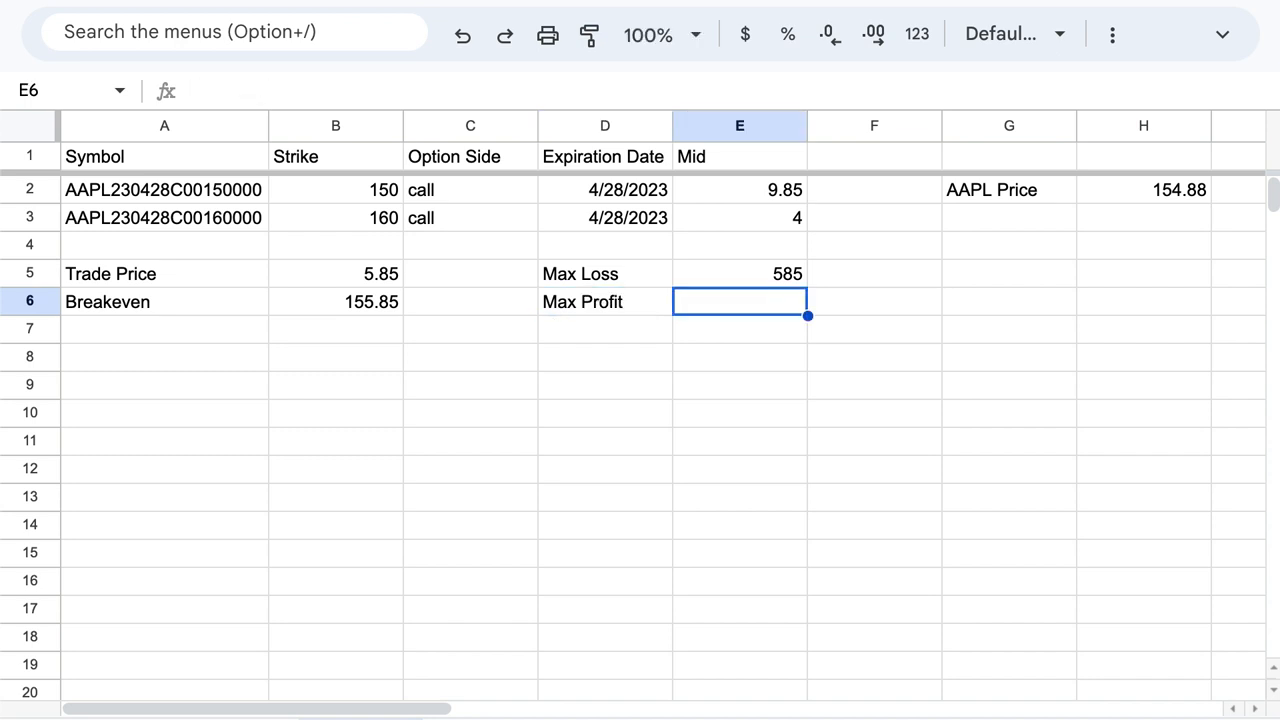
text(=B3-)
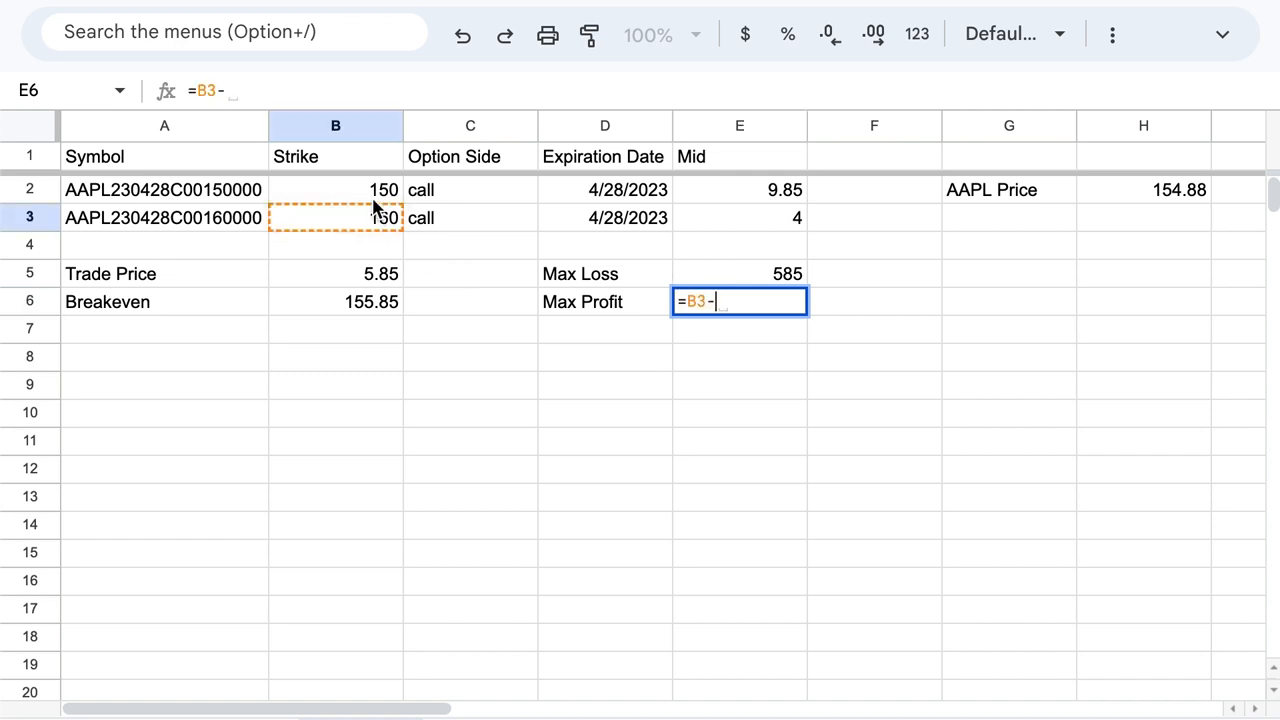
click(335, 189)
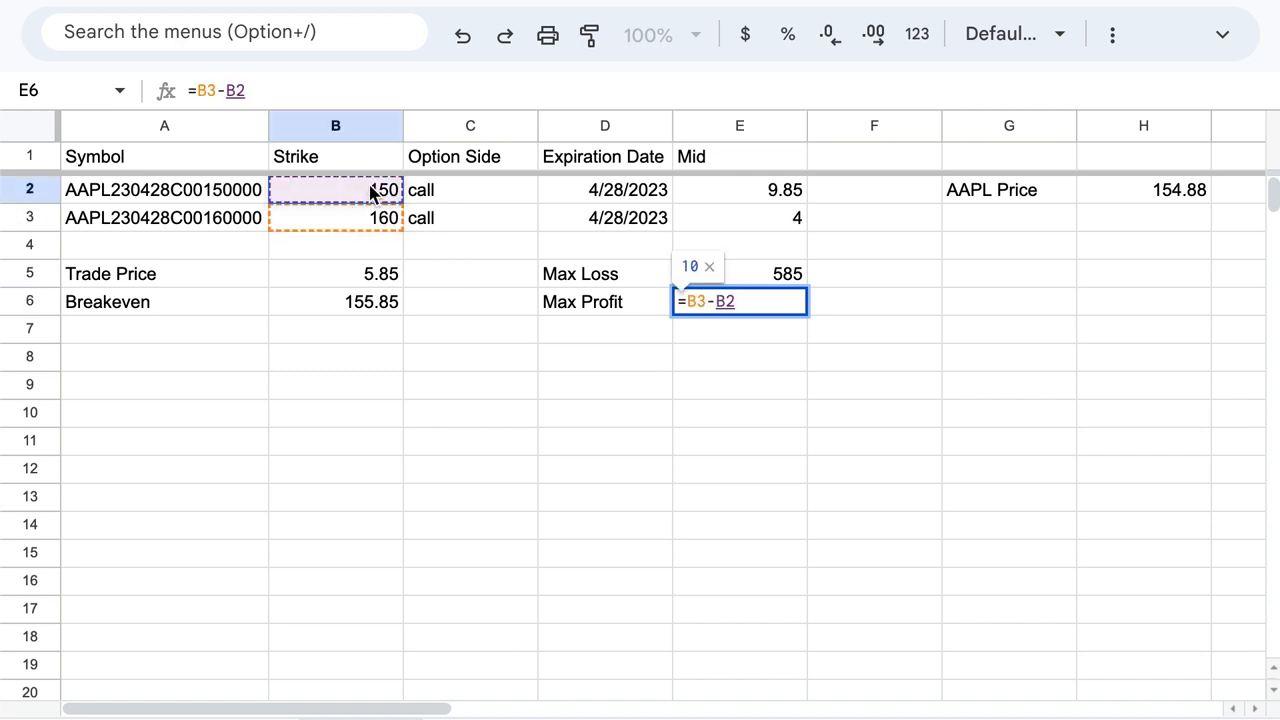
click(335, 273)
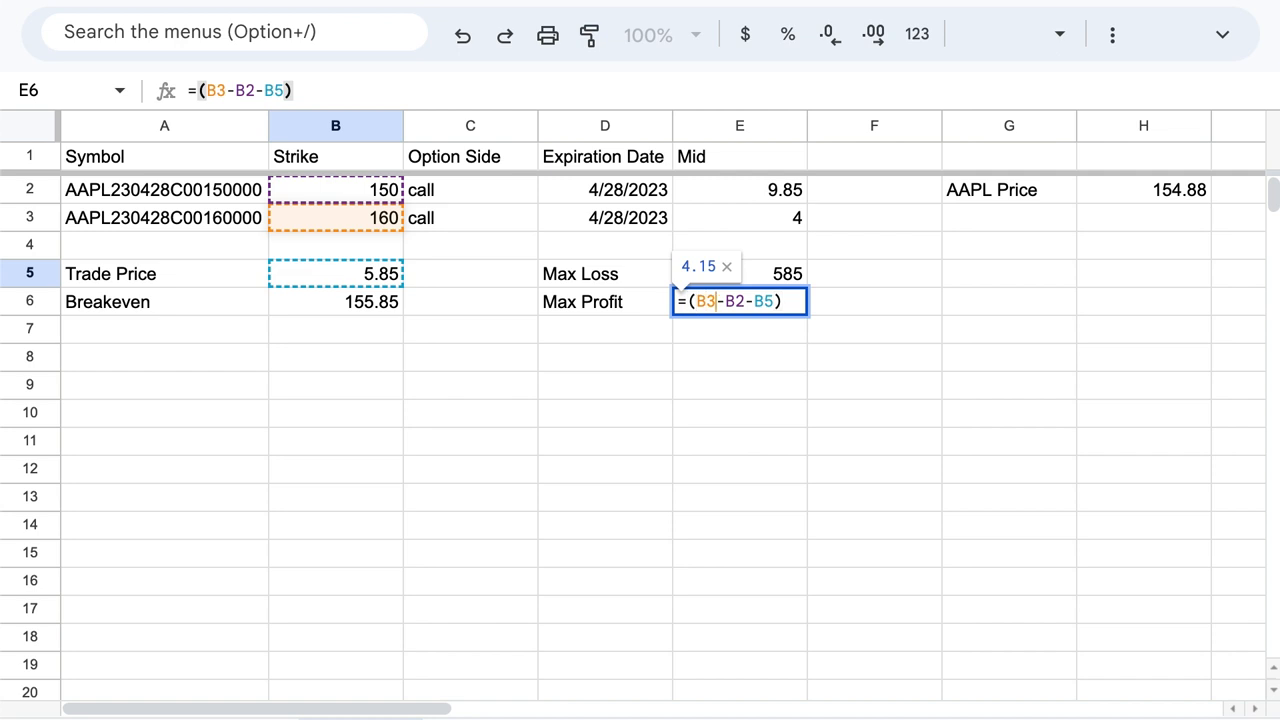
text(()
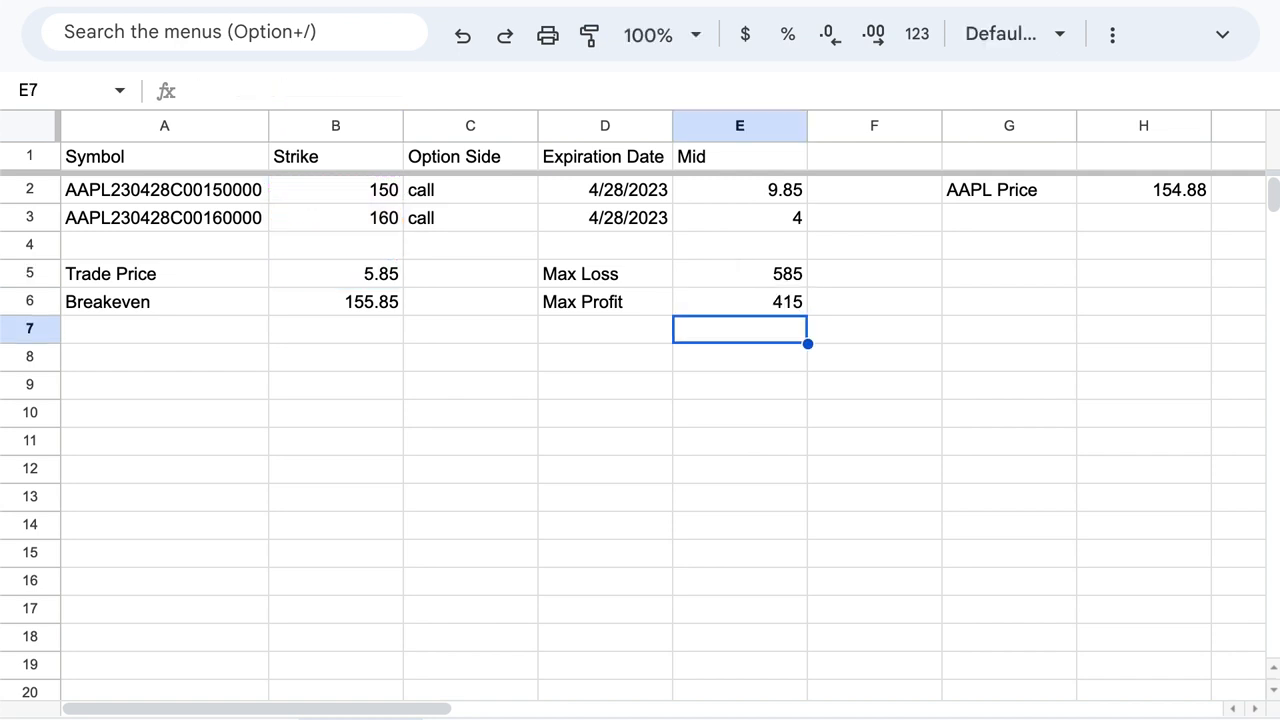
mouse_move(293, 378)
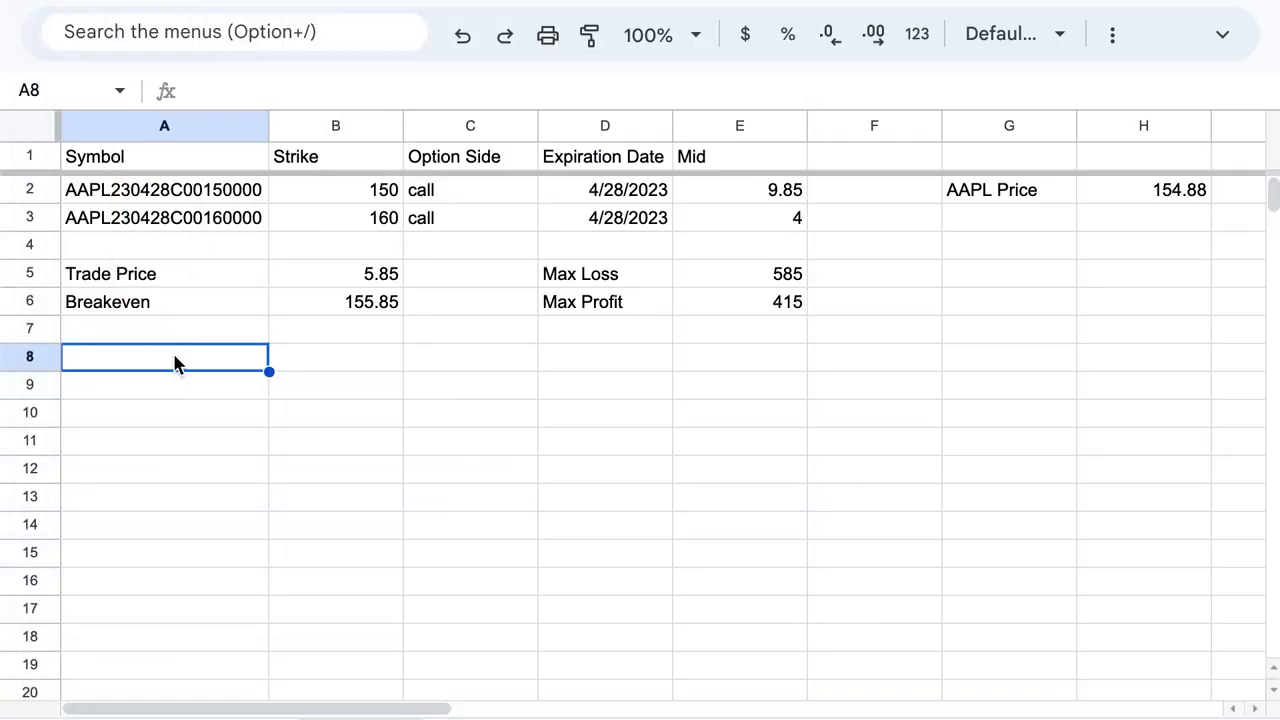
- Change the OPTIONCHAIN strike argument in A1 from 150,160 to delta 60,30
click(164, 156)
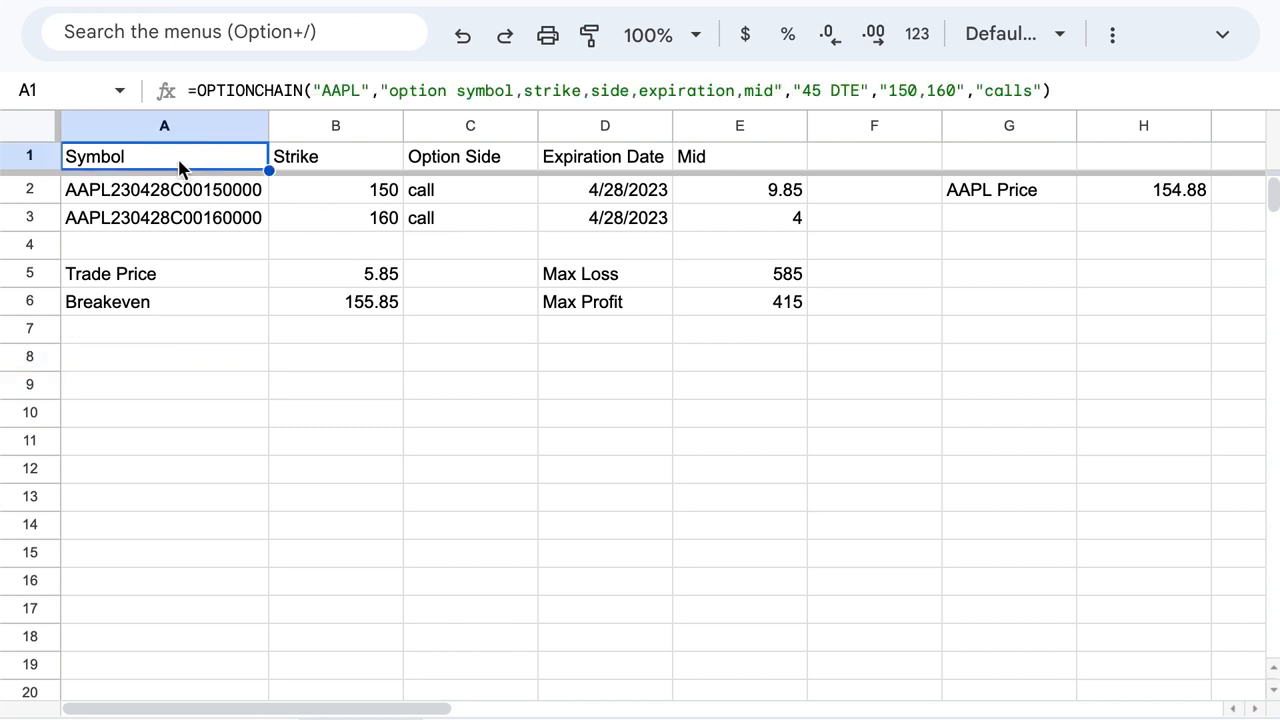
mouse_move(908, 78)
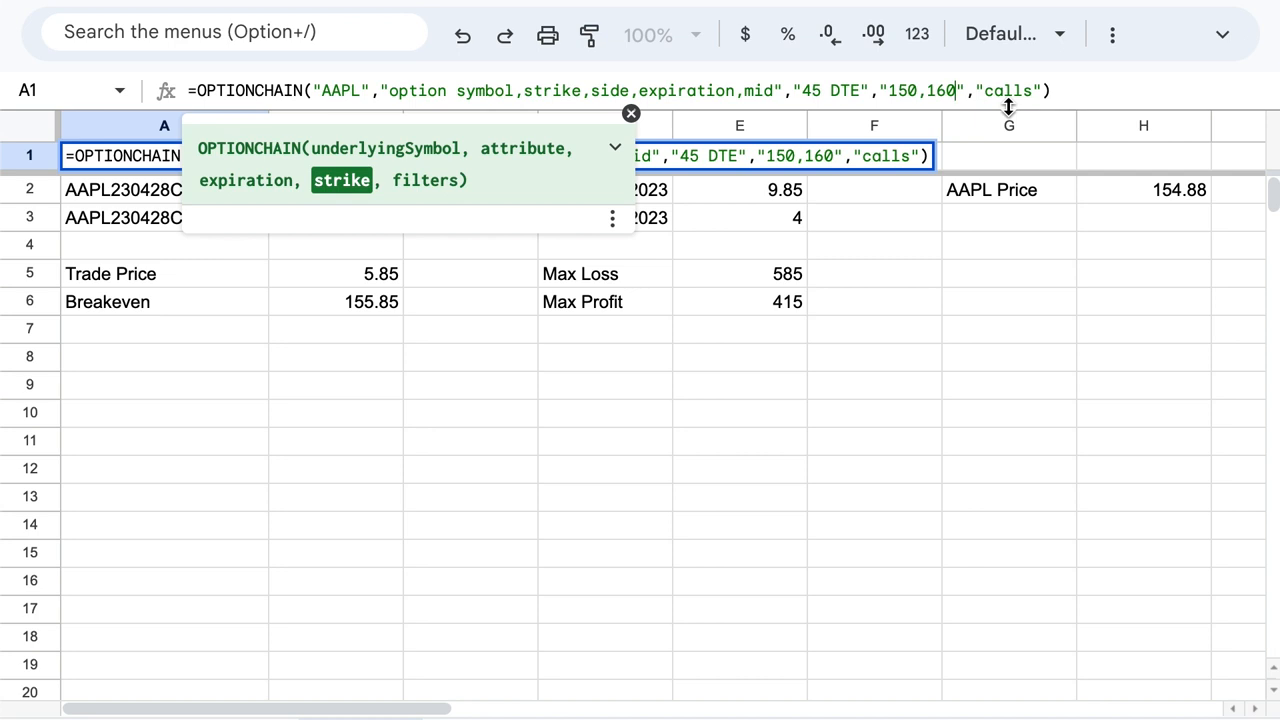
double_click(920, 91)
text(delta )
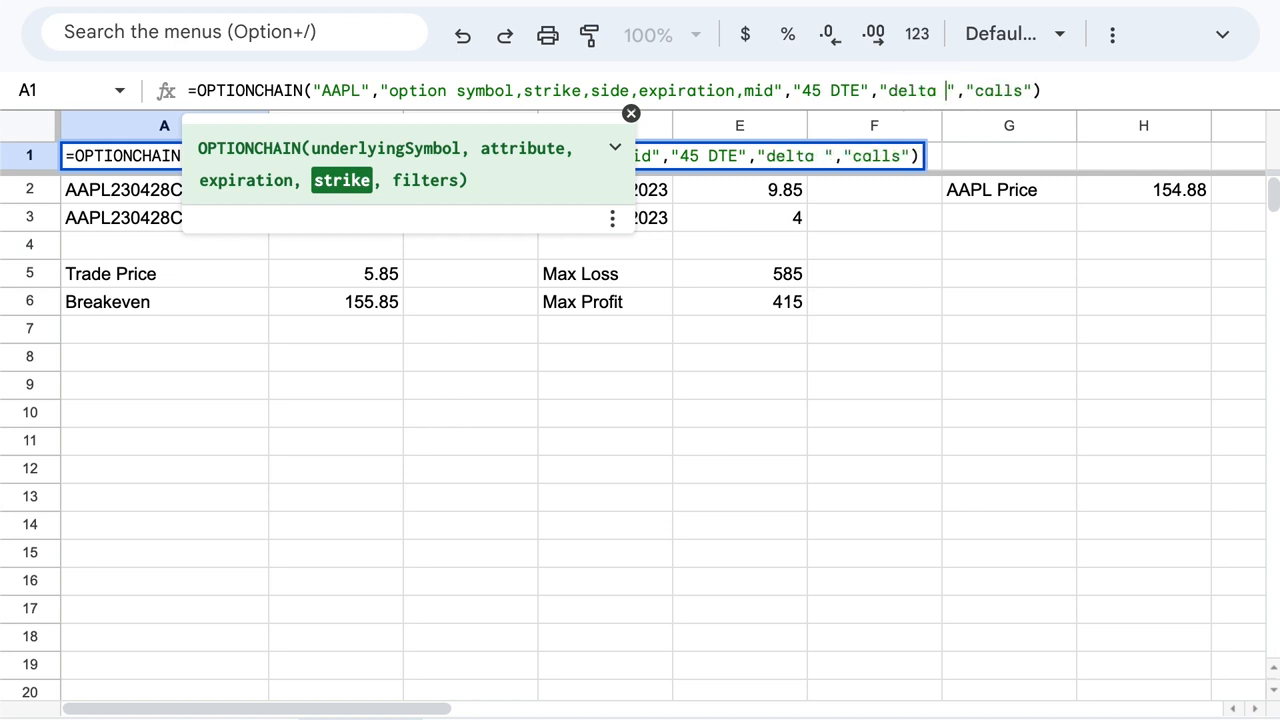
text(60)
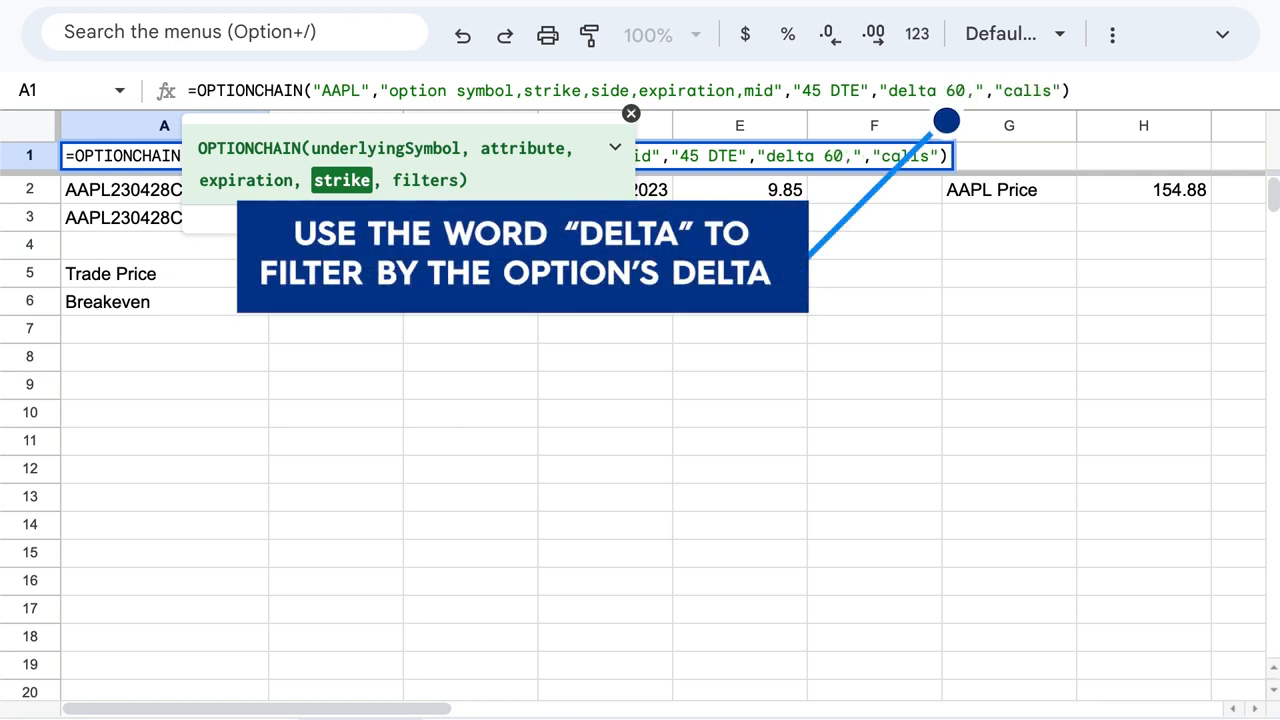
text(,30)
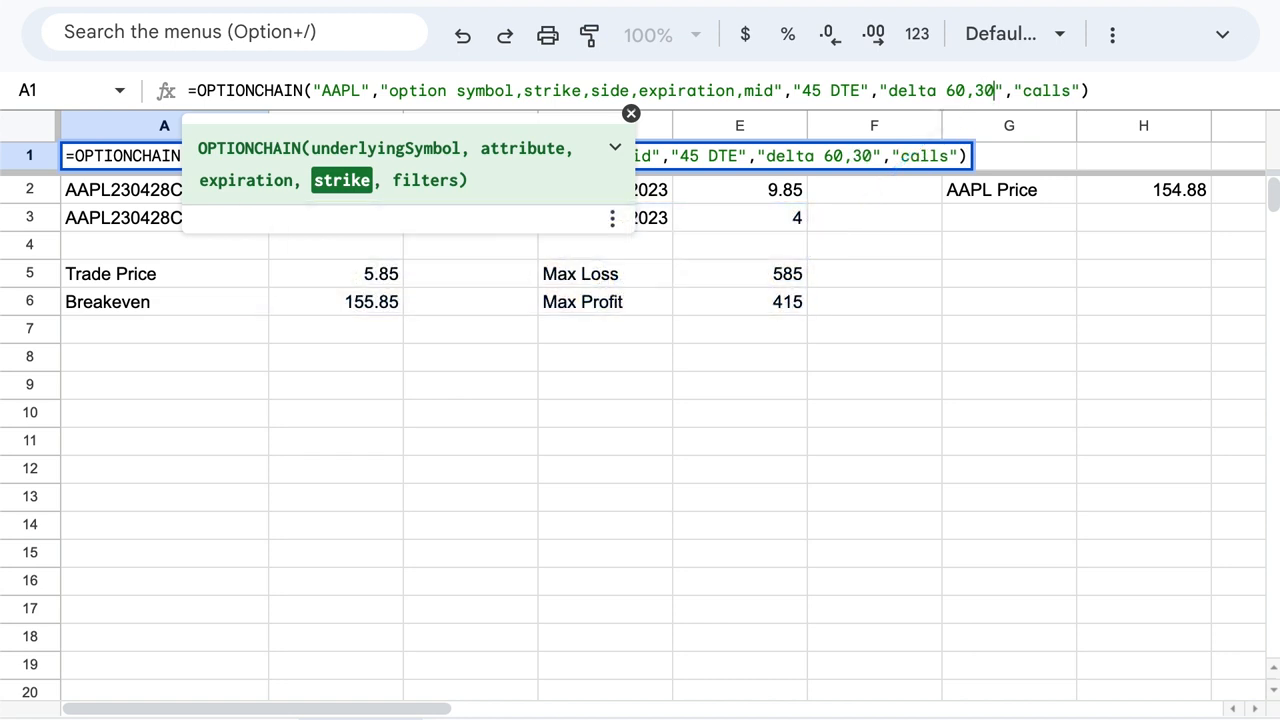
key(enter)
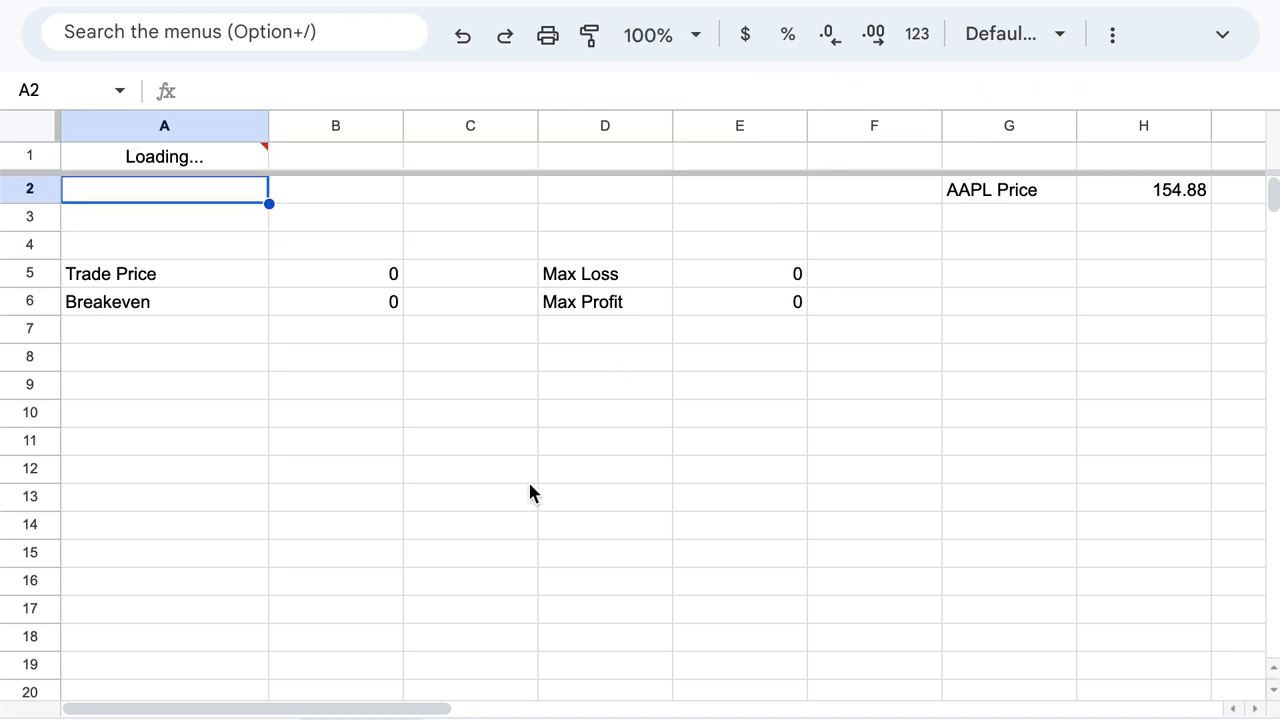
mouse_move(895, 214)
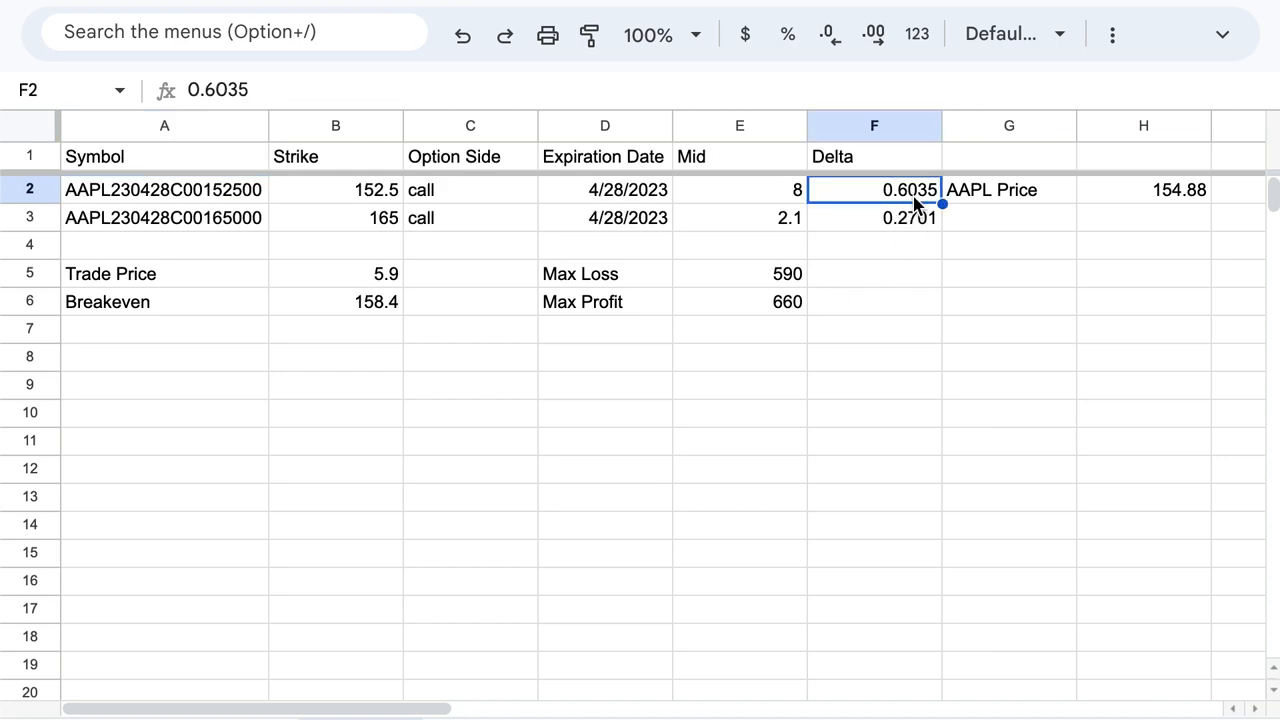
click(874, 217)
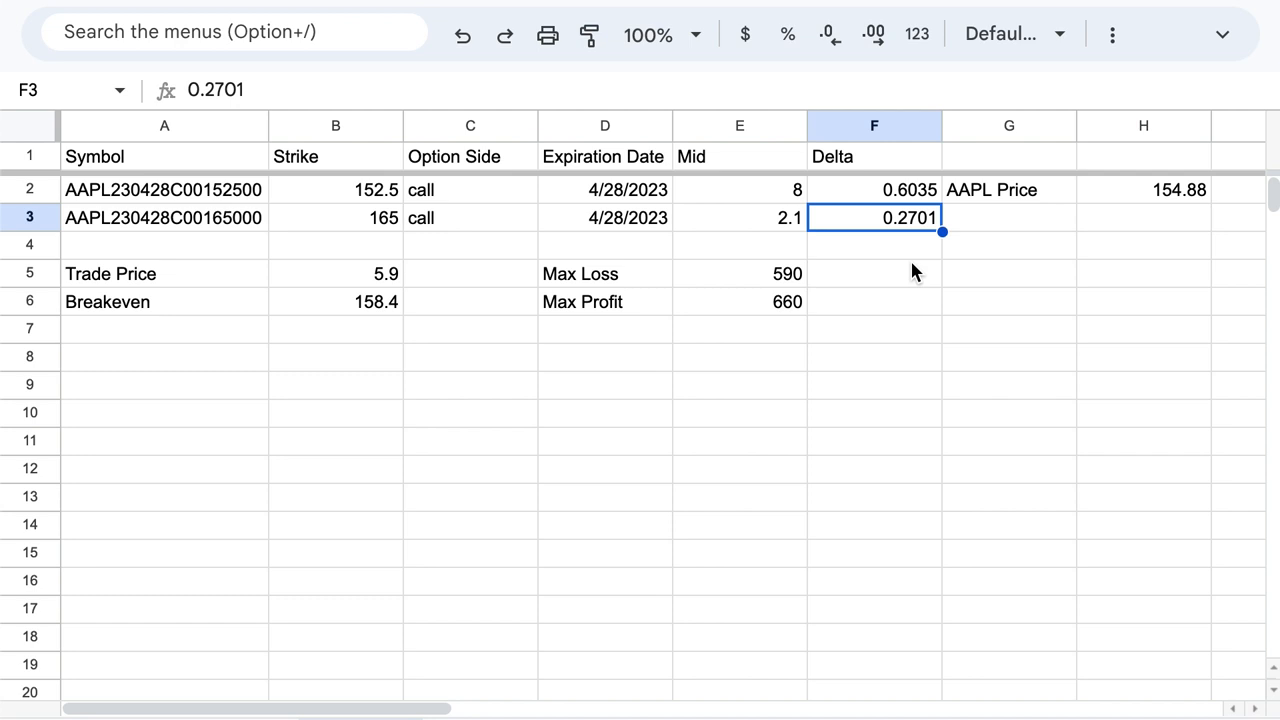
mouse_move(1067, 220)
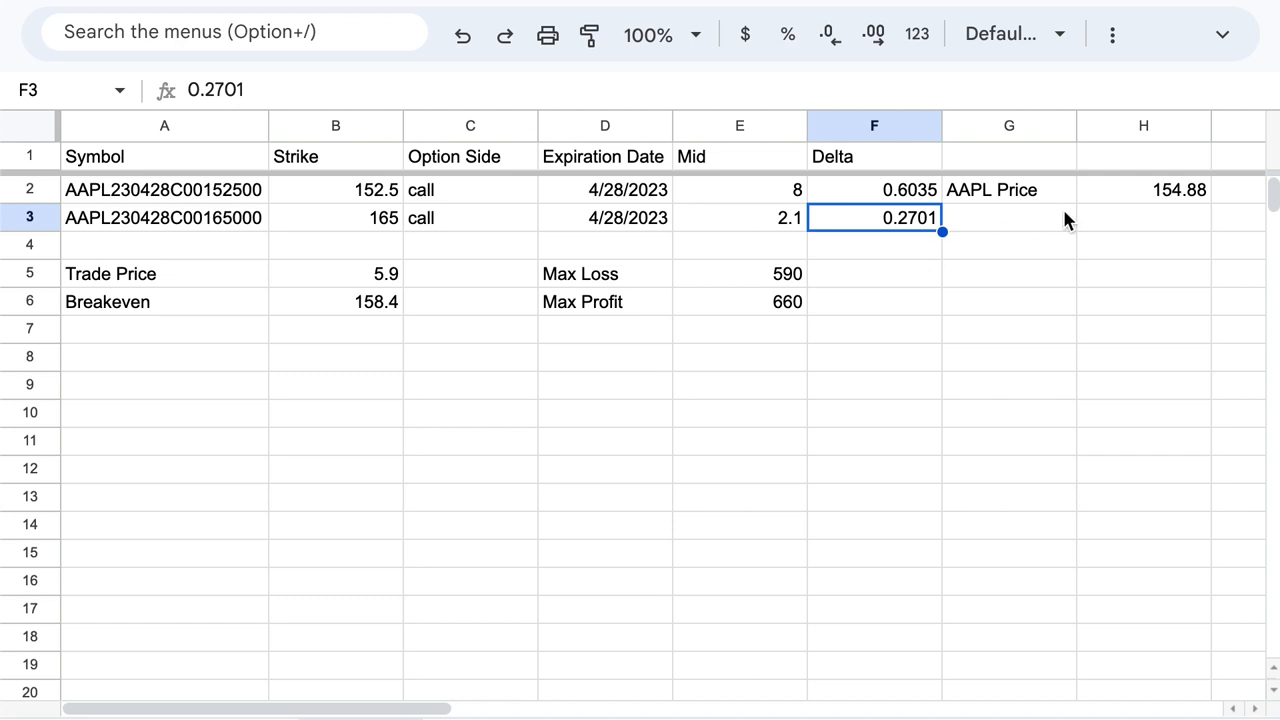
mouse_move(1031, 222)
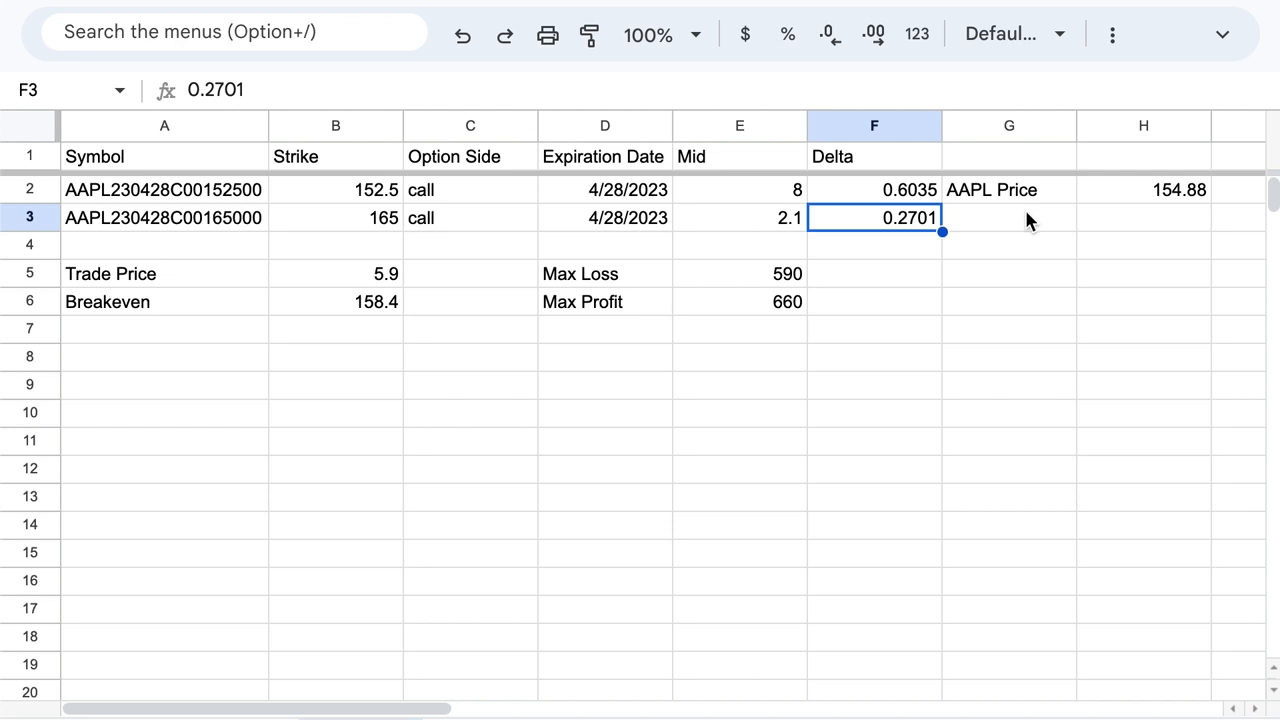
mouse_move(658, 358)
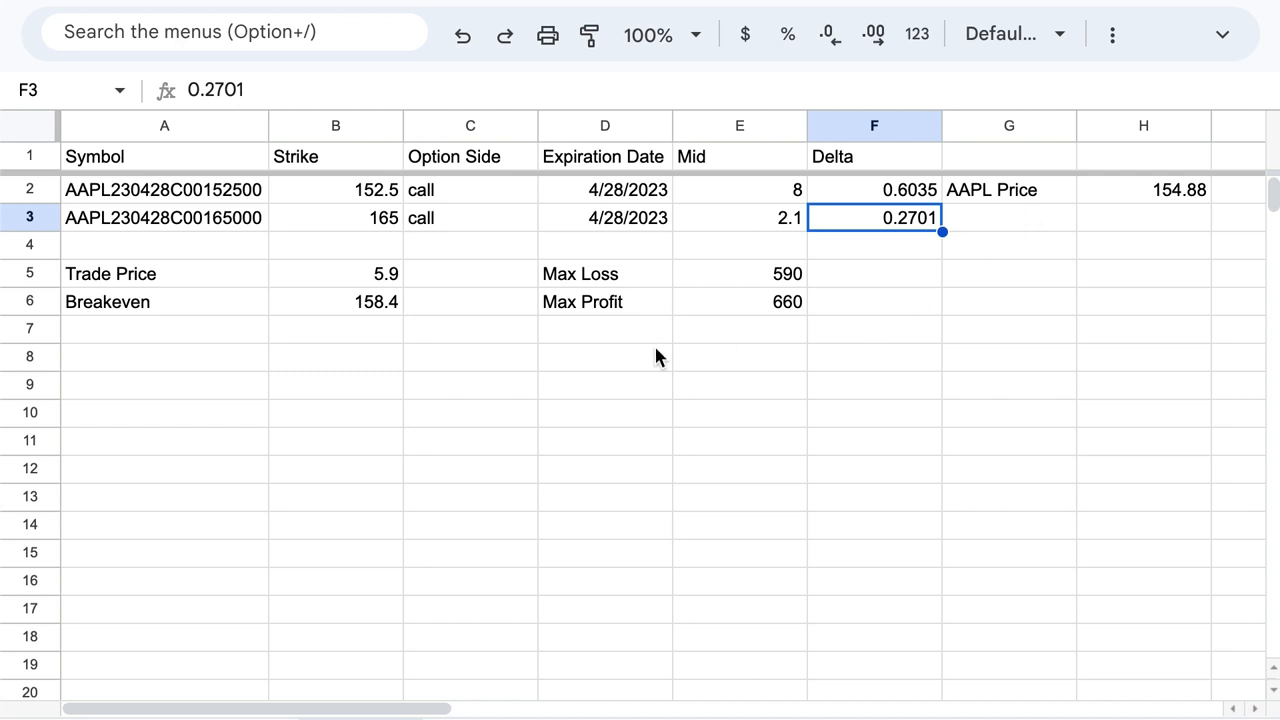
mouse_move(345, 380)
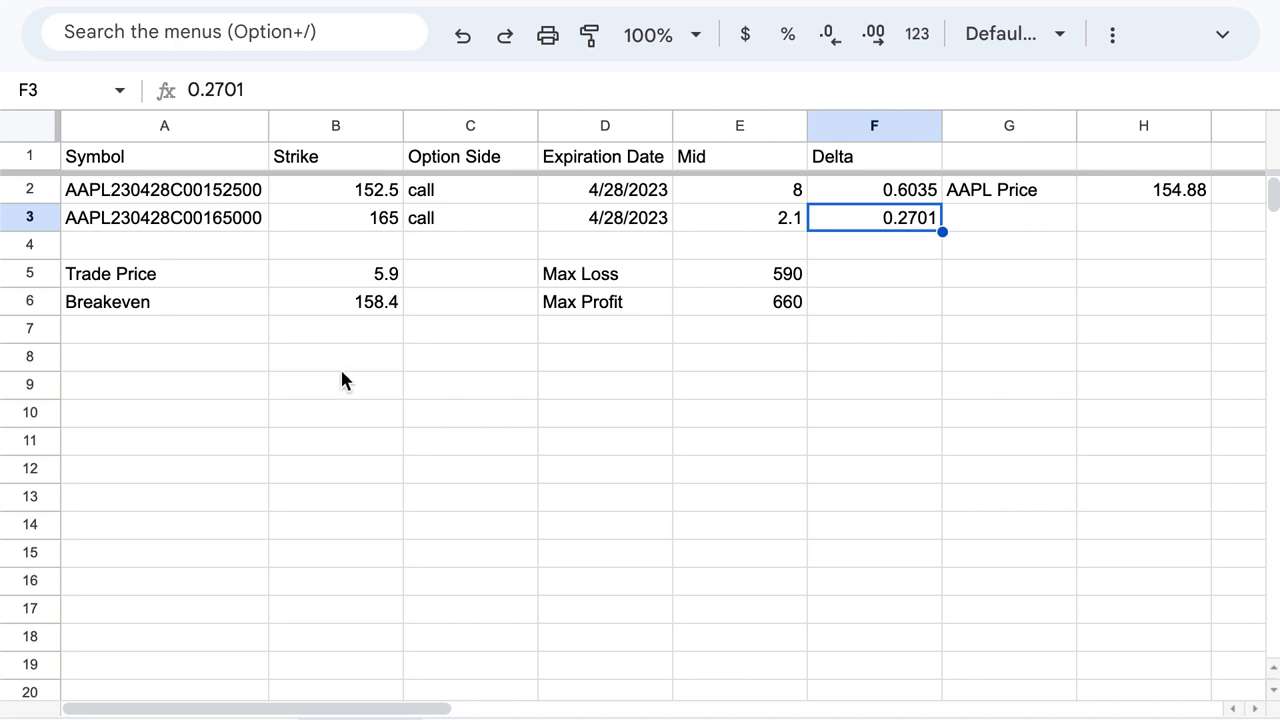
click(165, 356)
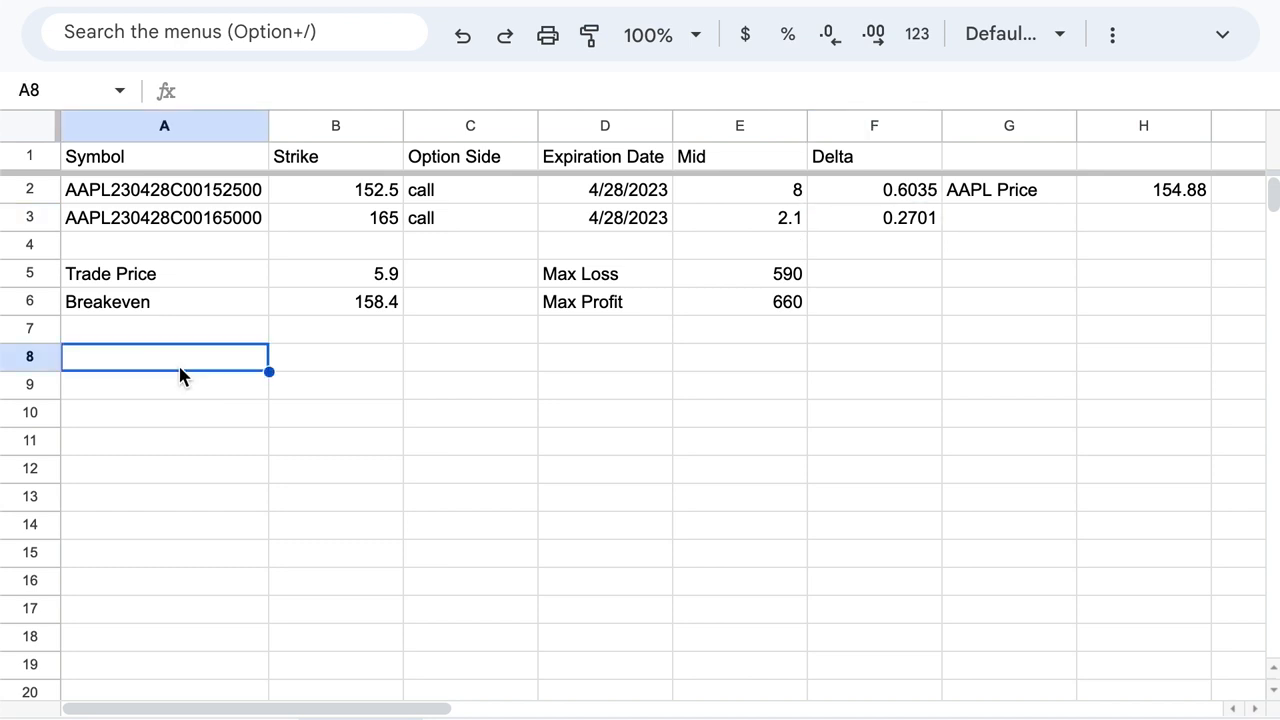
- Add Ticker AAPL in row 8 and move the price to row 9, labelled =B8&" Price"
text(Ticker)
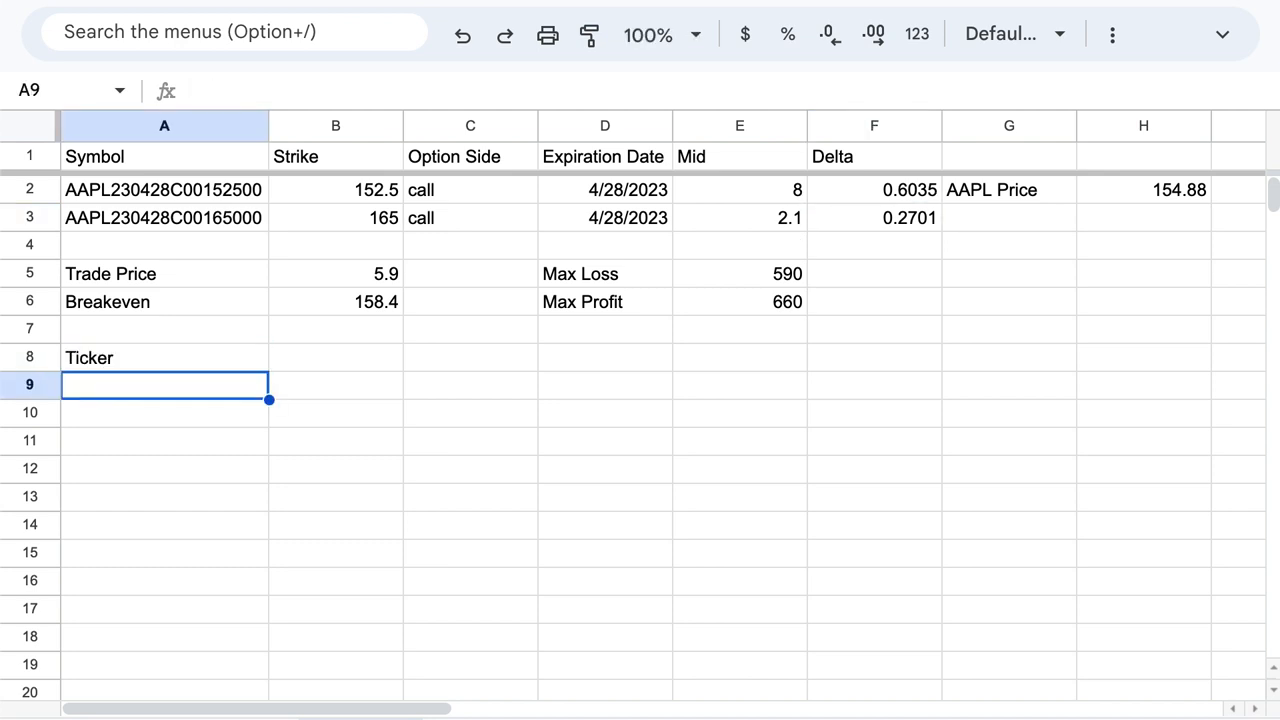
text(AAPL)
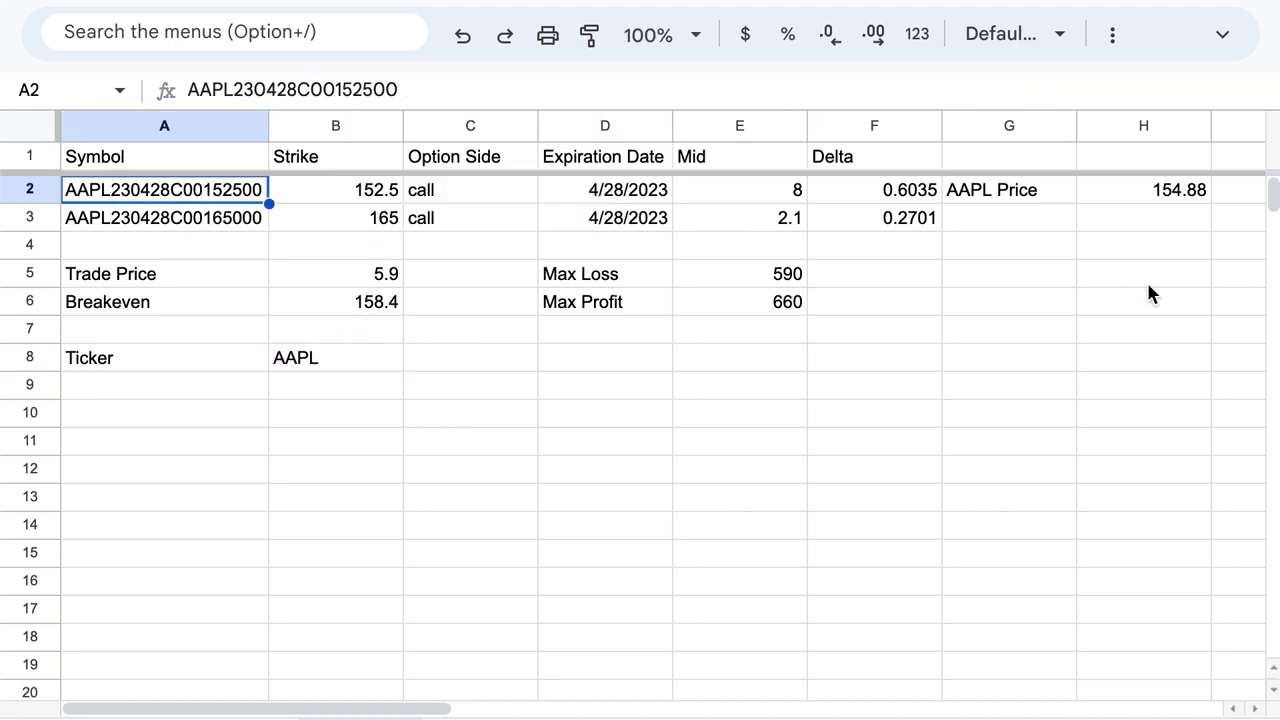
click(1009, 189)
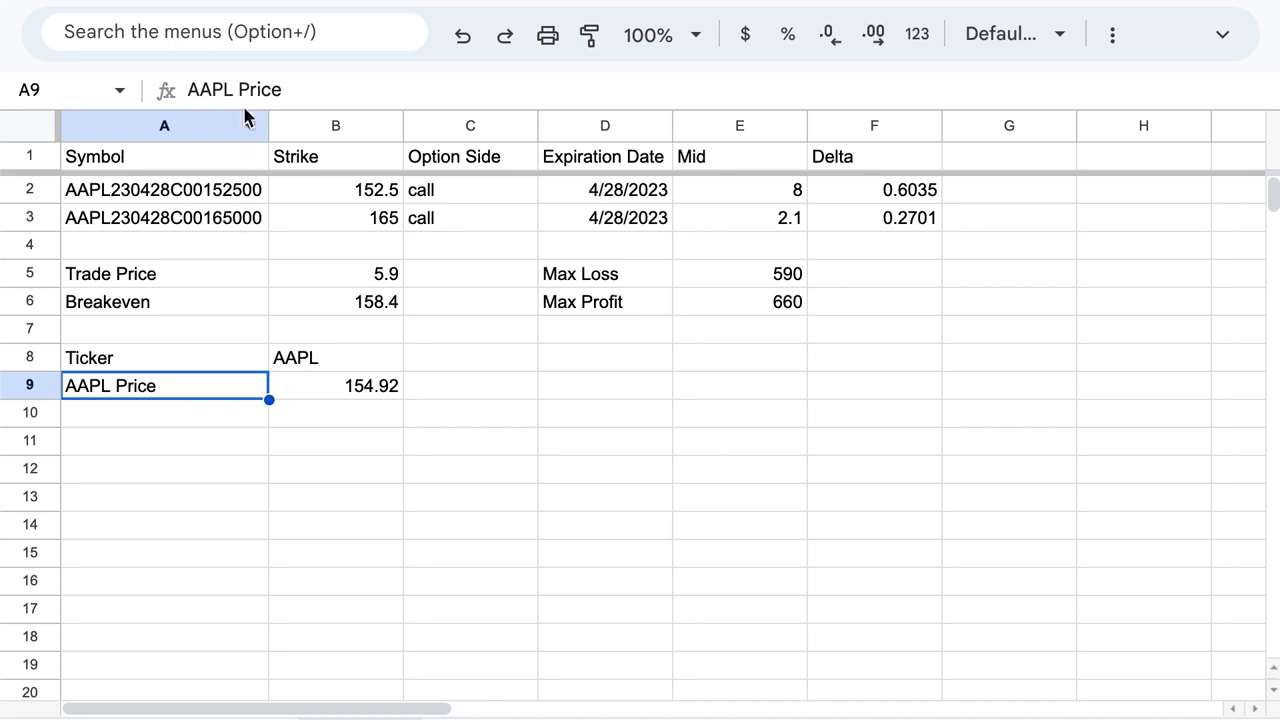
text(=Price)
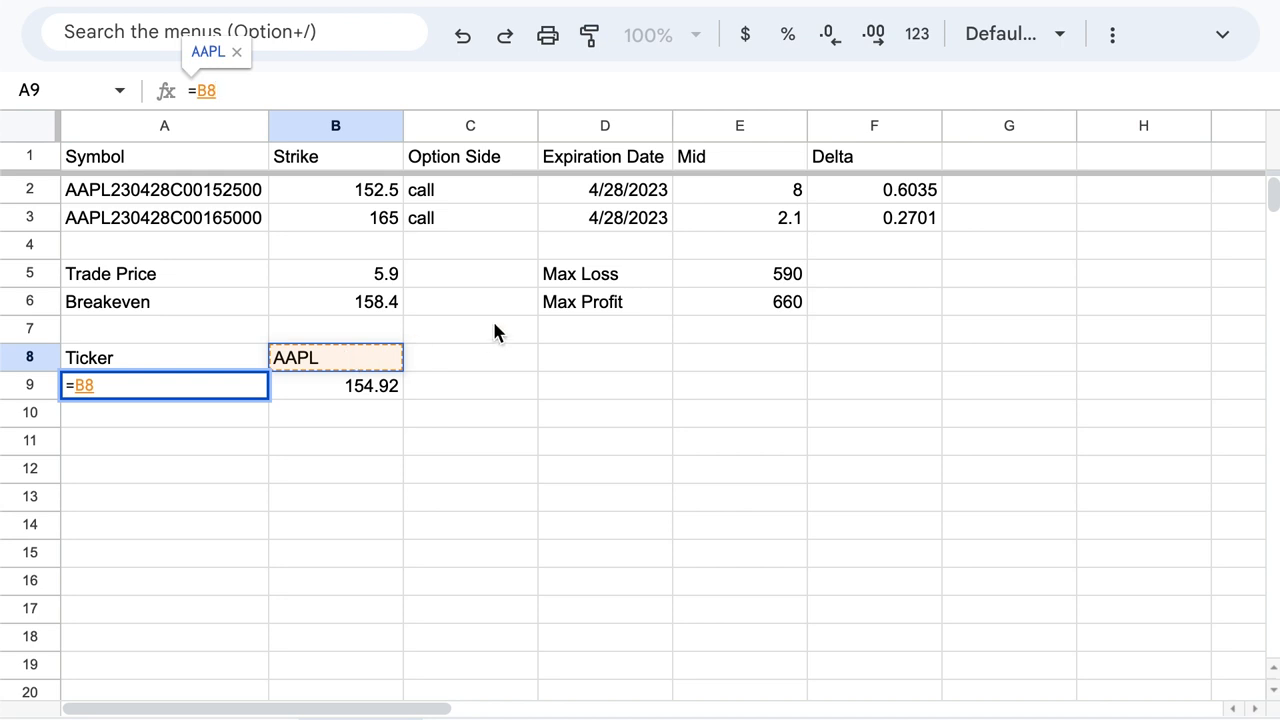
text(&")
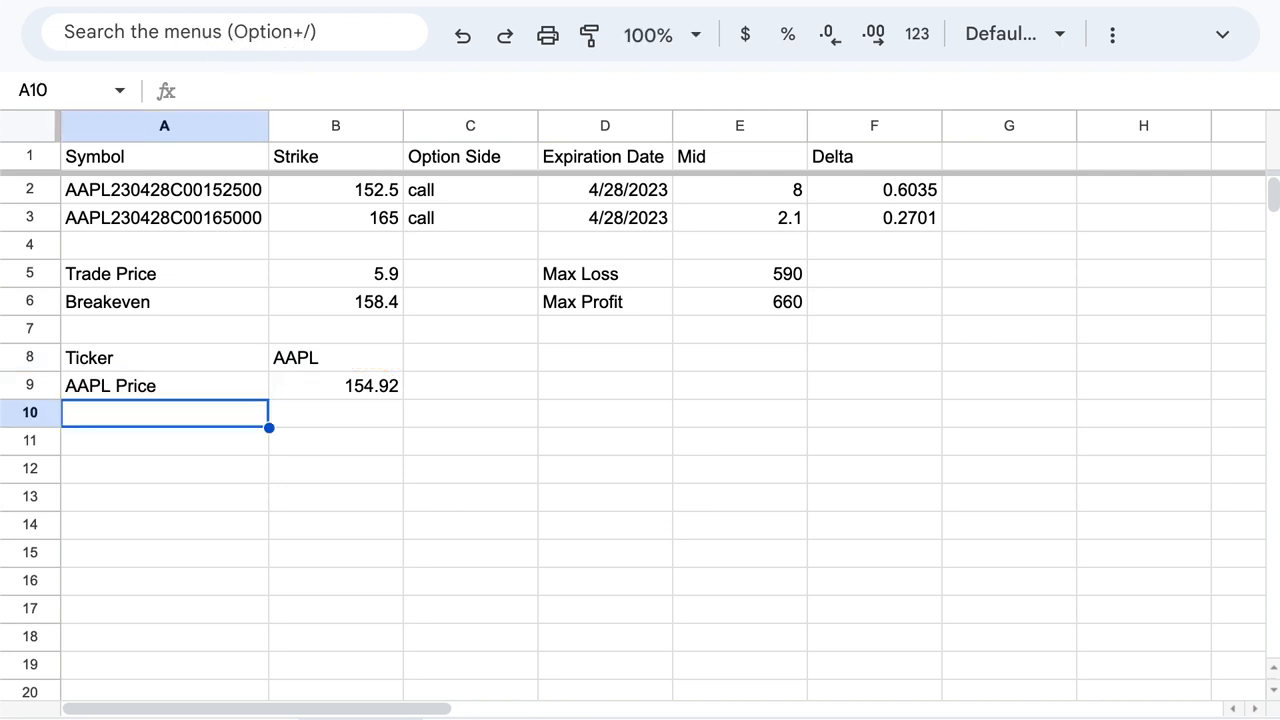
click(335, 357)
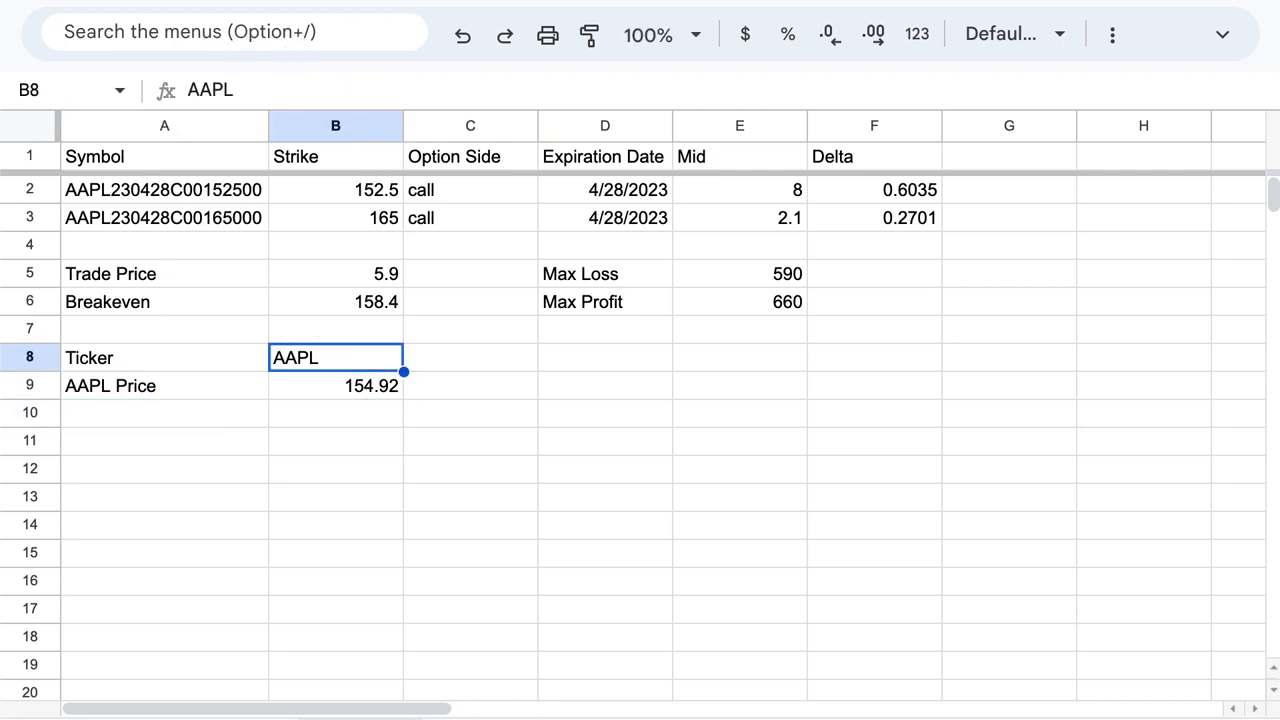
mouse_move(727, 551)
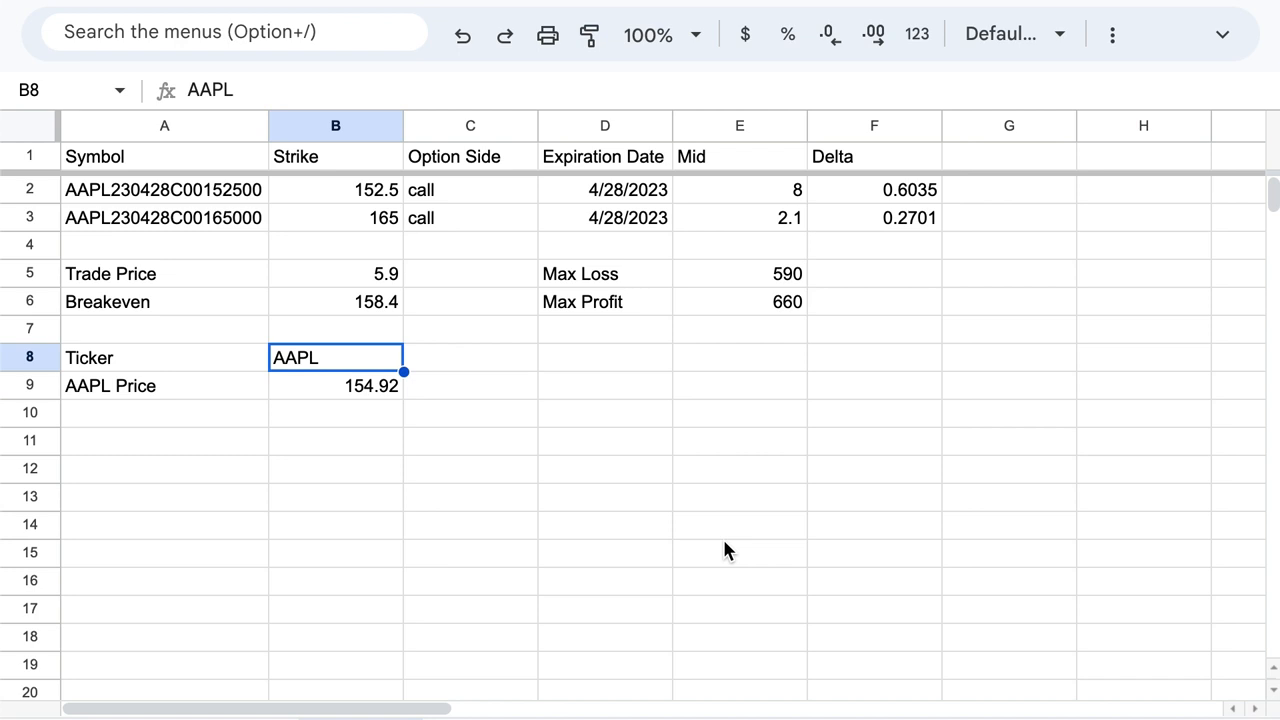
- Change the ticker in B8 to GOOG
text(GOOG)
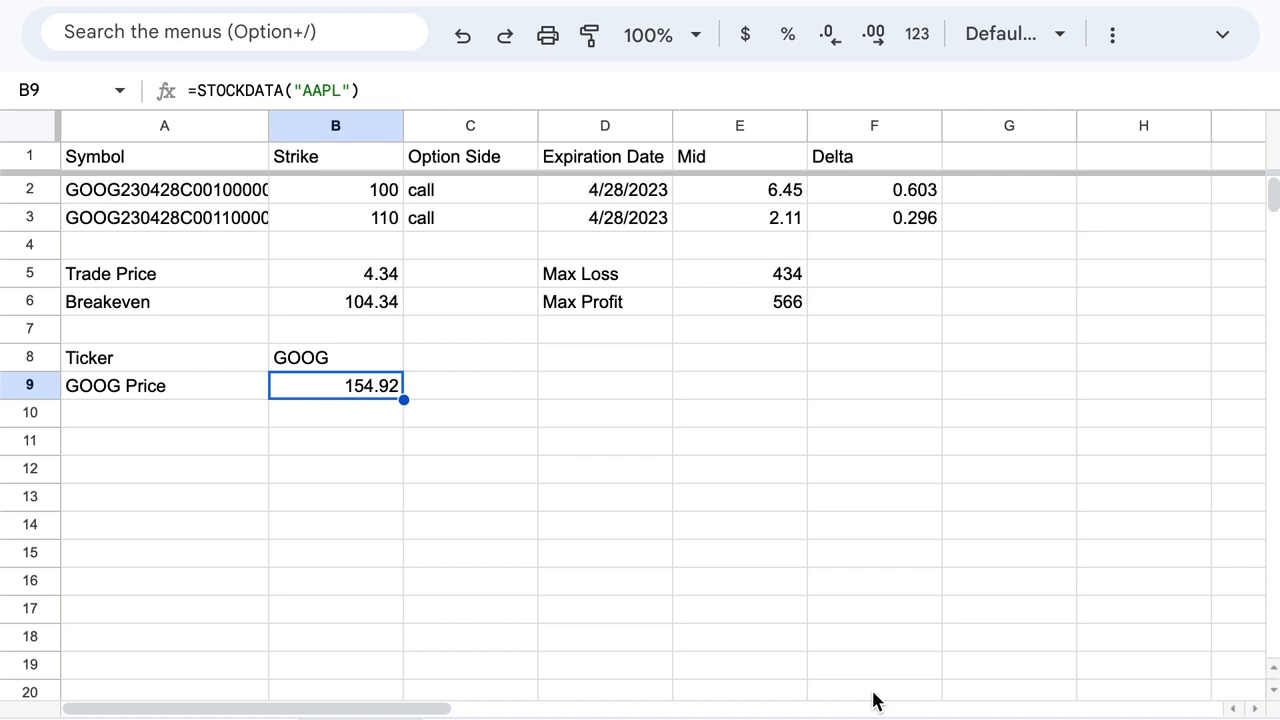
mouse_move(858, 685)
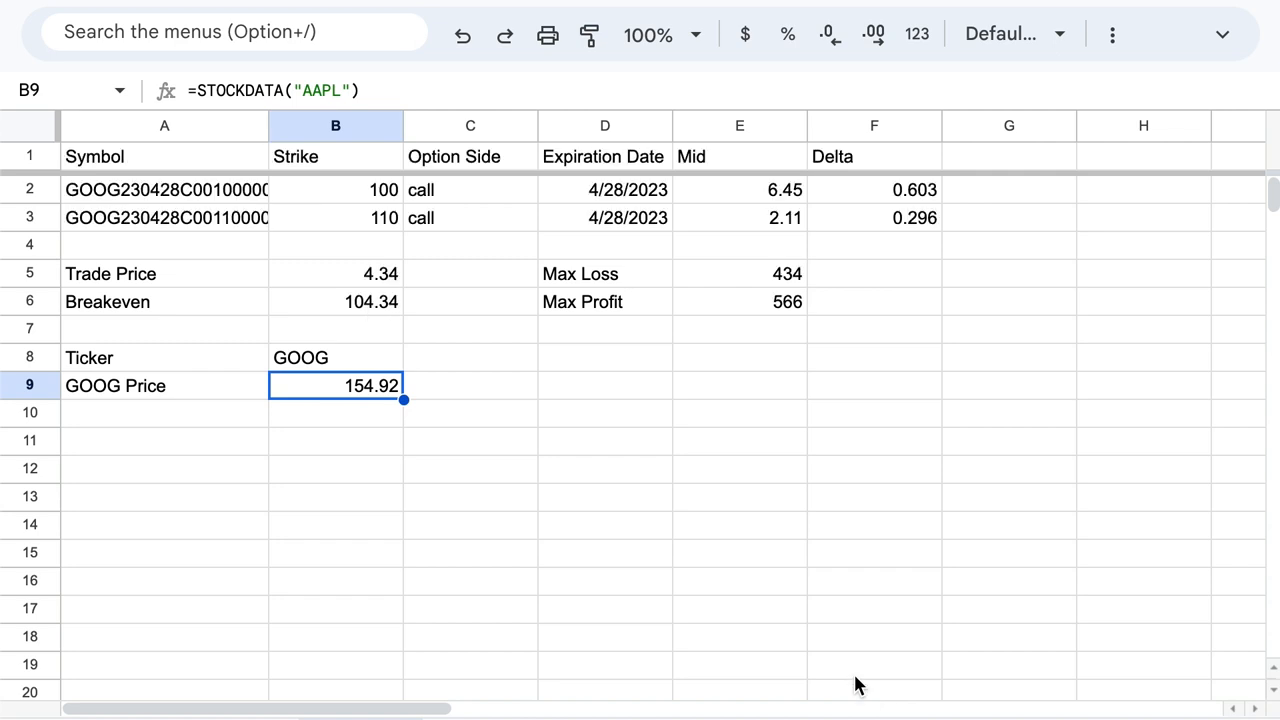
mouse_move(394, 272)
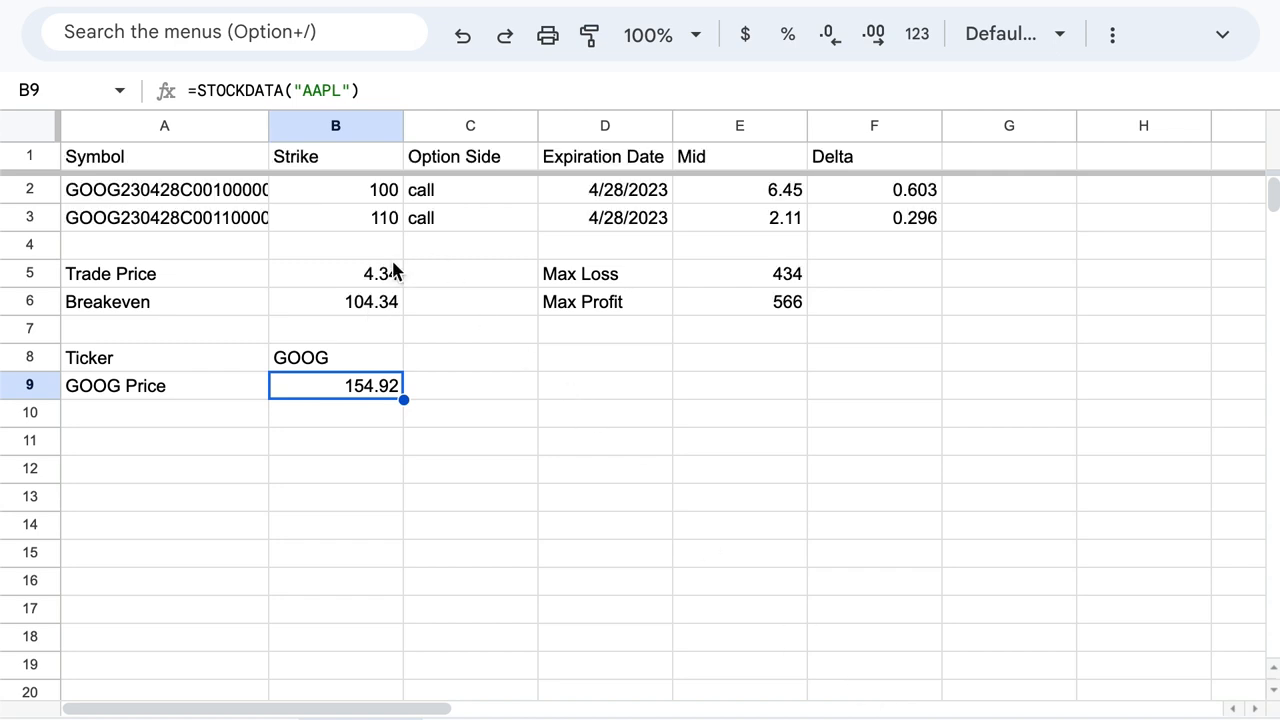
mouse_move(452, 450)
text(MSFT)
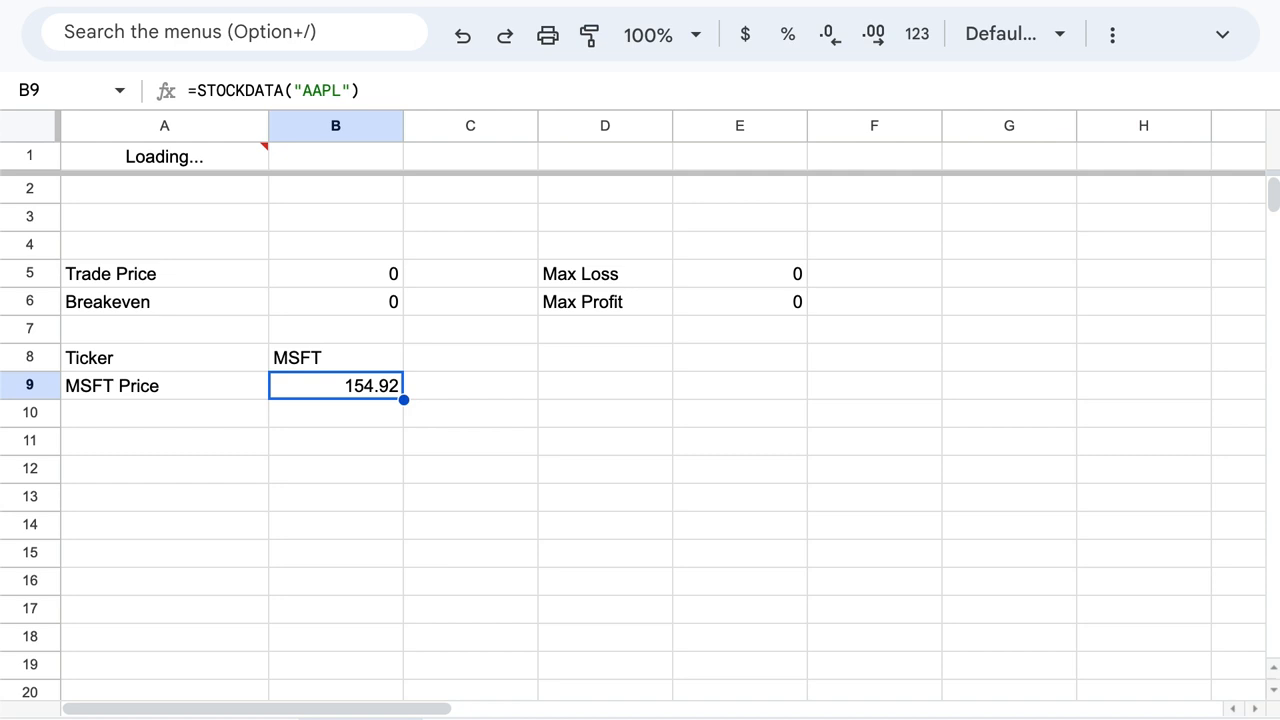
mouse_move(490, 388)
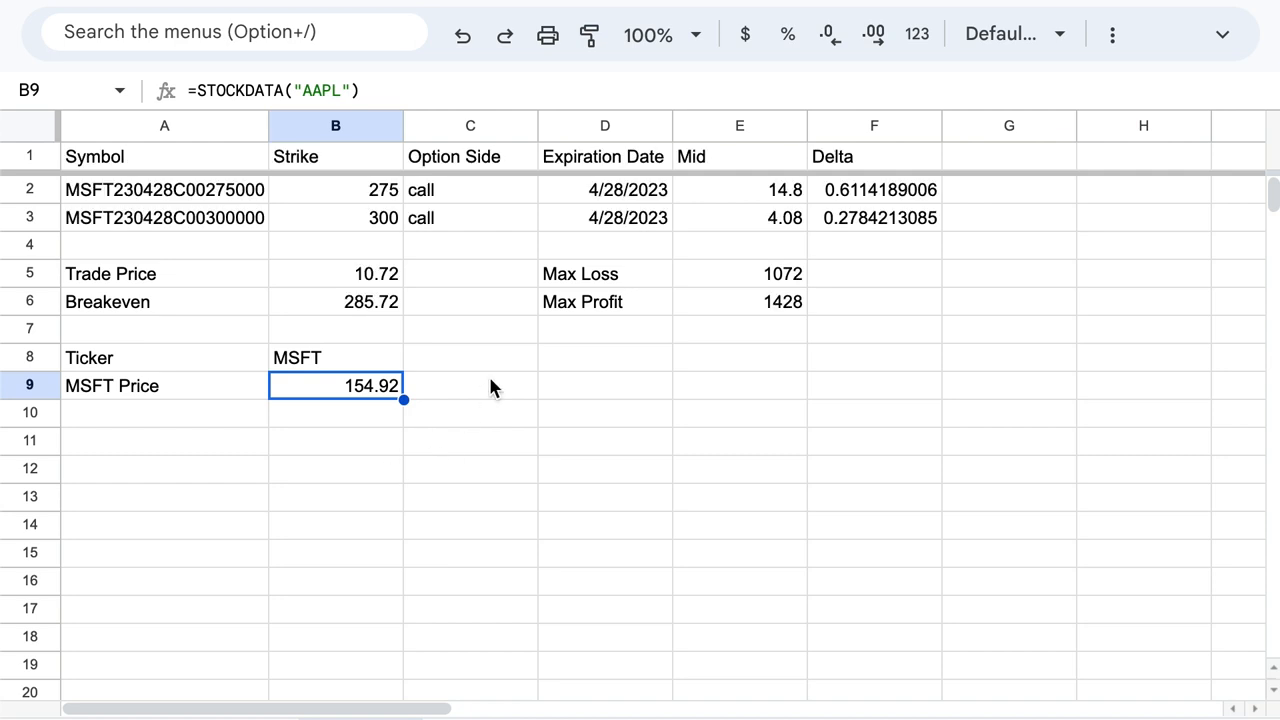
mouse_move(491, 367)
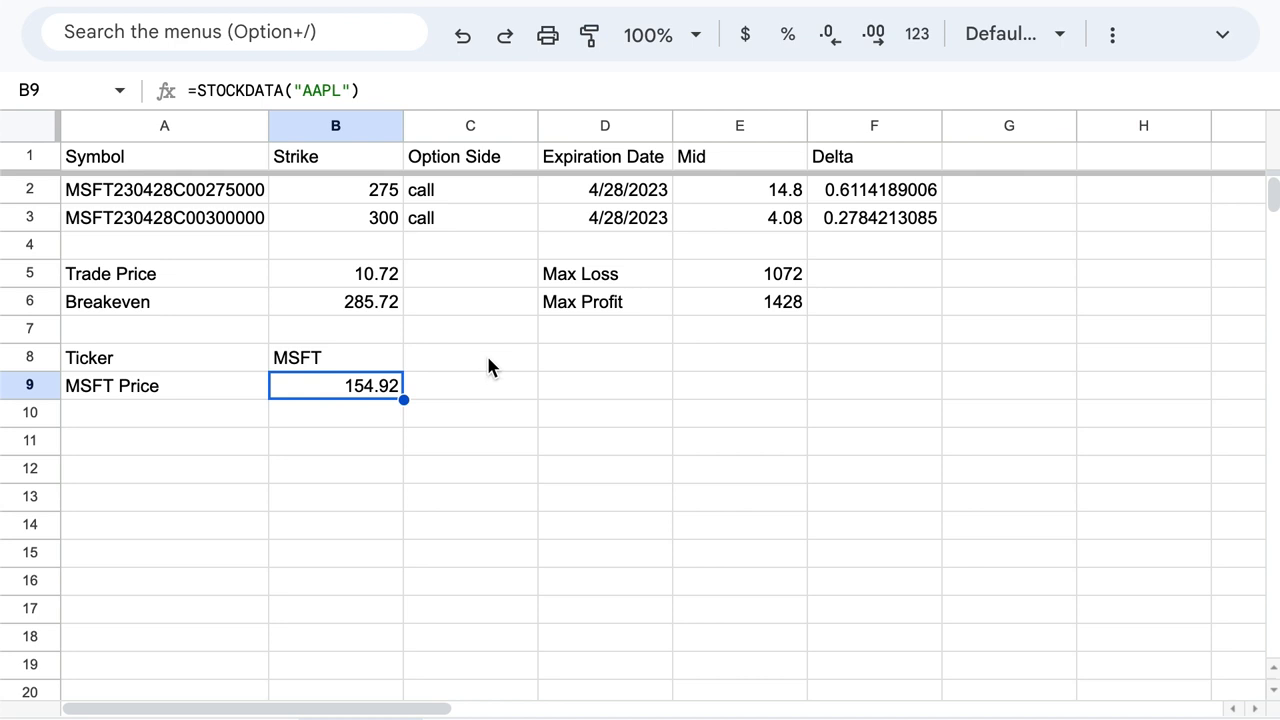
mouse_move(455, 338)
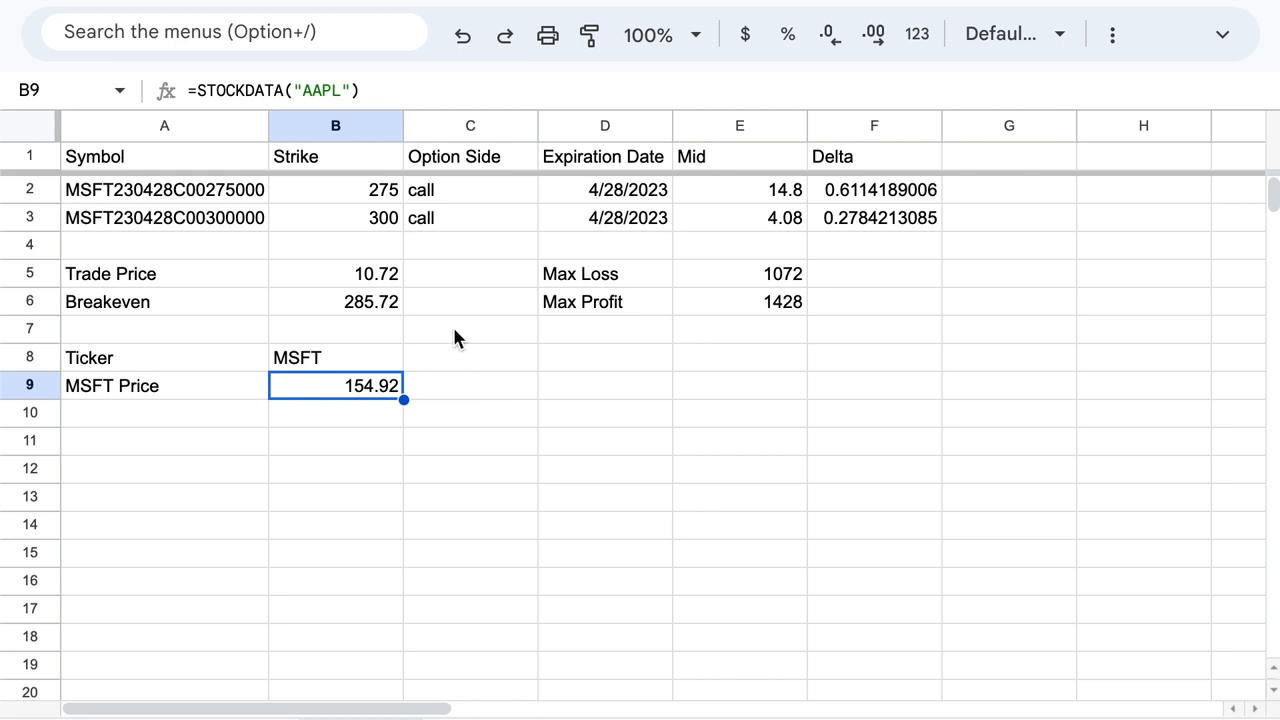
mouse_move(458, 360)
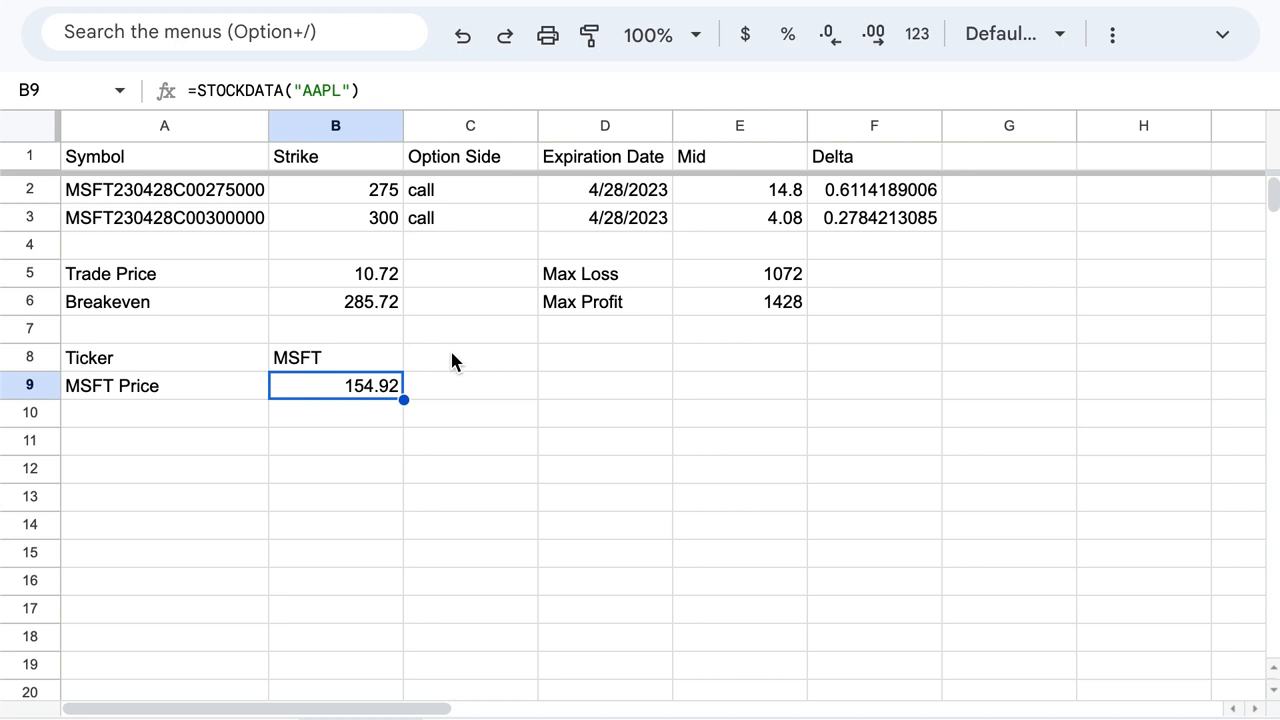
mouse_move(438, 387)
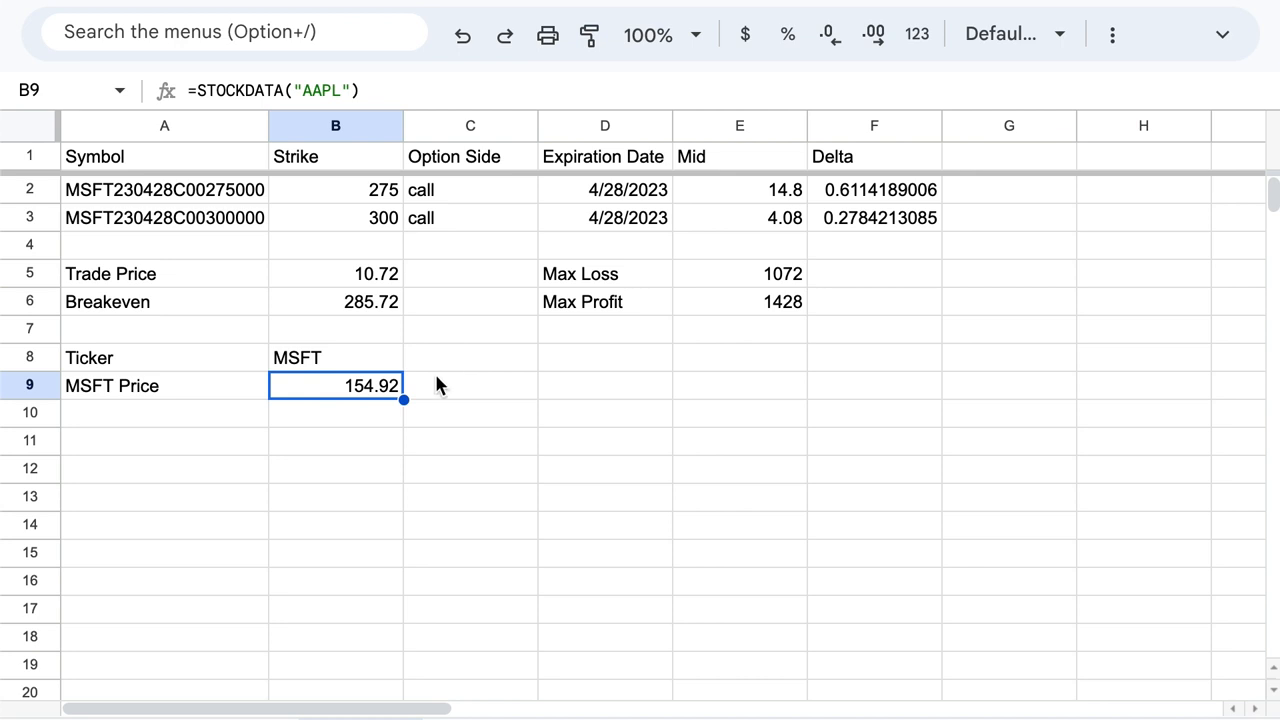
mouse_move(418, 418)
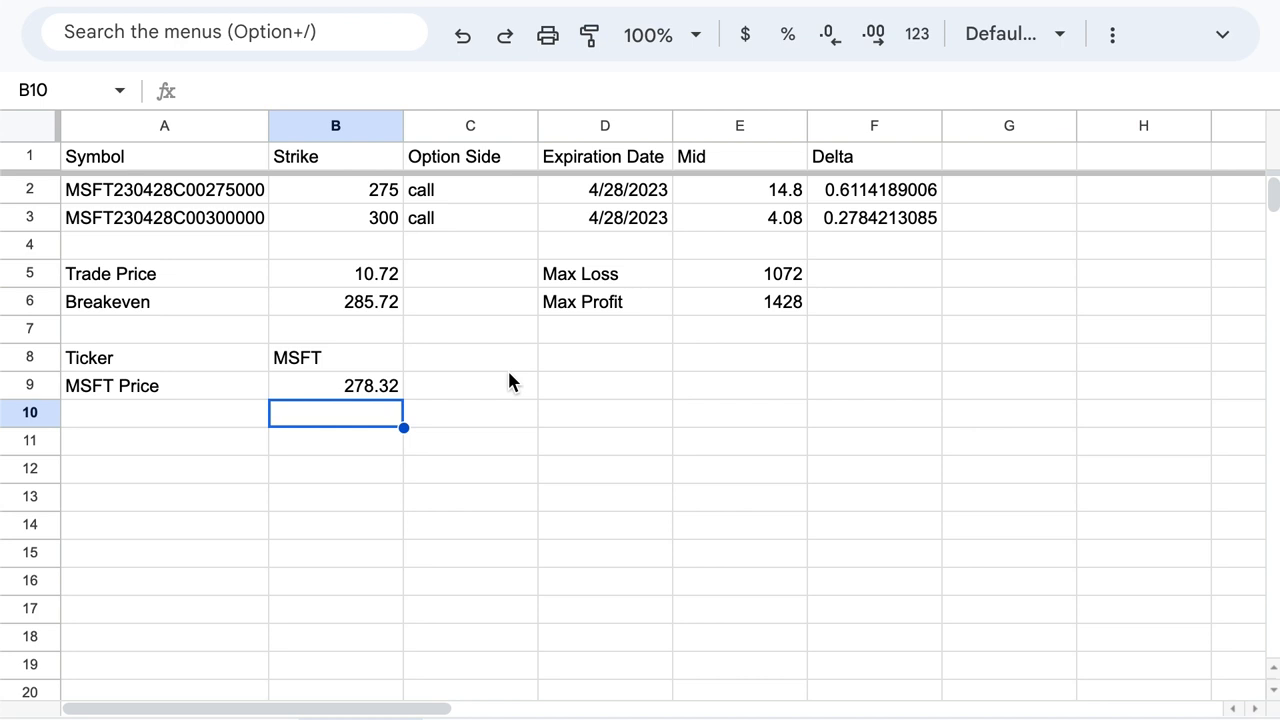
mouse_move(378, 366)
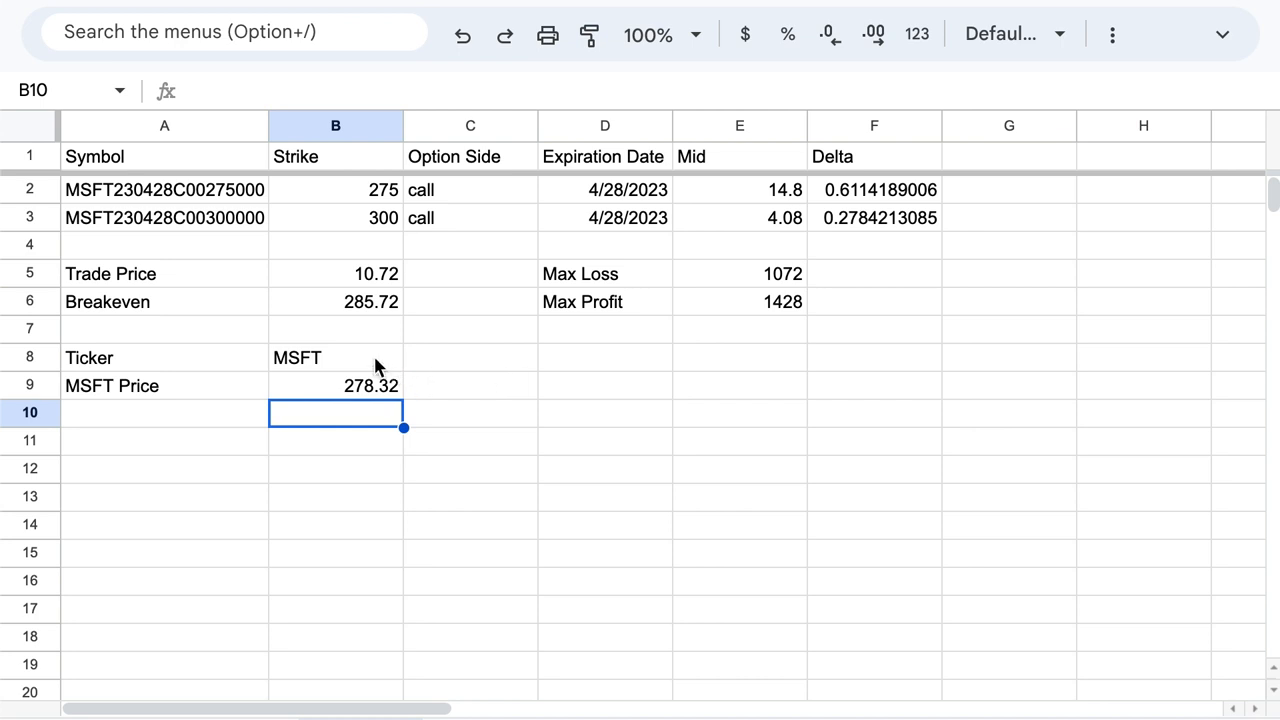
- Set the ticker in B8 back to AAPL and select the A1 OPTIONCHAIN formula
text(AAPL)
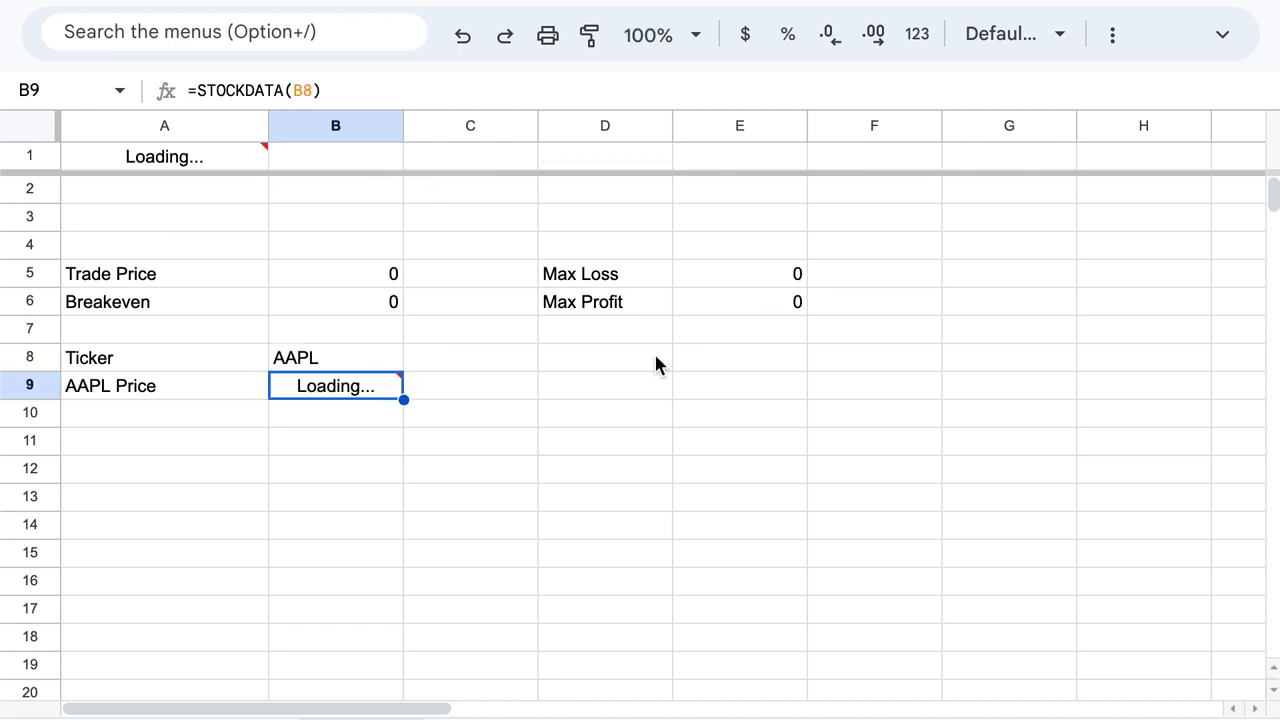
mouse_move(462, 388)
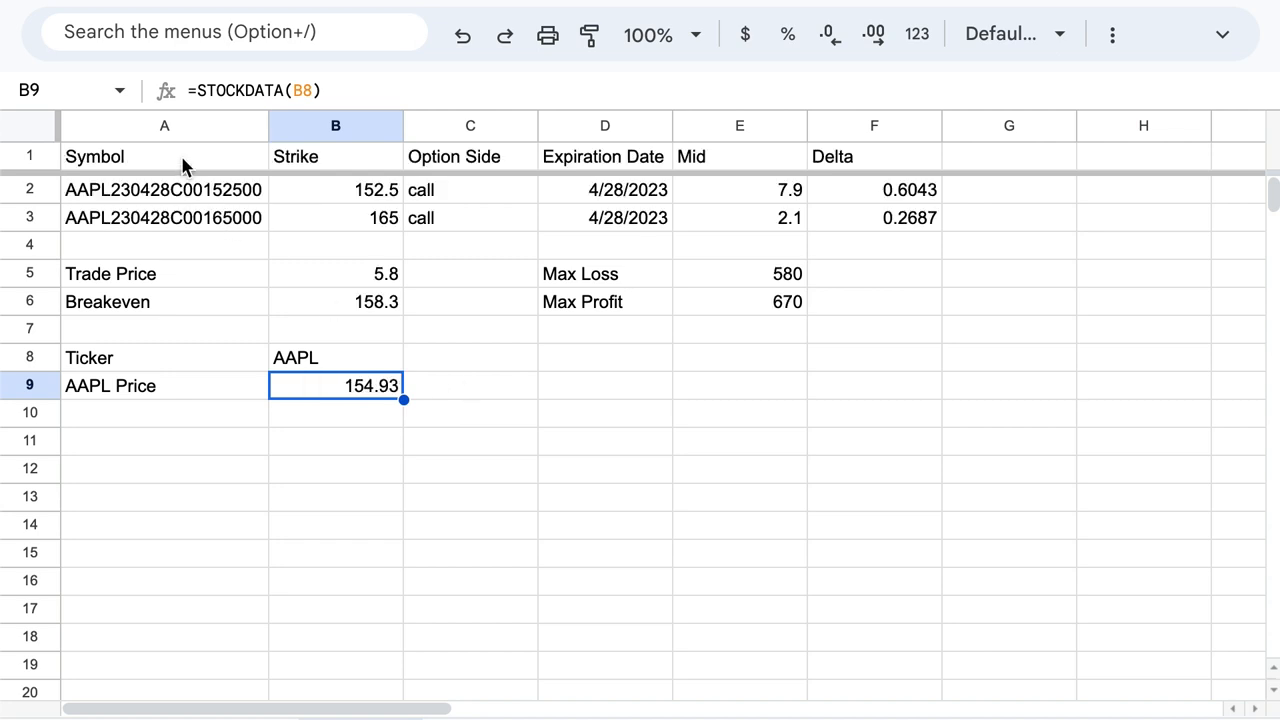
click(164, 156)
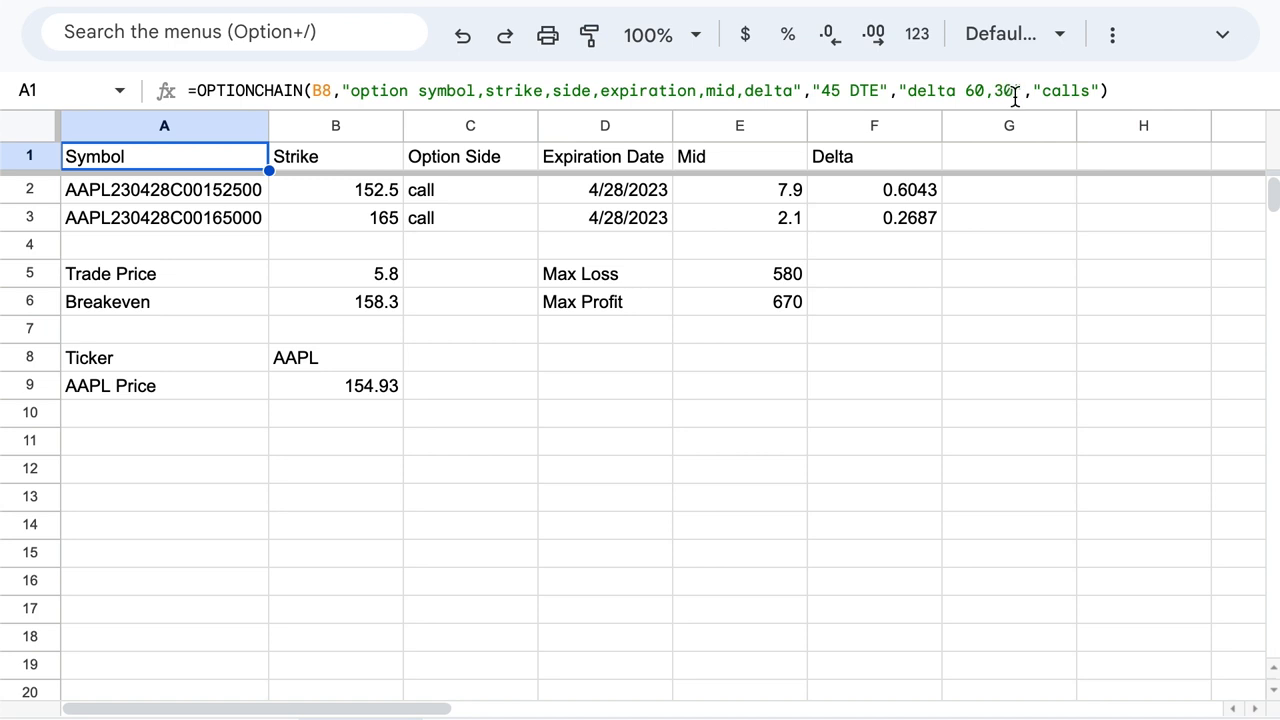
mouse_move(260, 428)
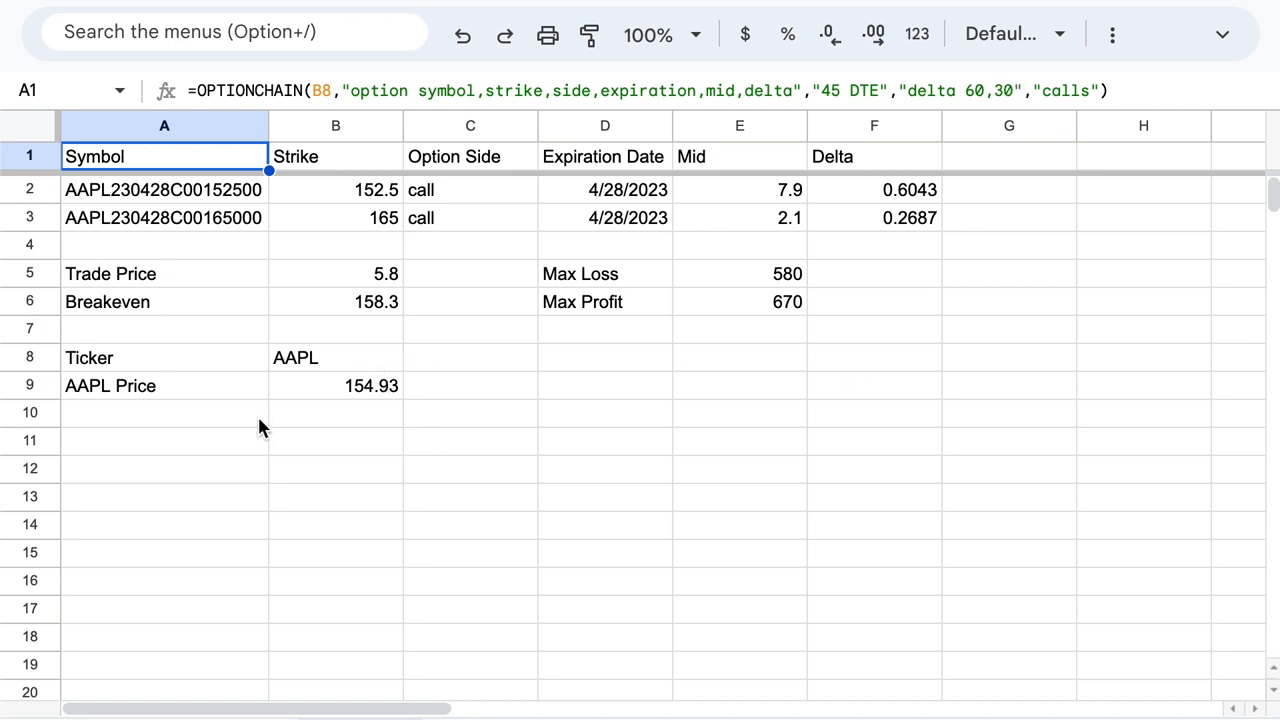
mouse_move(250, 441)
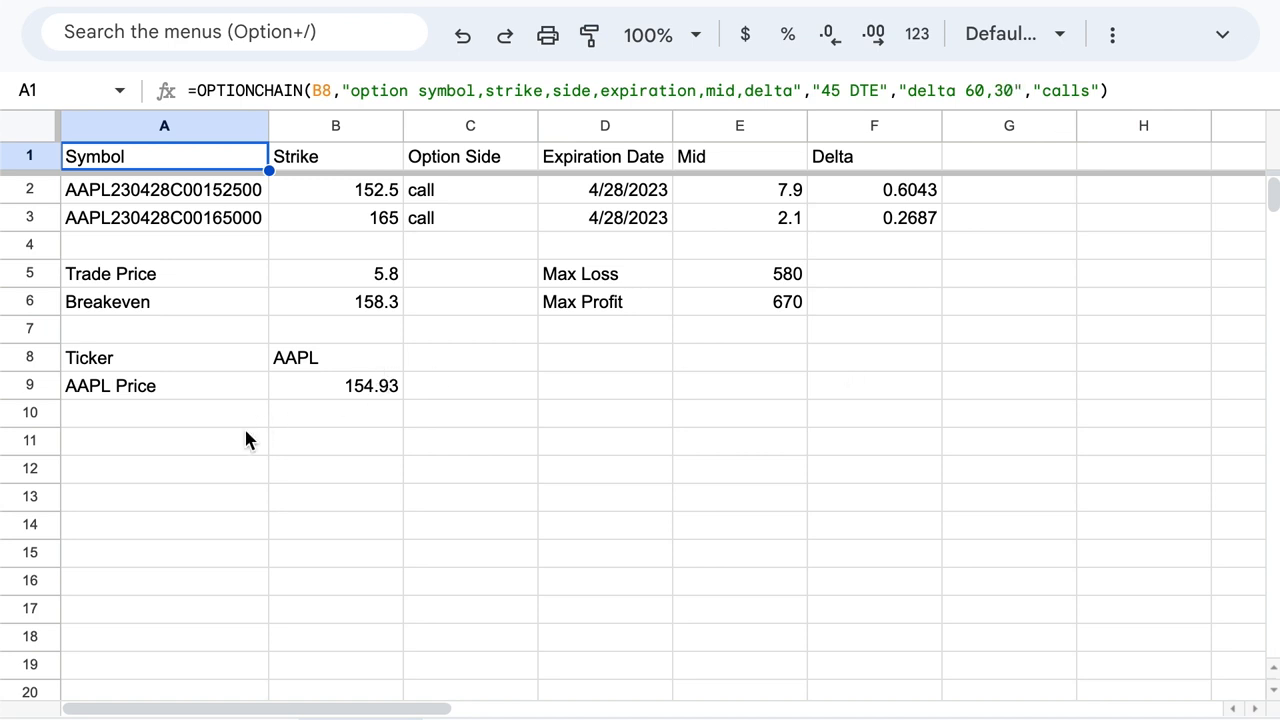
mouse_move(220, 450)
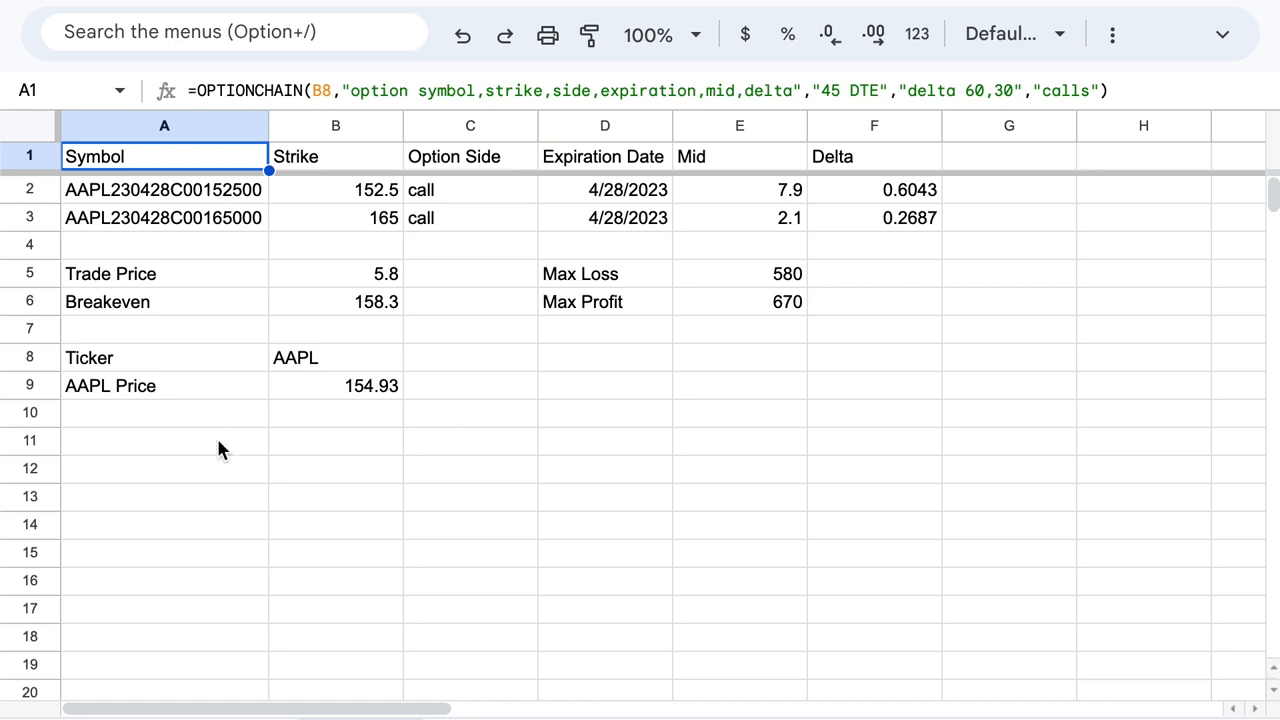